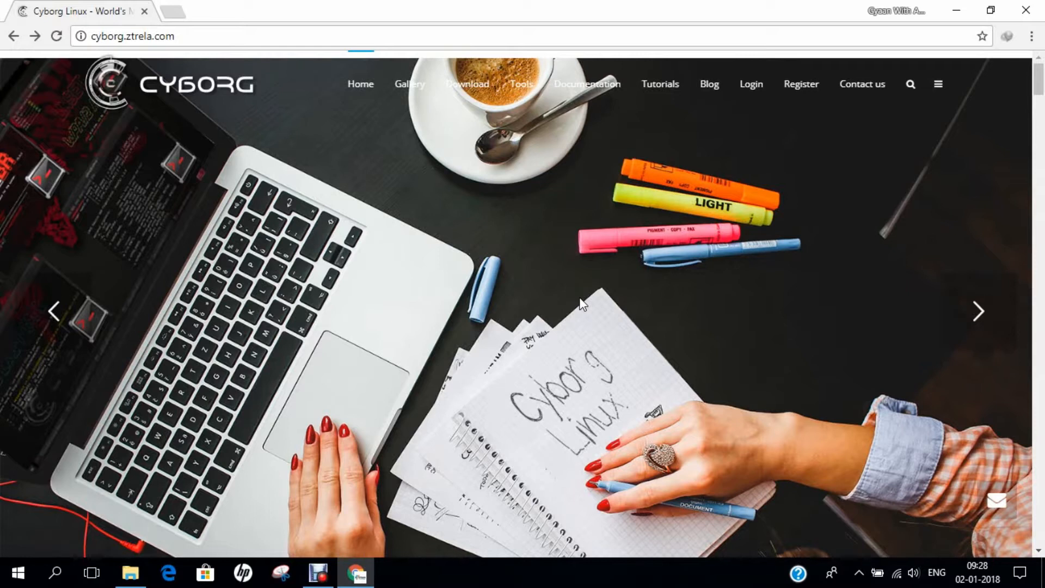
mouse_move(448, 111)
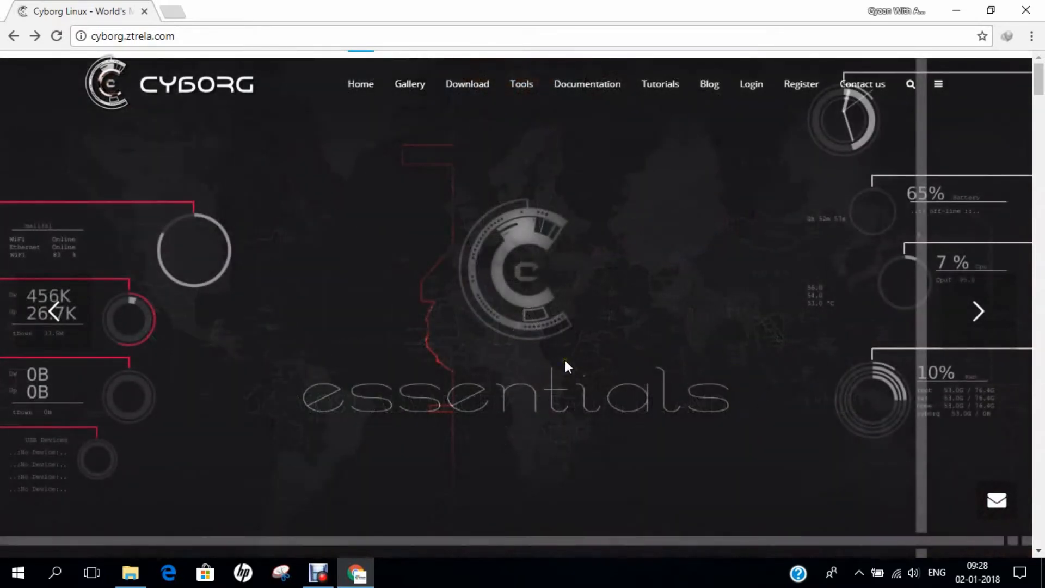
Step: Scroll down through the Cyborg Hawk site's gallery page
scroll(down, 3)
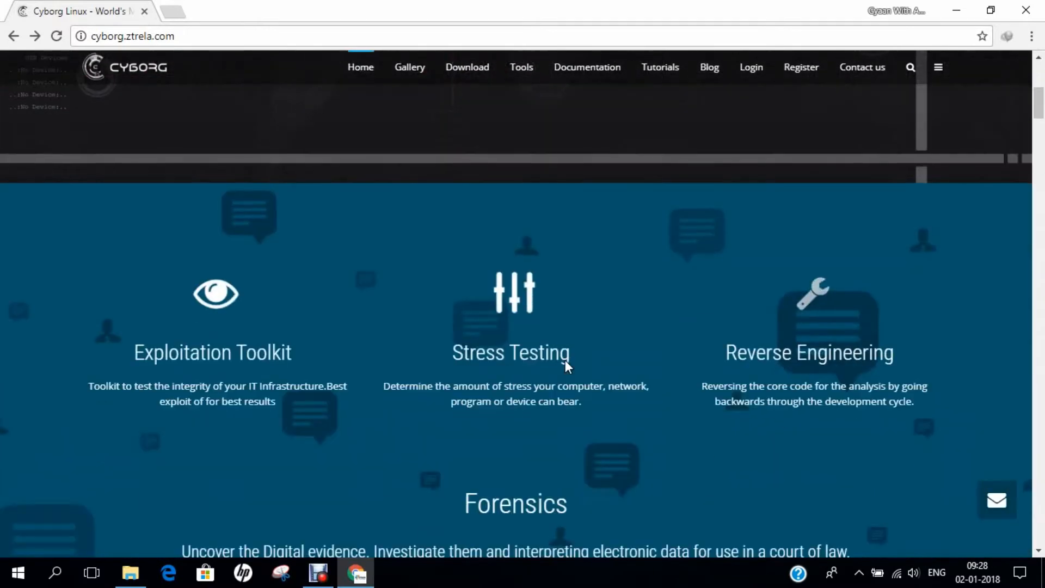
scroll(down, 3)
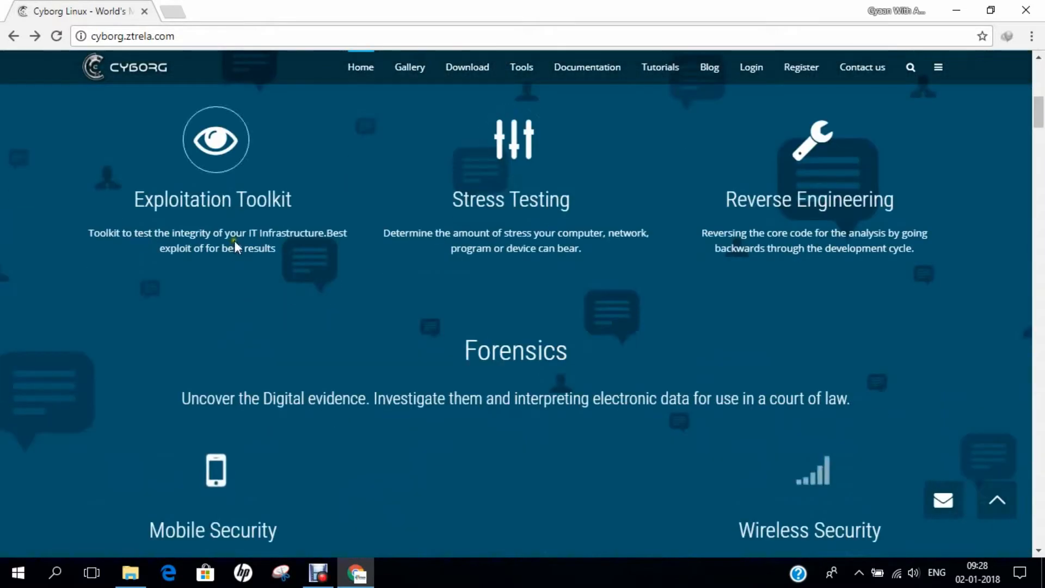
mouse_move(534, 286)
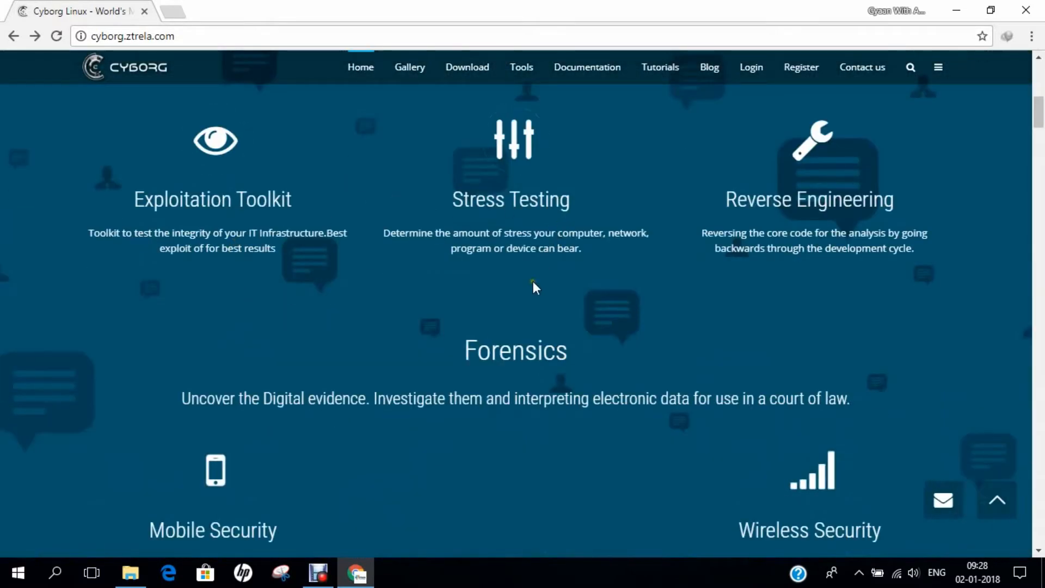
scroll(down, 3)
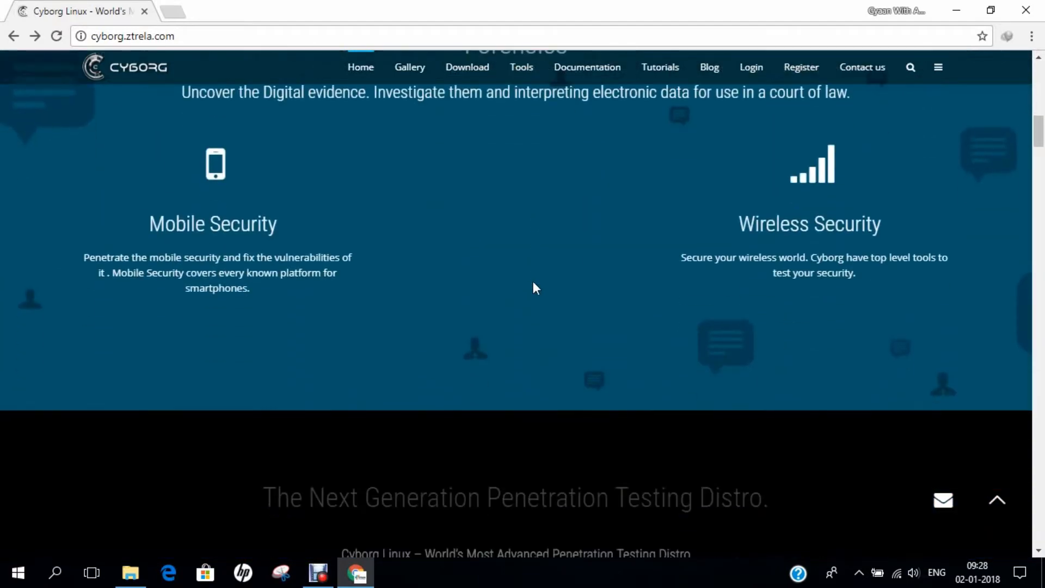
scroll(down, 3)
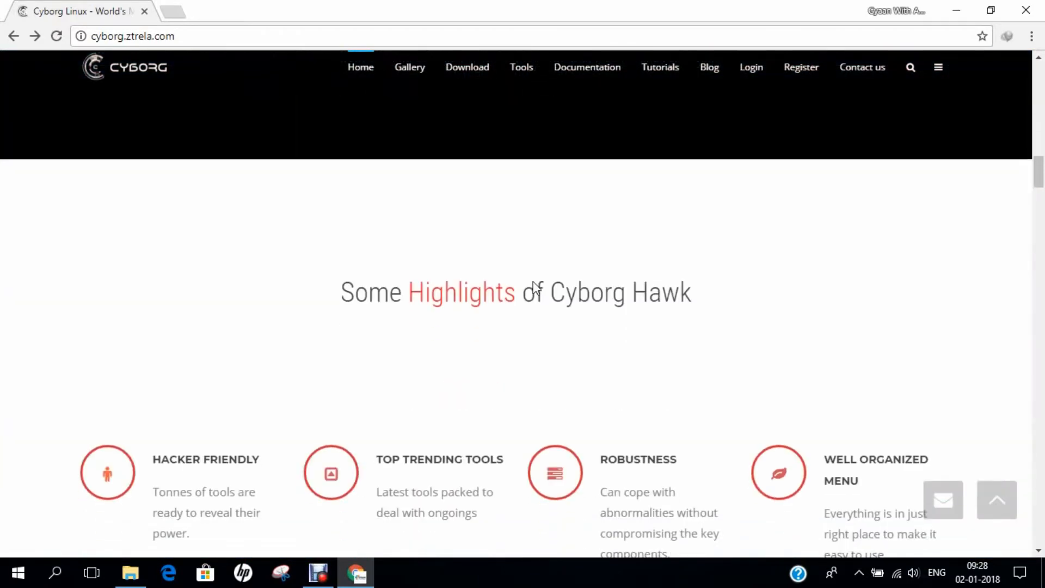
scroll(down, 3)
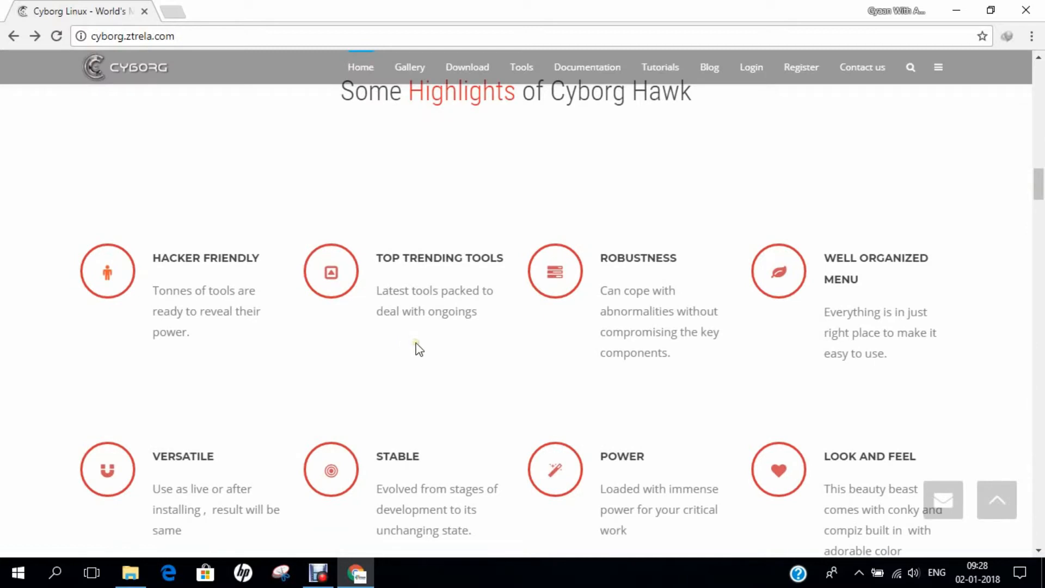
scroll(down, 3)
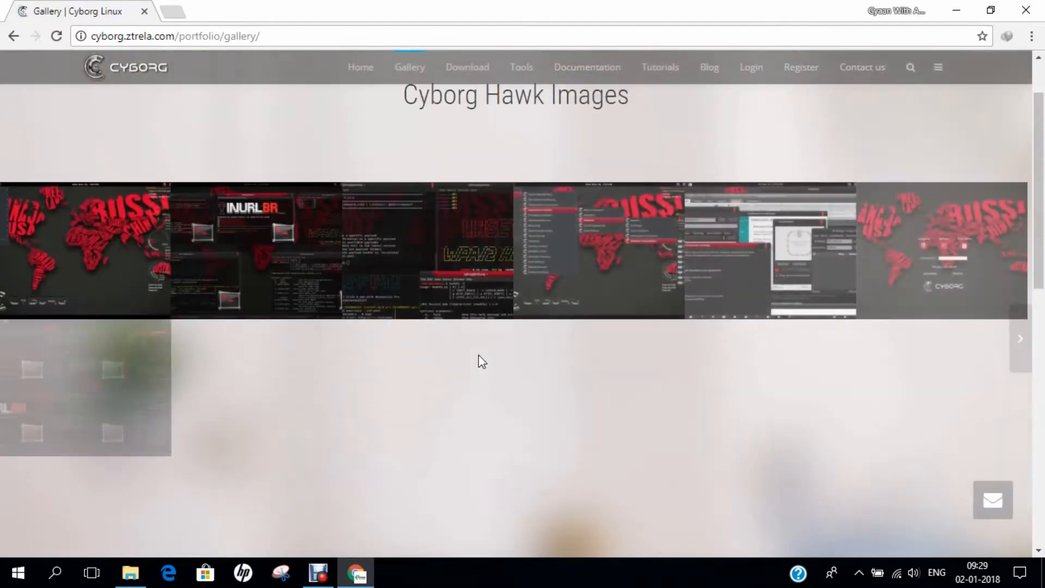
scroll(down, 3)
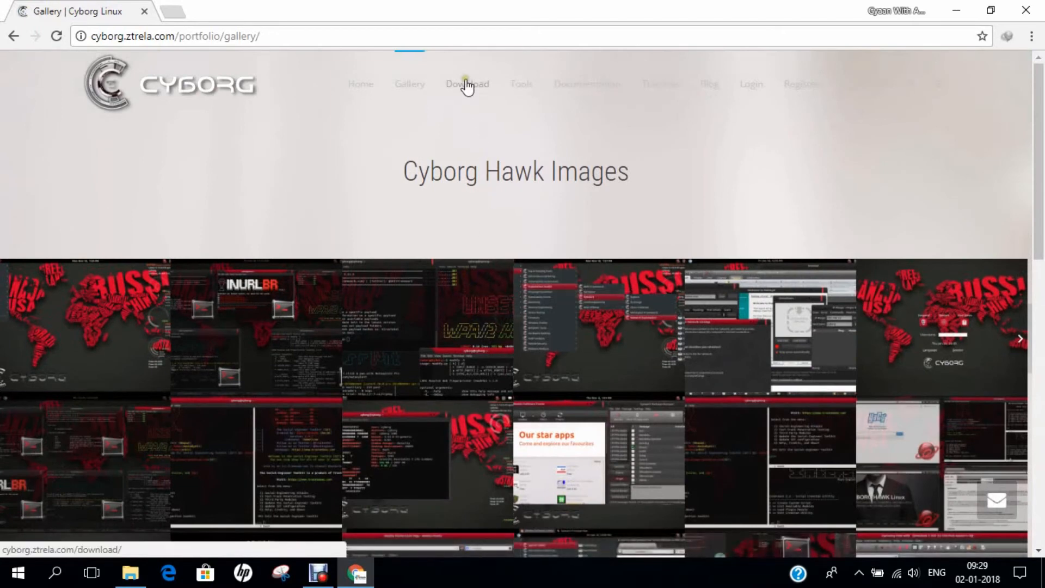
Step: Reach the Cyborg Hawk v1.1 download page via the Download menu, then go to the Tools page
click(467, 83)
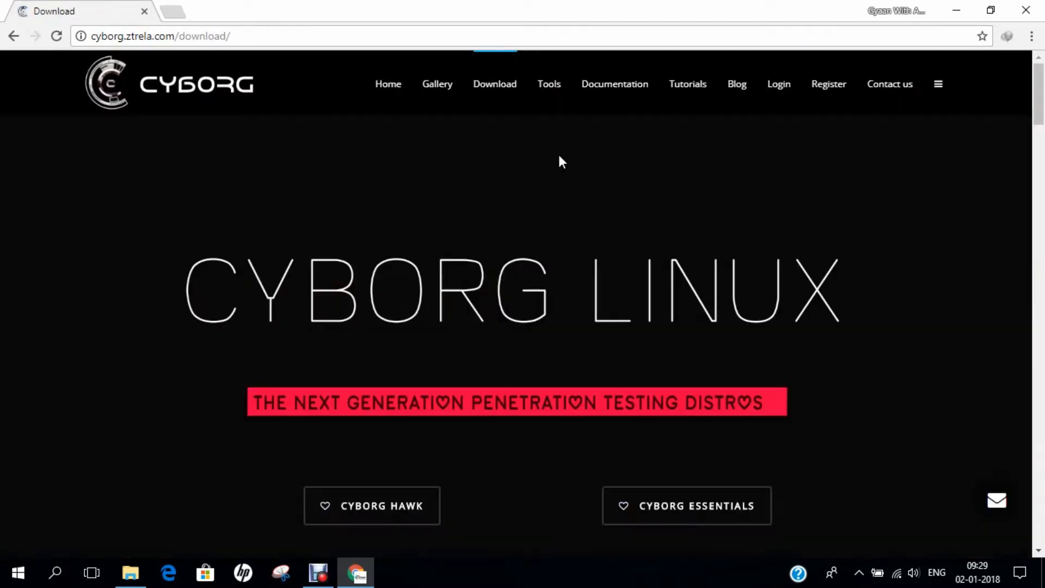
click(372, 505)
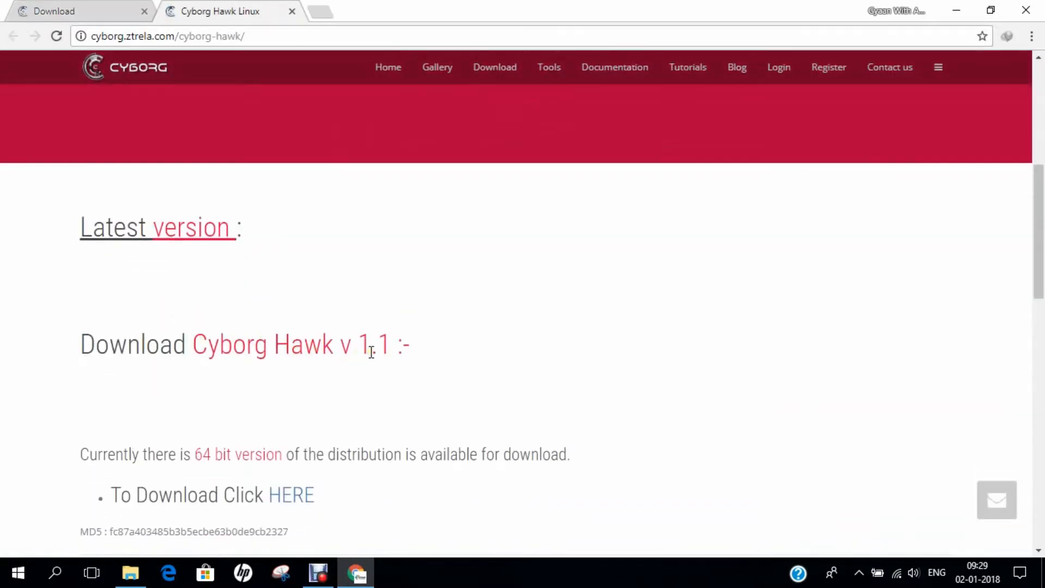
scroll(down, 3)
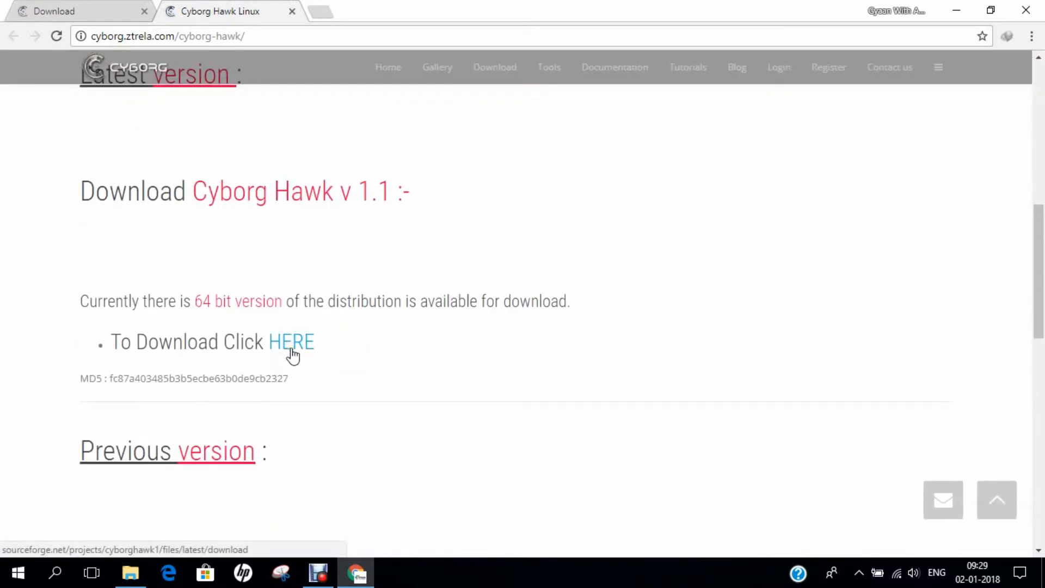
scroll(up, 3)
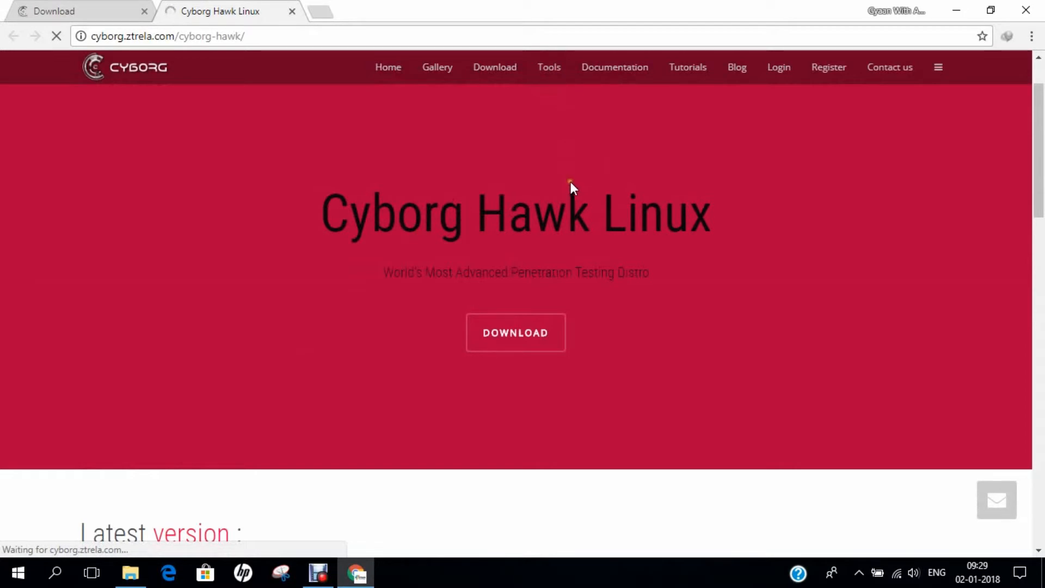
click(548, 67)
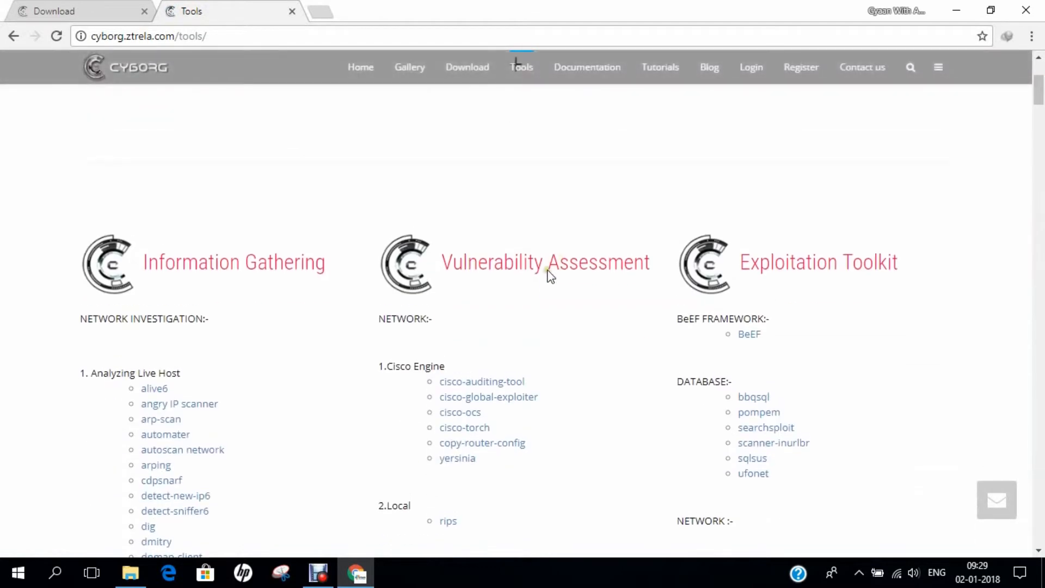
Step: Scroll through the full tools list, then go to the Cyborg Hawk Linux Documentation page
scroll(down, 3)
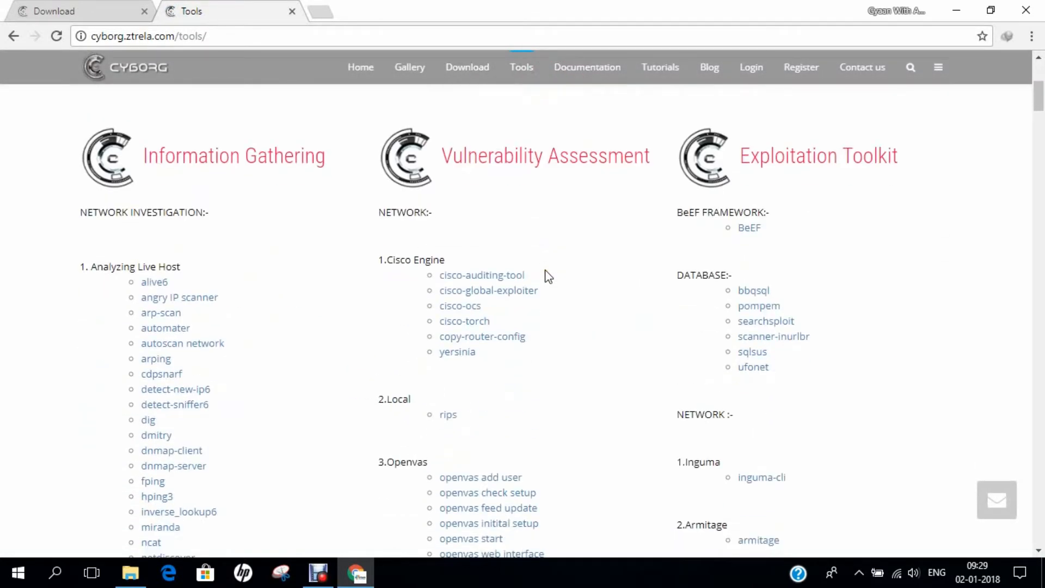
scroll(down, 3)
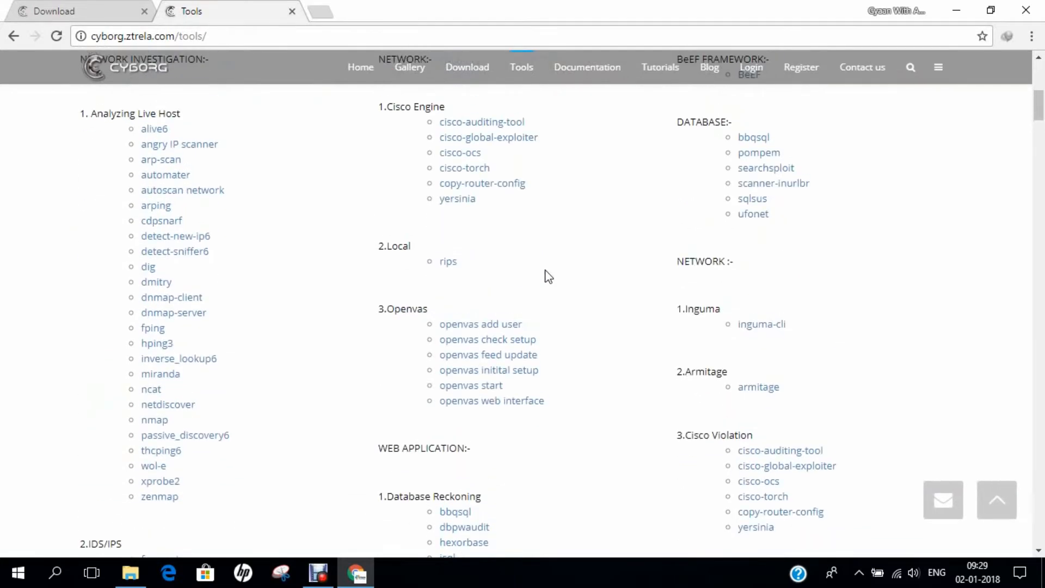
scroll(down, 3)
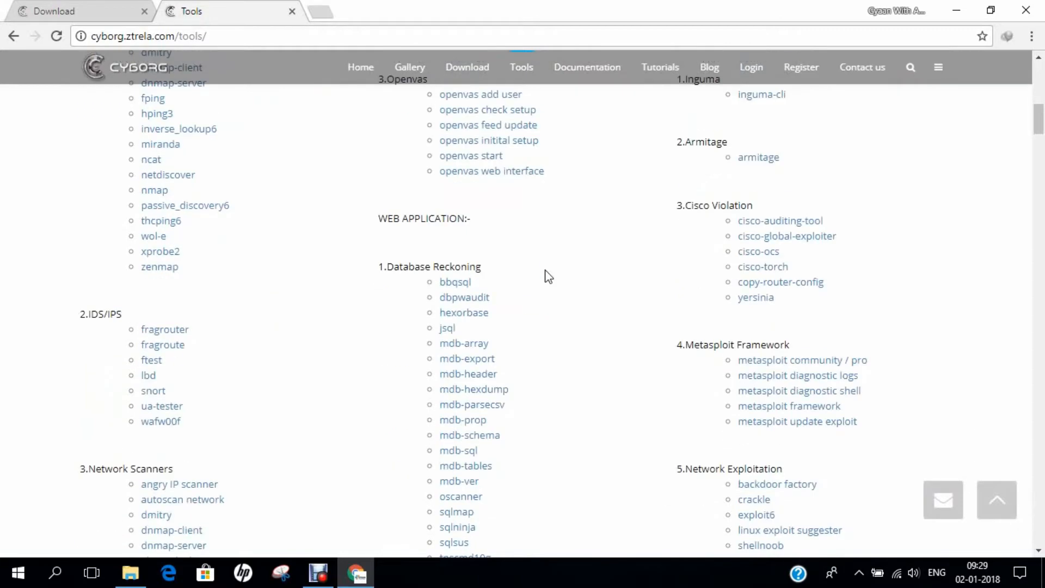
scroll(down, 3)
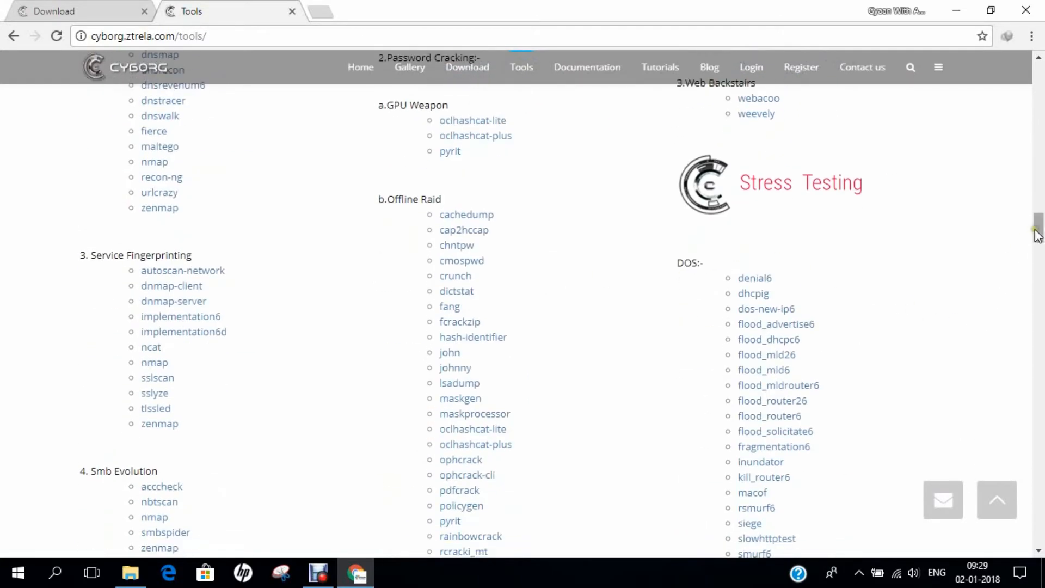
scroll(down, 3)
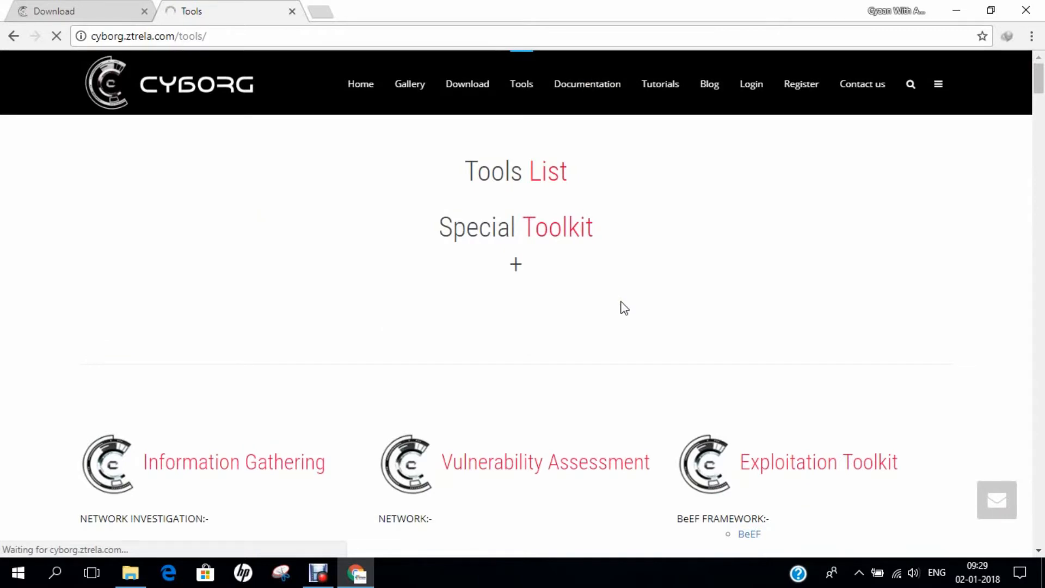
click(587, 84)
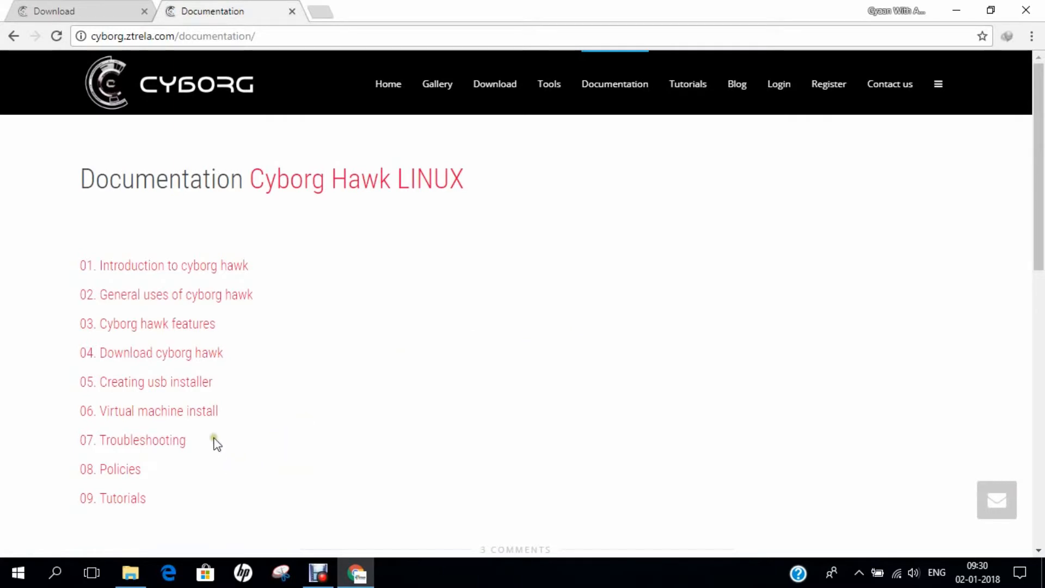
Step: Scroll down the documentation topics before leaving the browser for the desktop
scroll(down, 3)
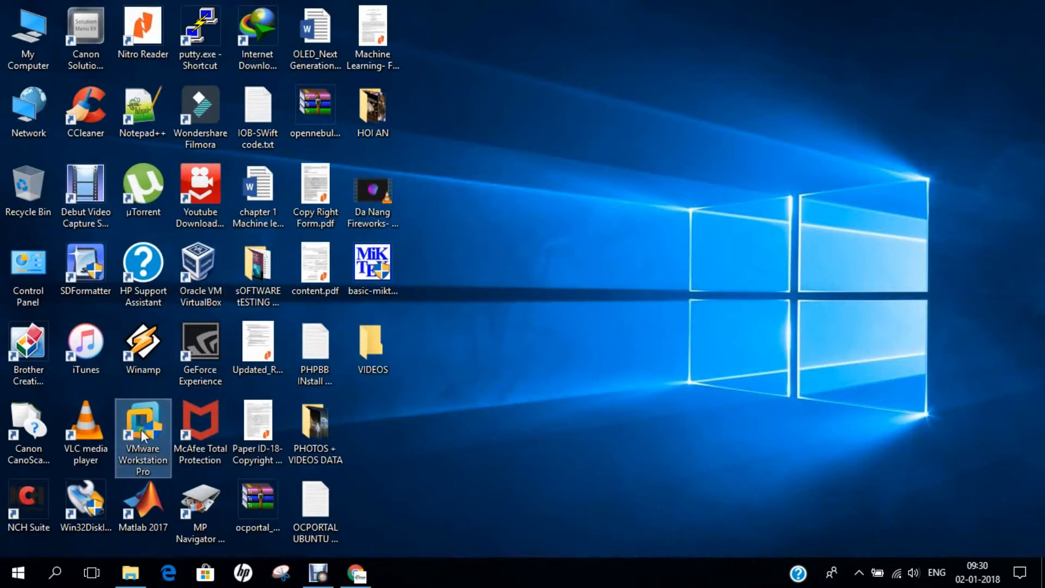
Step: Launch VMware Workstation Pro and start the New Virtual Machine Wizard
double_click(143, 420)
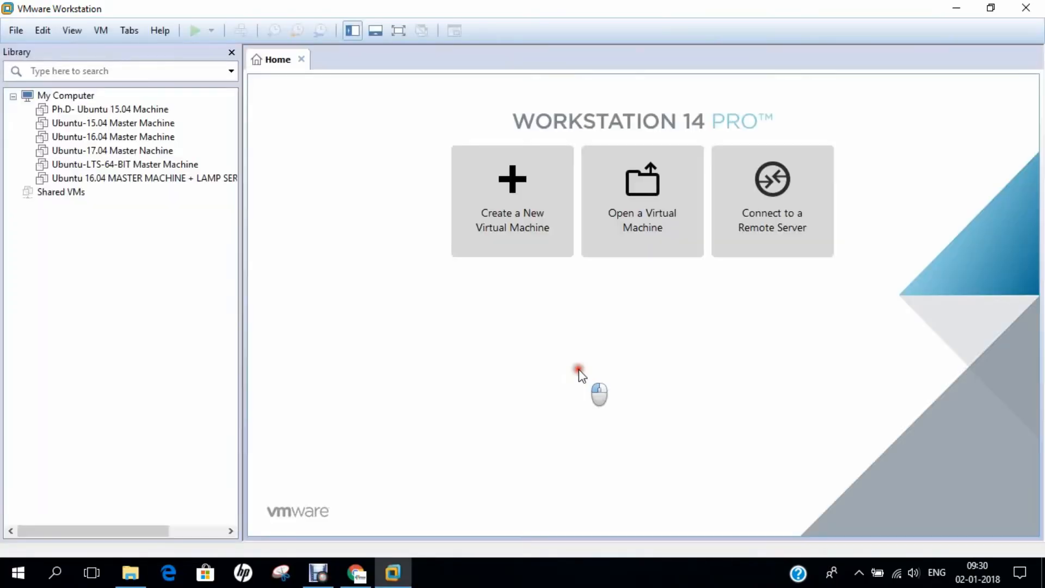
mouse_move(511, 214)
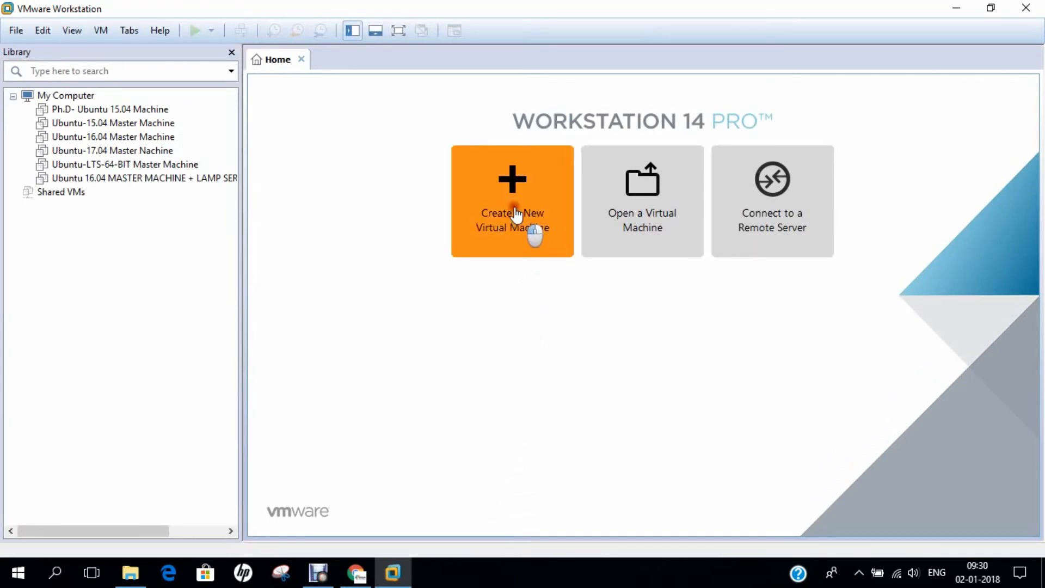
click(512, 200)
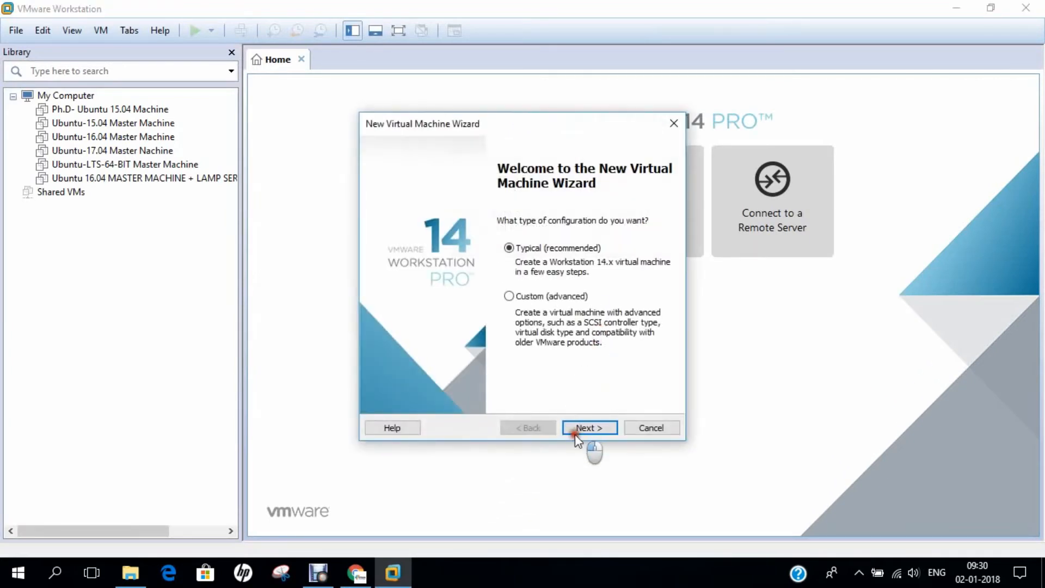
Step: Choose Typical setup, install the OS later, and select Linux Ubuntu 64-bit as guest
click(588, 427)
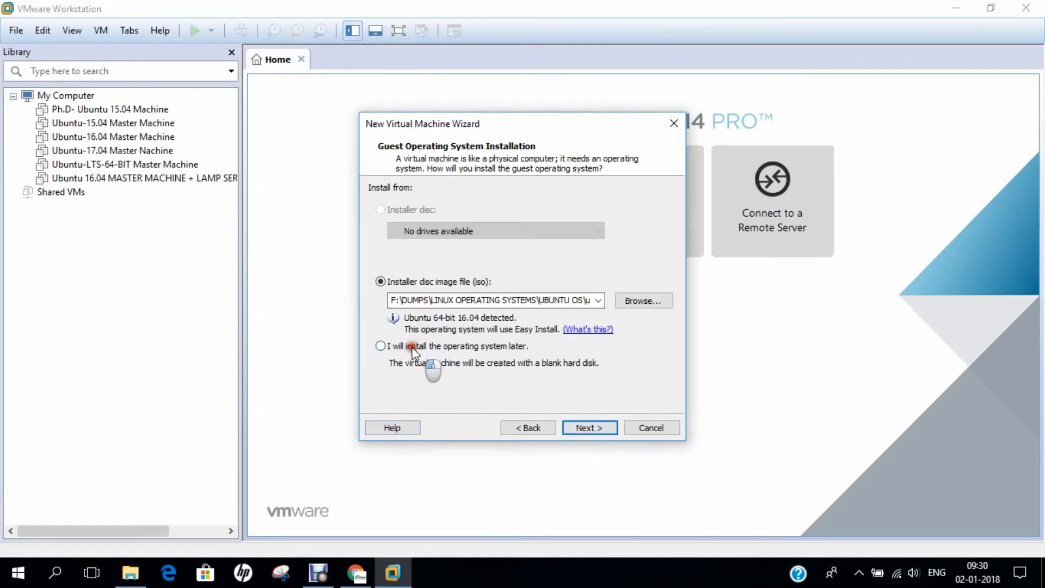
click(381, 346)
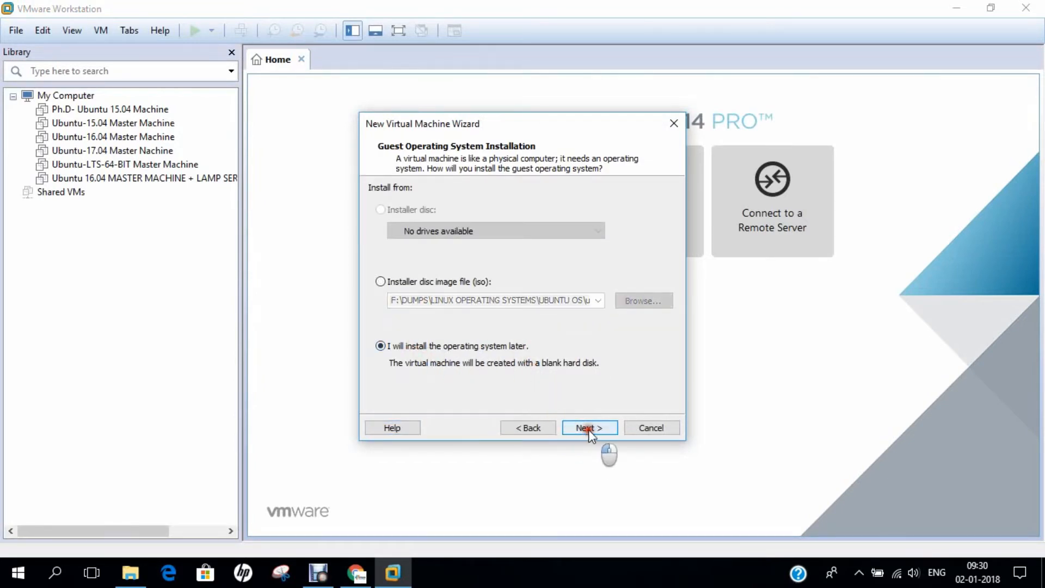
click(589, 426)
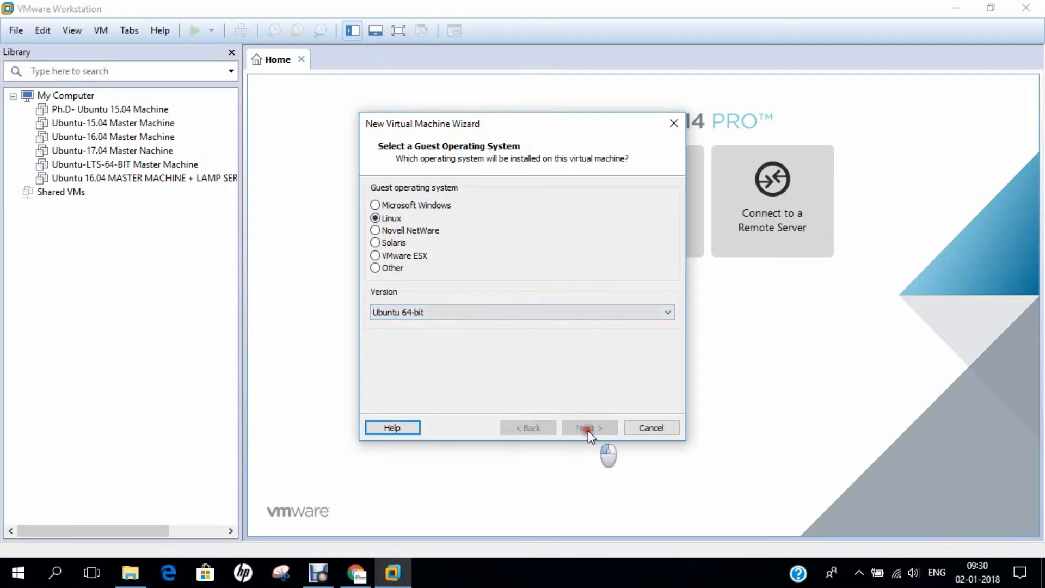
click(589, 426)
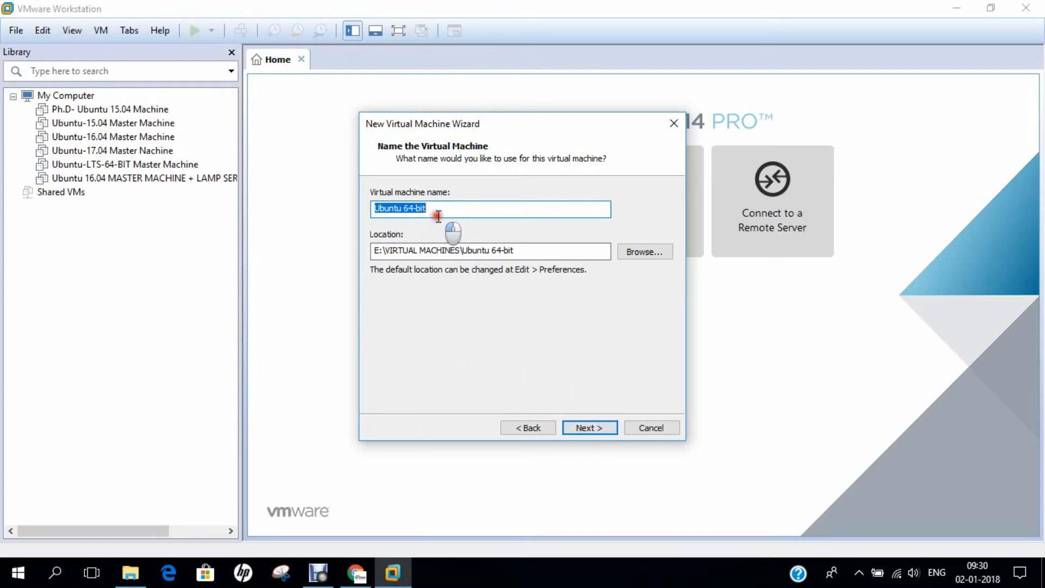
Step: Name the VM 'Cyborg Hawk Linux', set a 30 GB disk and go to Customize Hardware
text(Cybo)
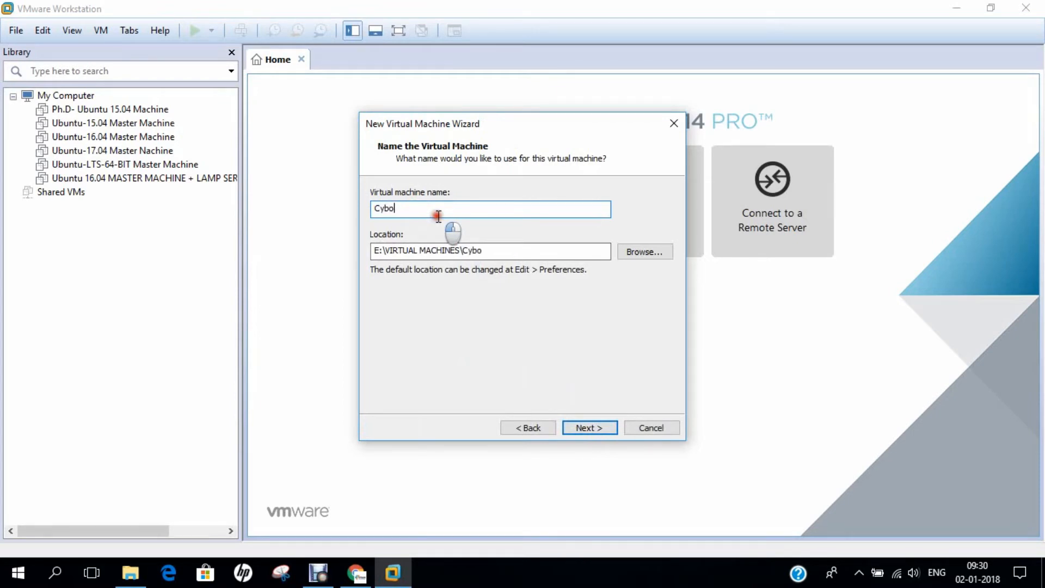
text(rg Haw)
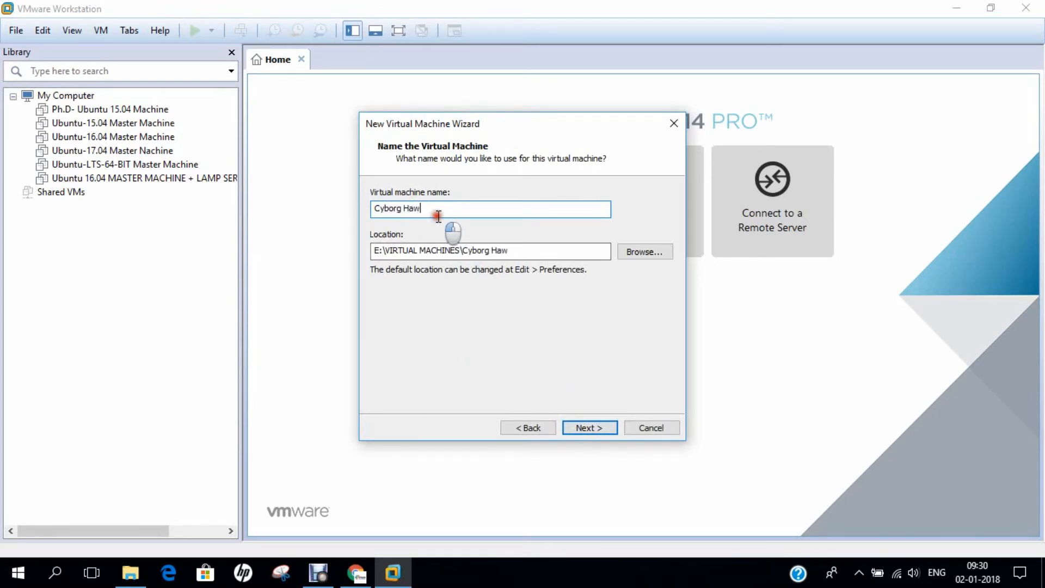
text(K)
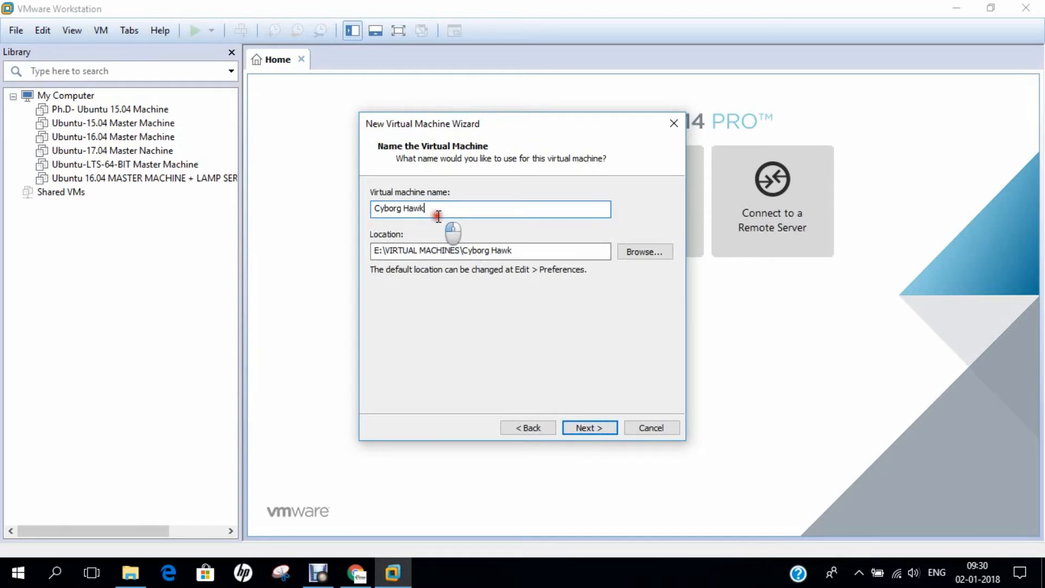
text(Linux)
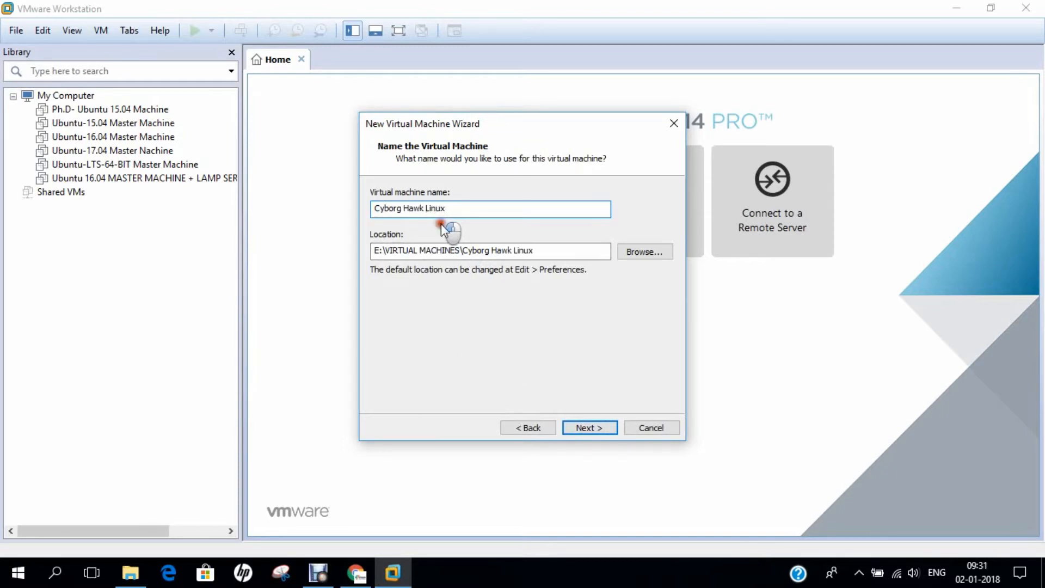
click(589, 427)
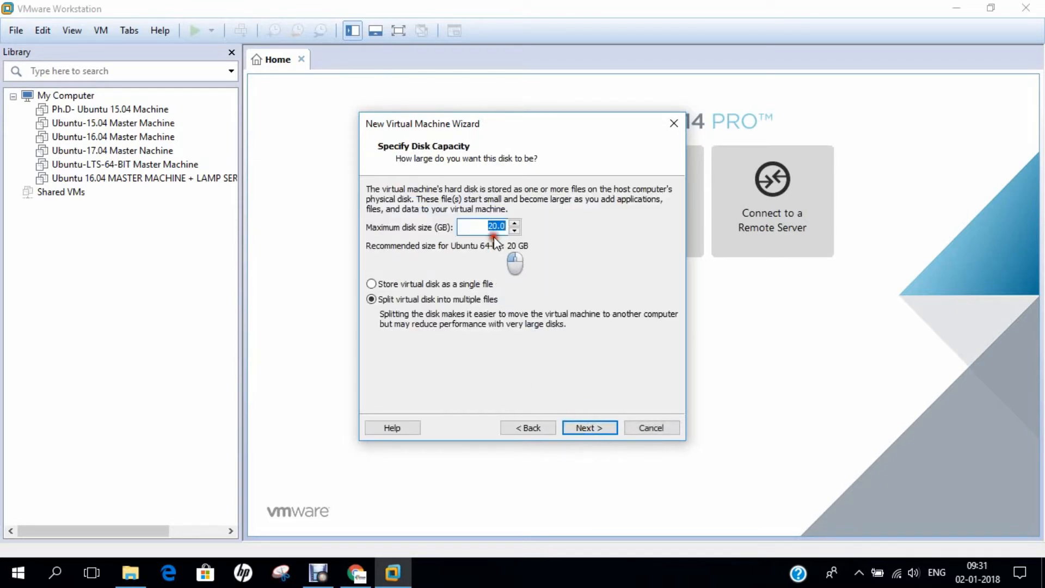
click(514, 222)
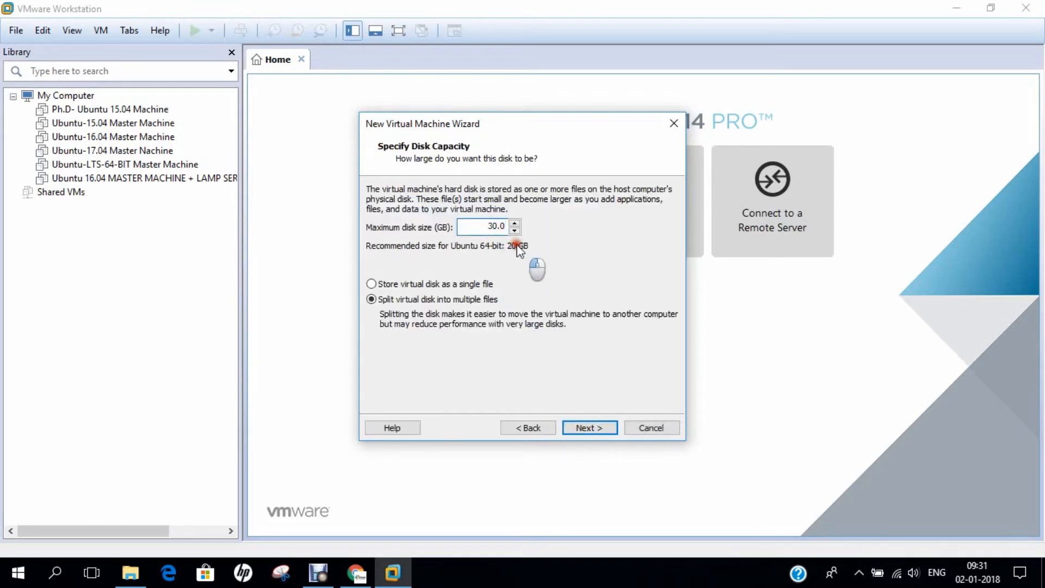
click(589, 427)
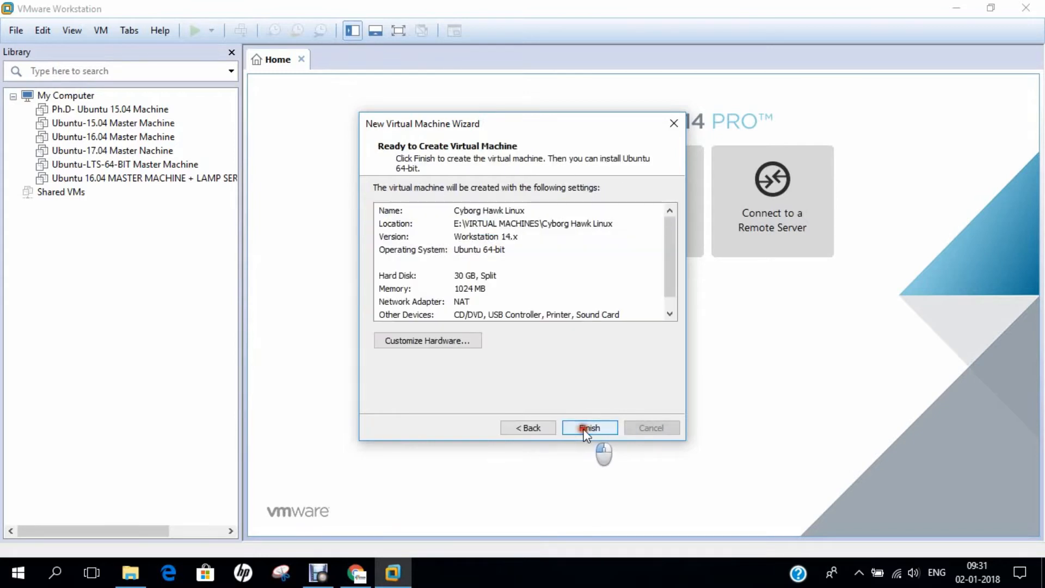
click(427, 341)
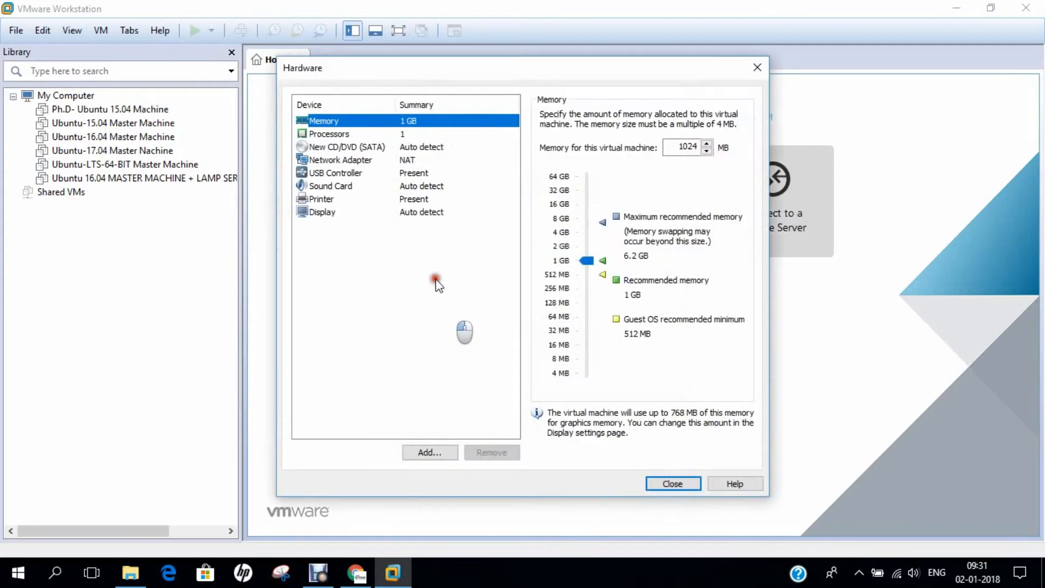
Step: Give the VM 2048 MB of memory and two processors
click(707, 150)
text(2048)
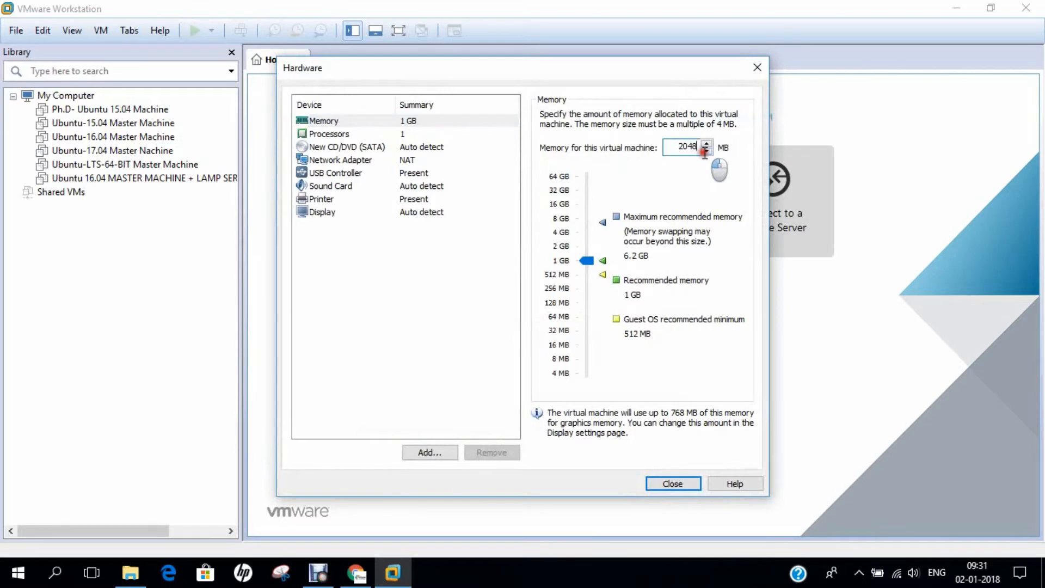
click(328, 133)
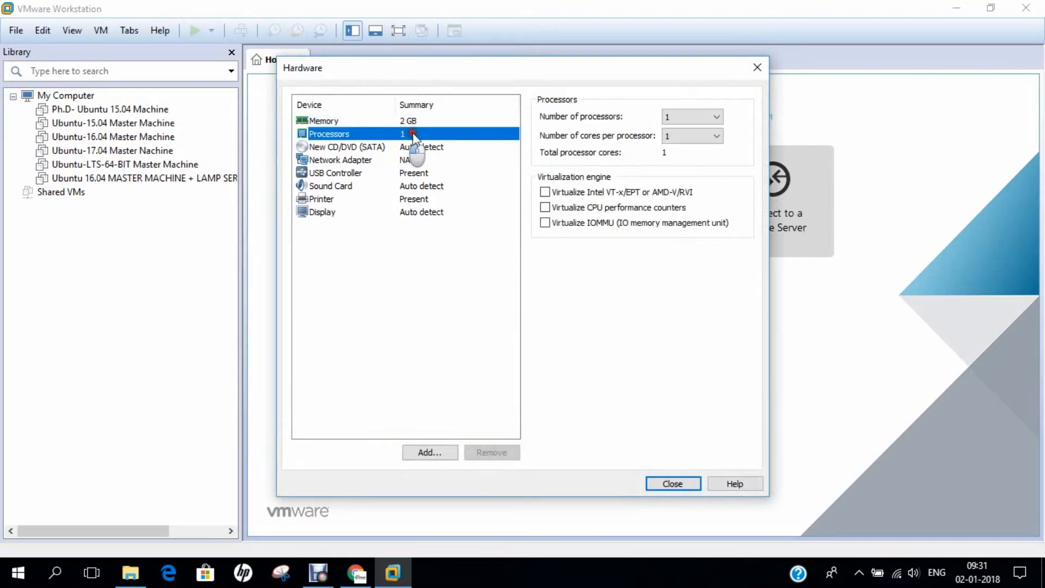
click(693, 135)
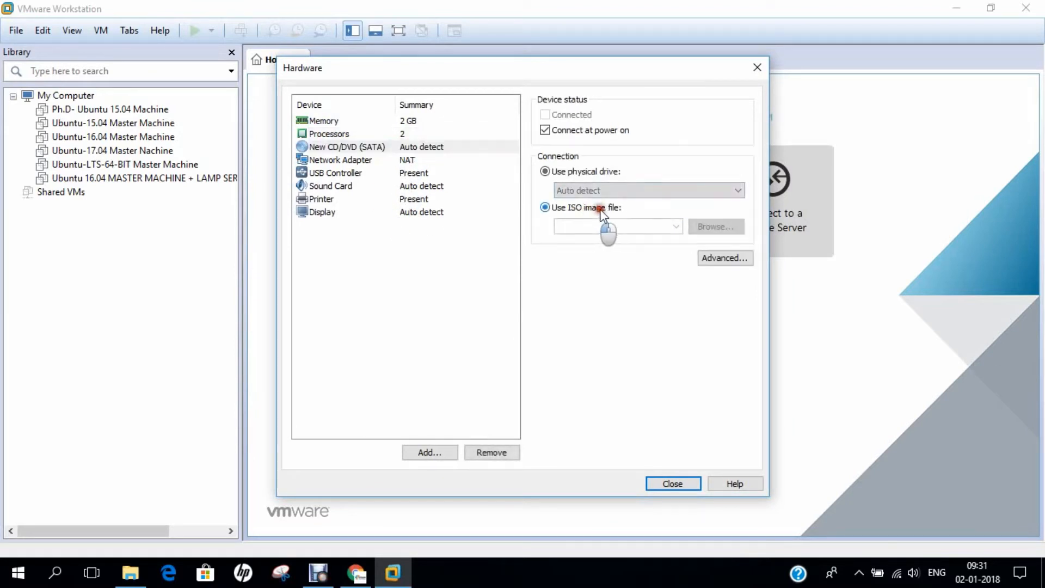
Step: Attach cyborg-hawk-linux-v-1.1.iso to the CD/DVD drive, checking its properties, and close Hardware
click(715, 226)
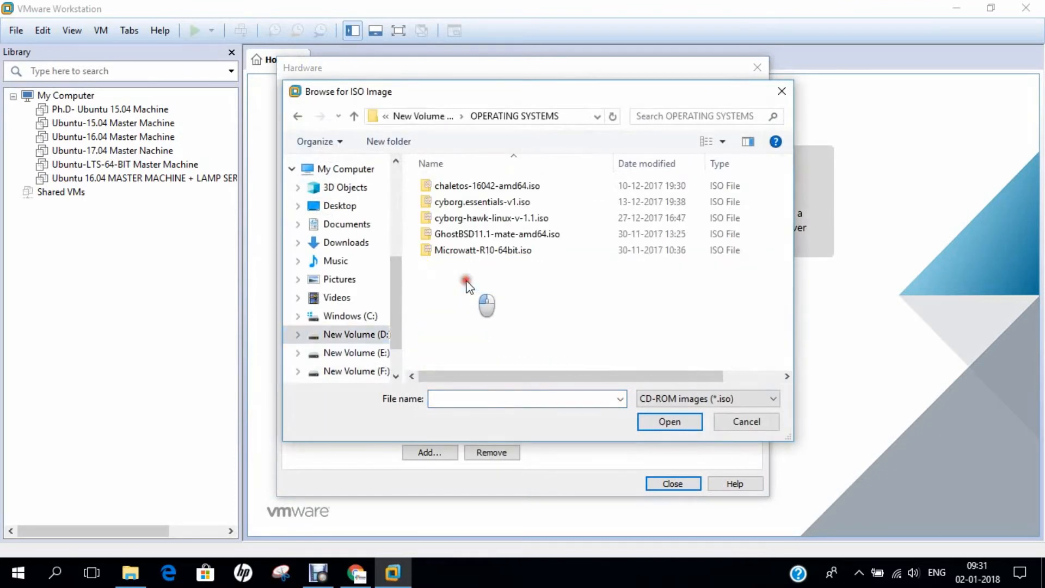
click(492, 218)
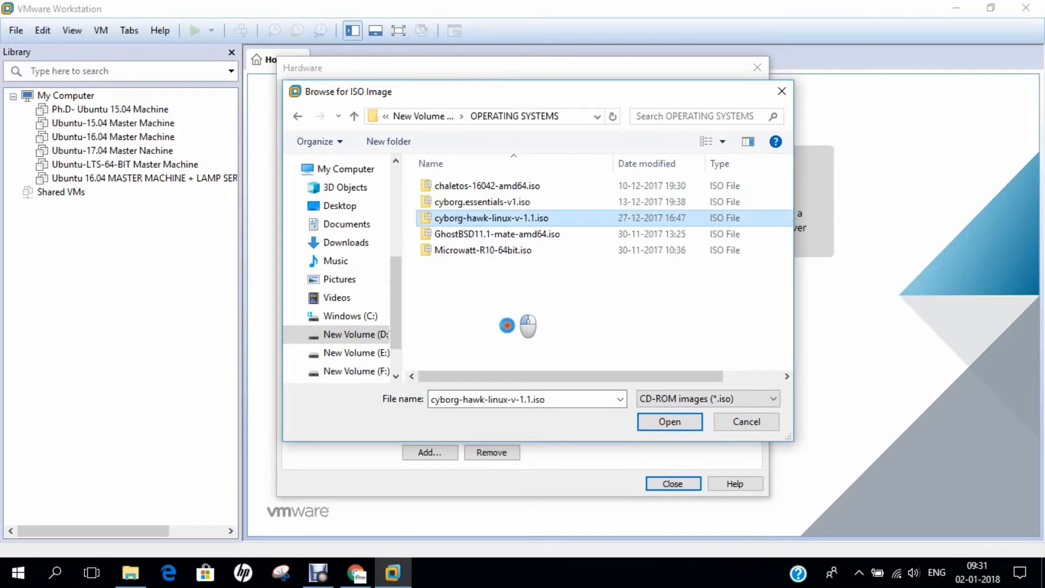
right_click(492, 218)
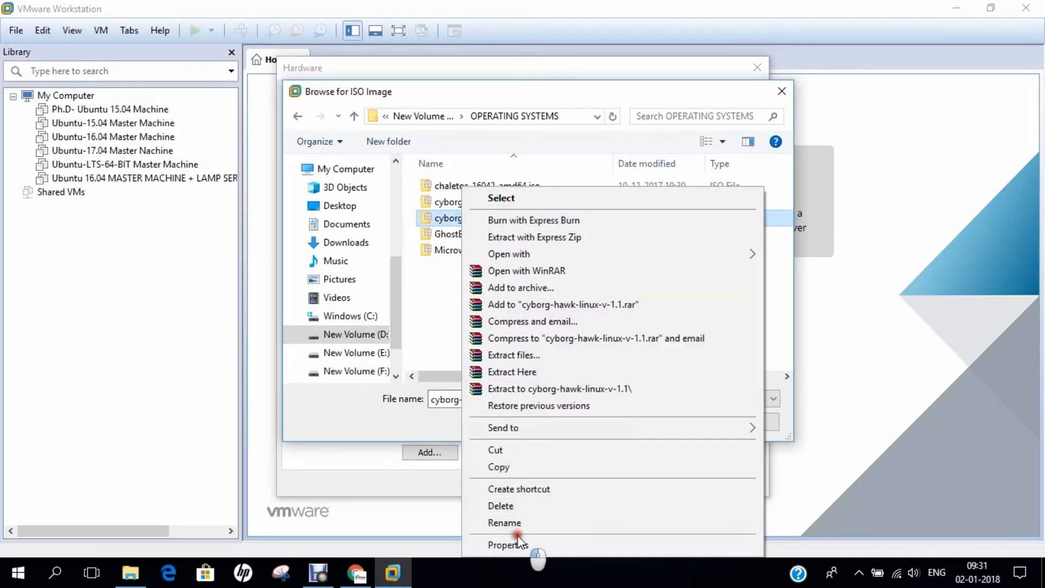
click(508, 544)
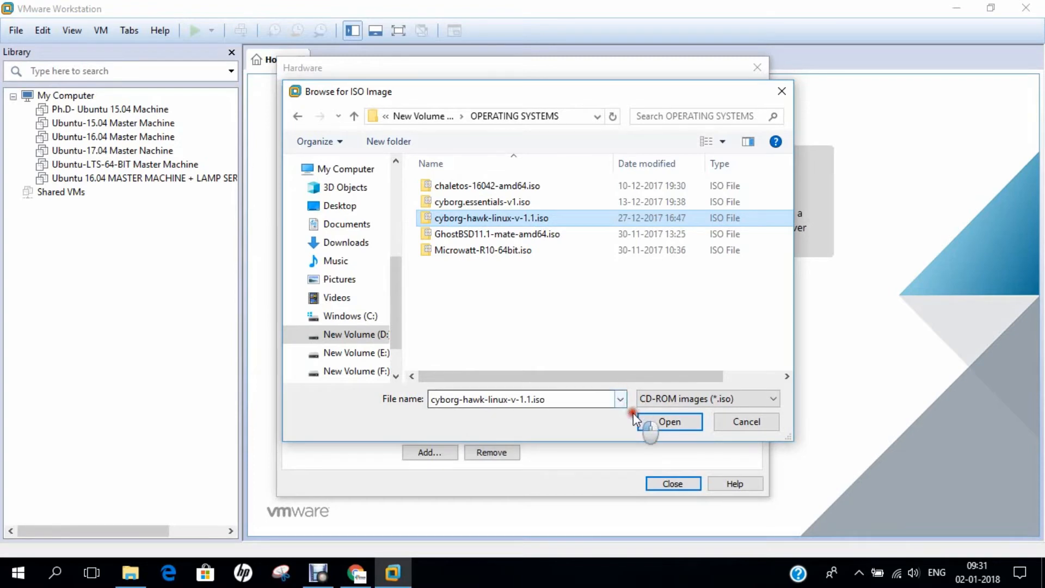
click(669, 421)
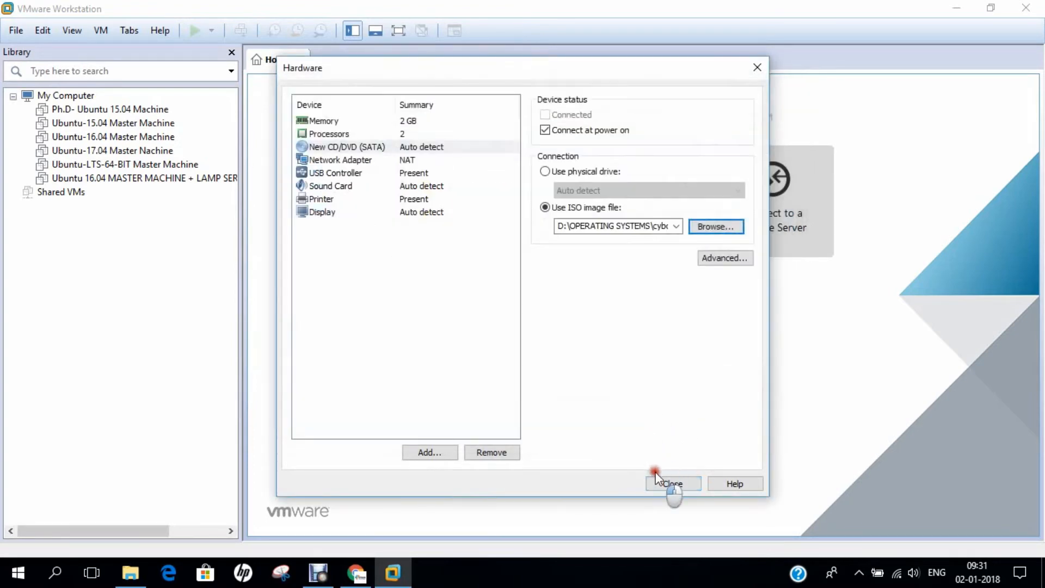
click(671, 484)
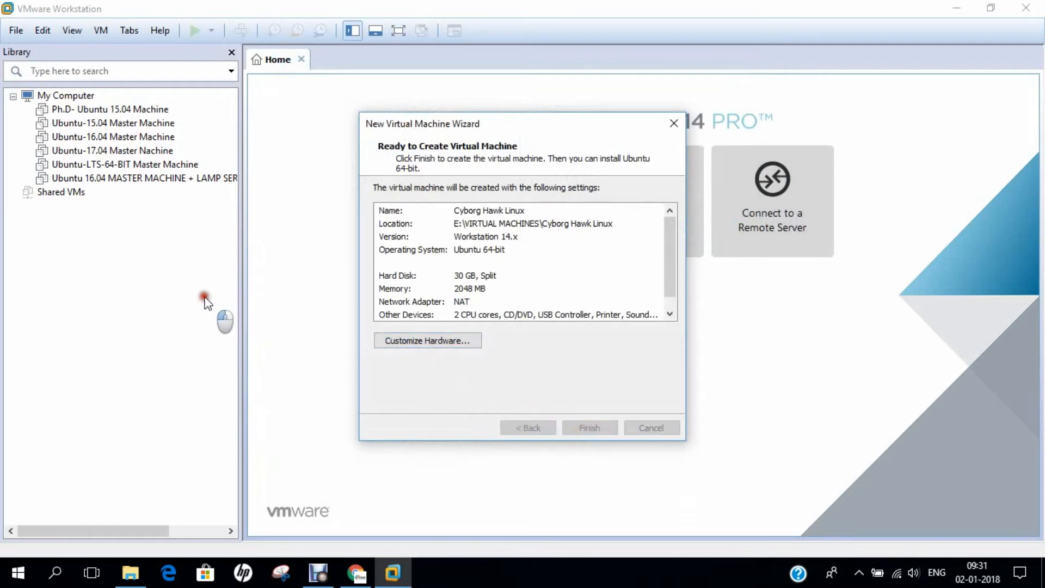
Step: Finish creating the VM and highlight 'install - start the installer directly' in the boot menu
click(589, 426)
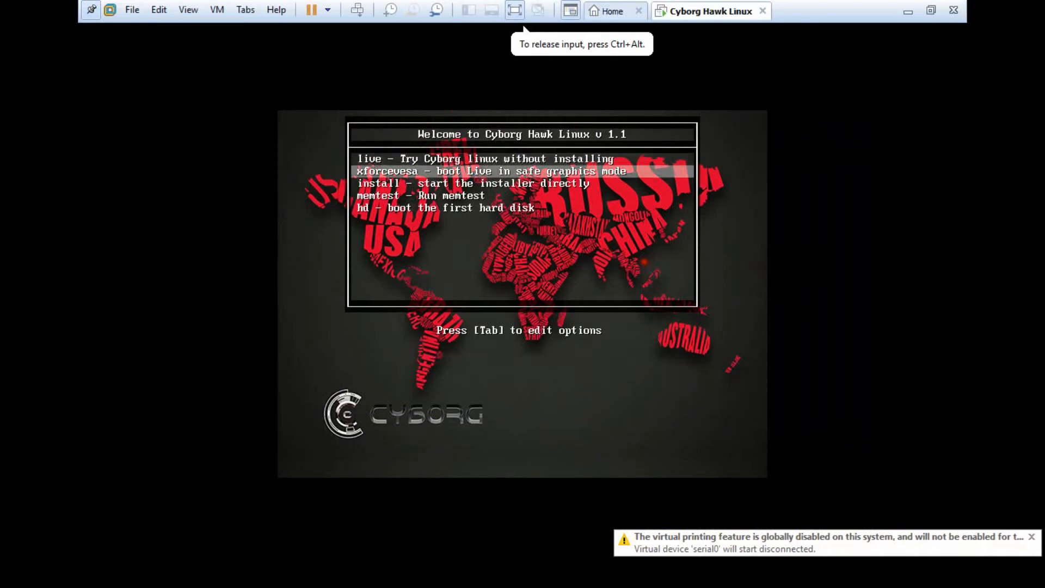
key(Up)
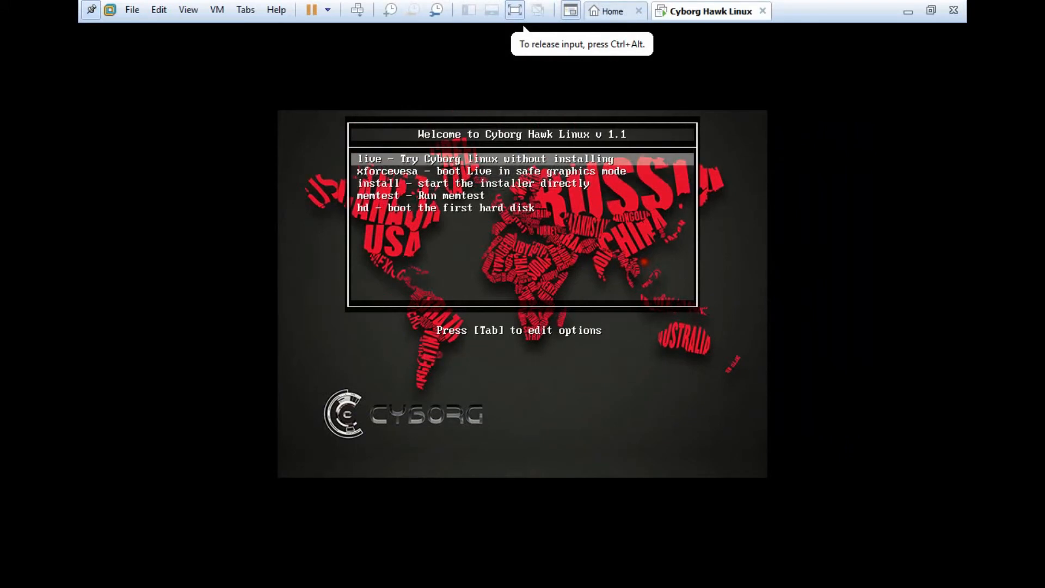
key(down)
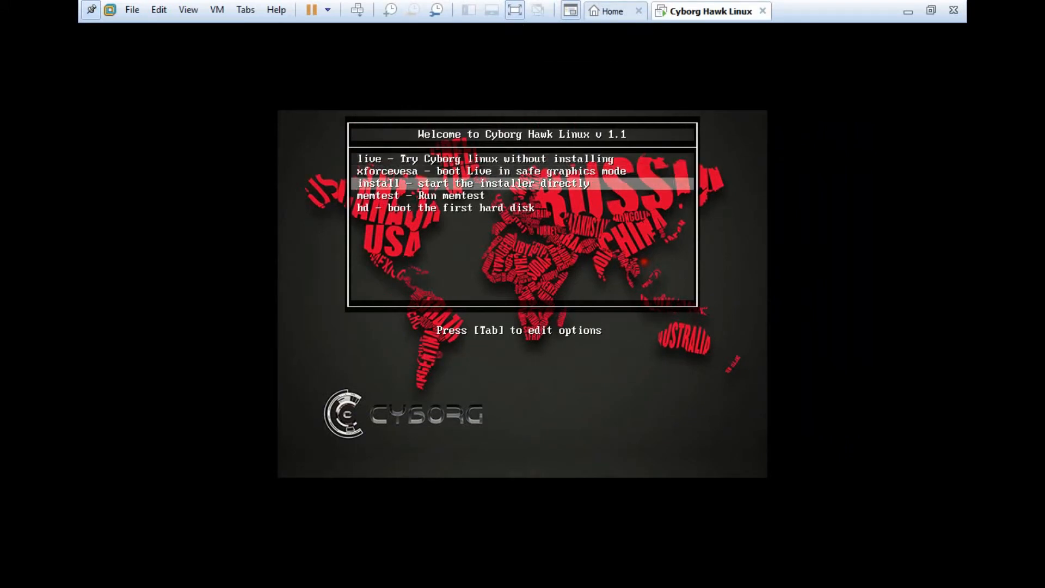
key(Down)
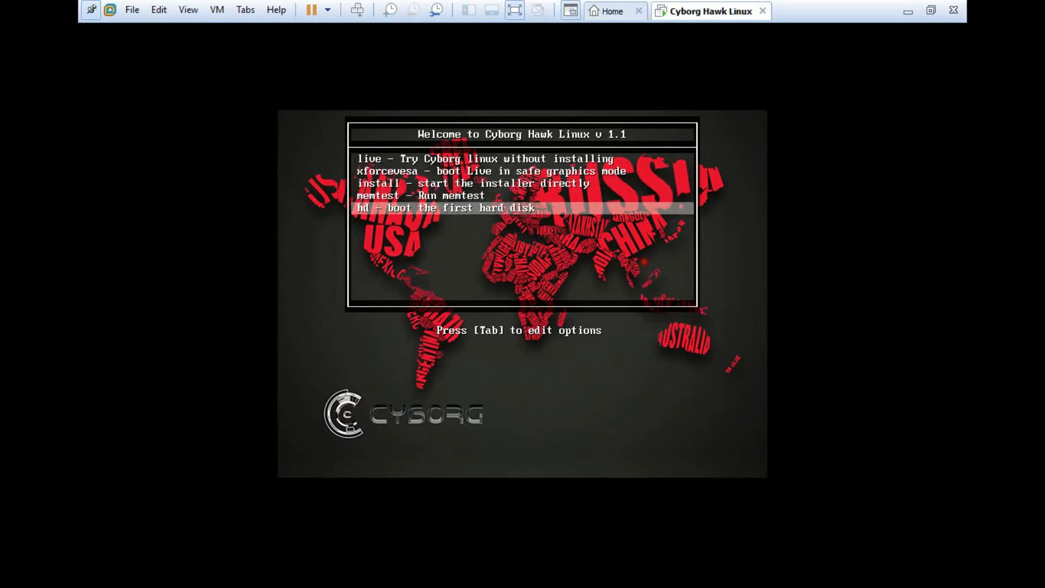
key(up)
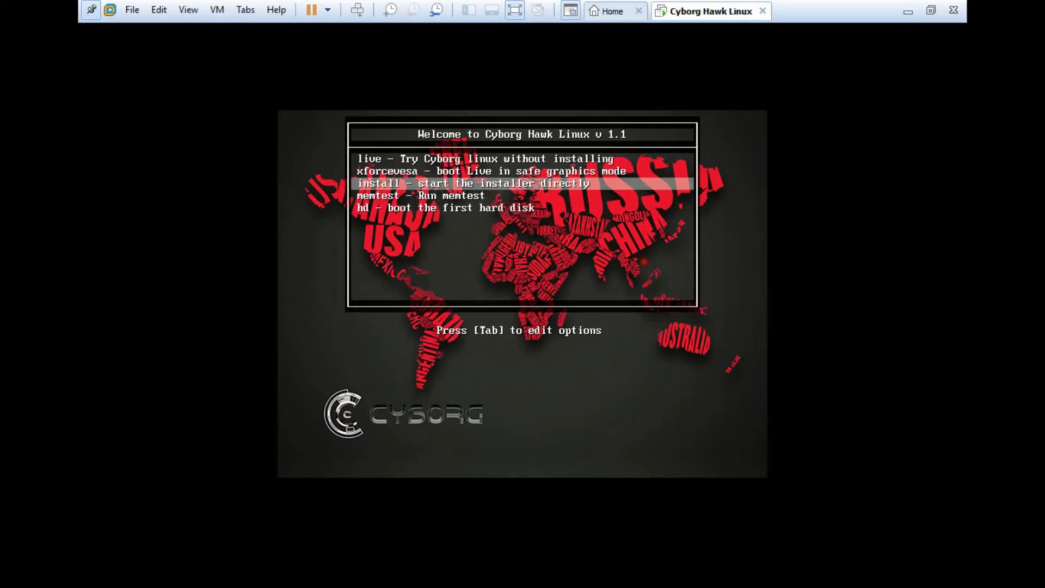
Step: Start the installer and exit the fatal X server error to reach the Welcome screen
key(Return)
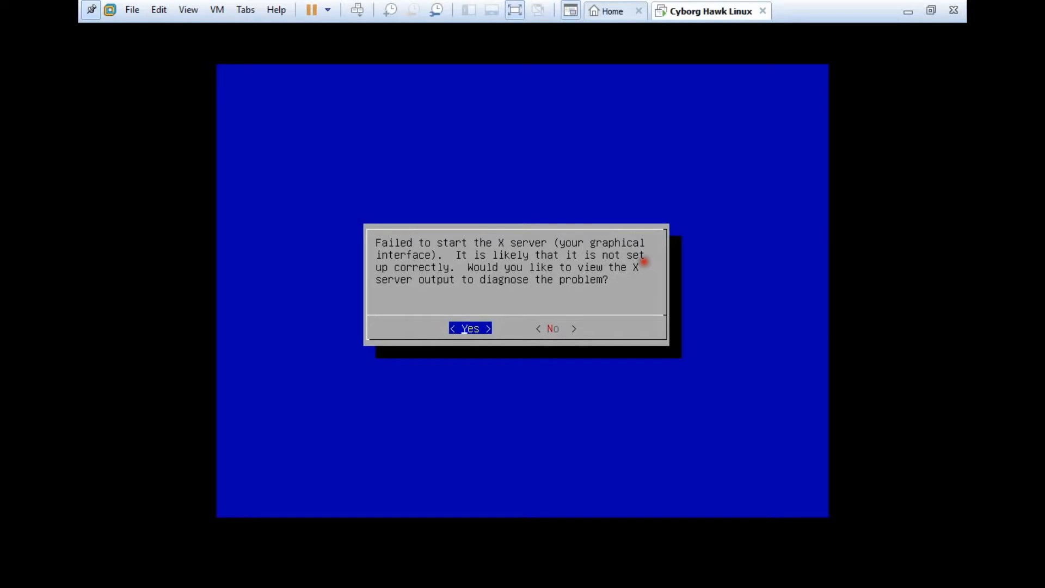
click(470, 328)
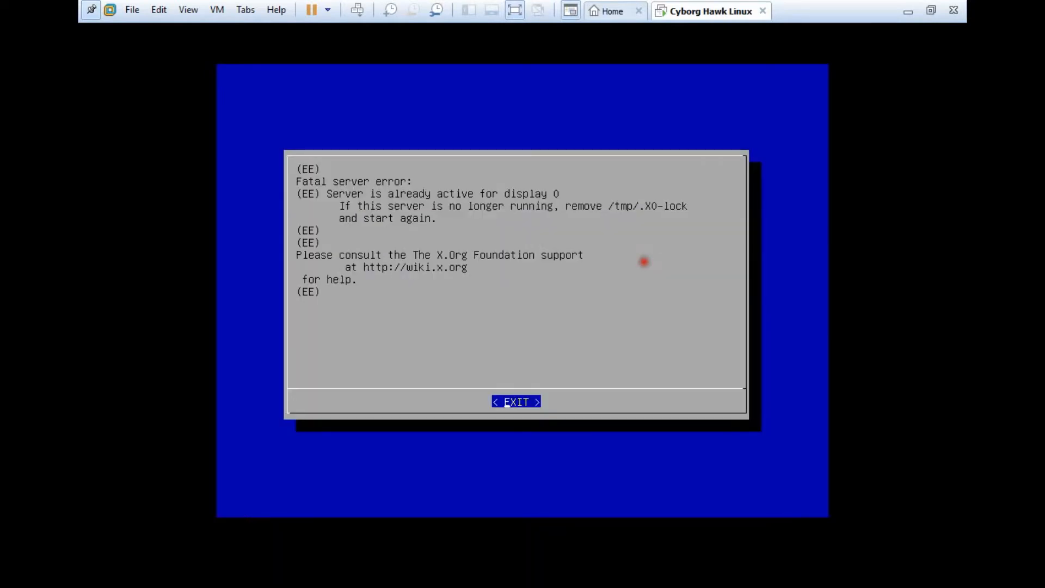
click(515, 402)
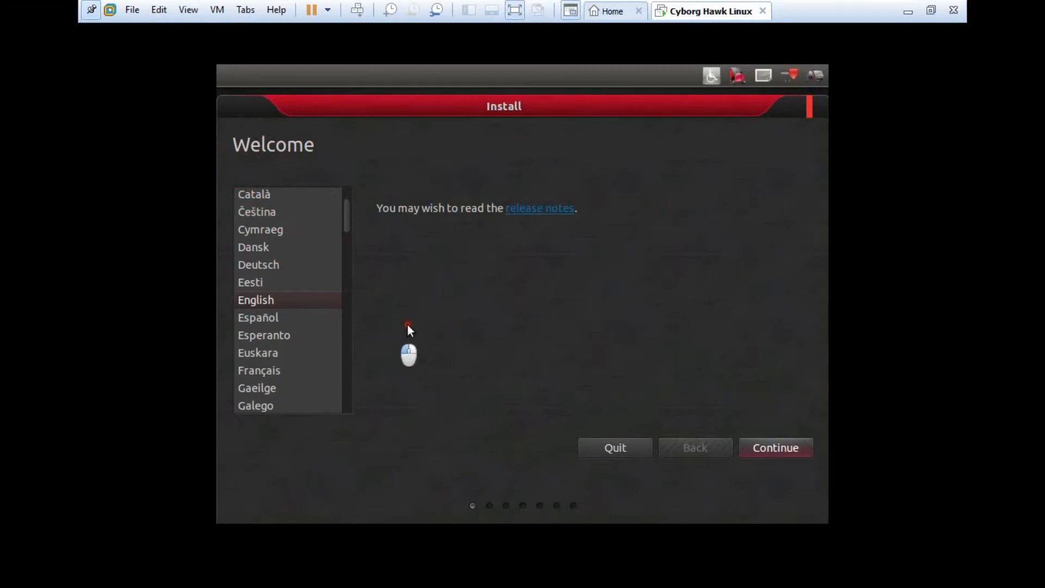
mouse_move(280, 326)
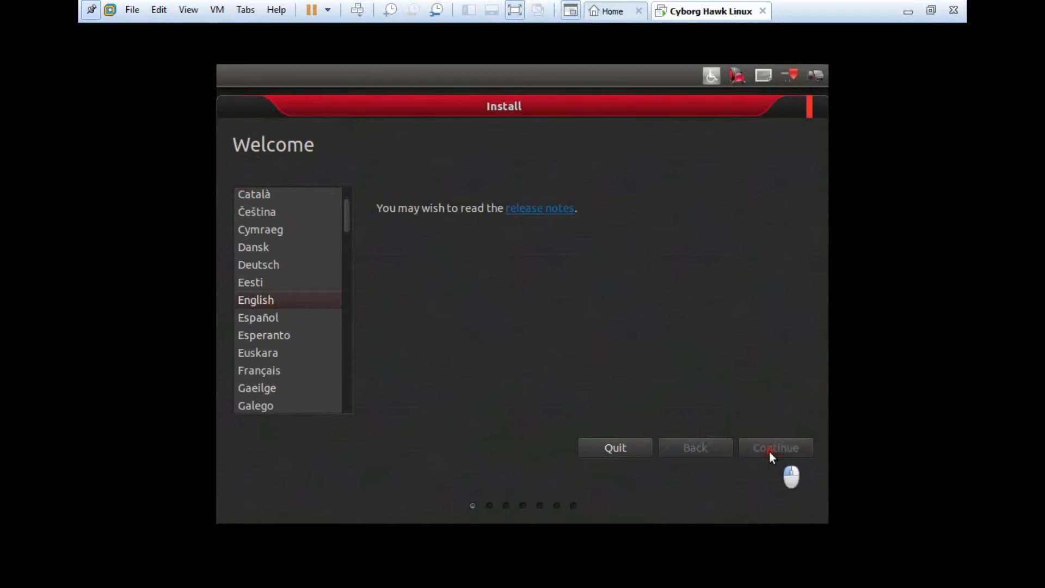
Step: Continue with English, enable downloading updates and third-party software, and proceed
click(775, 448)
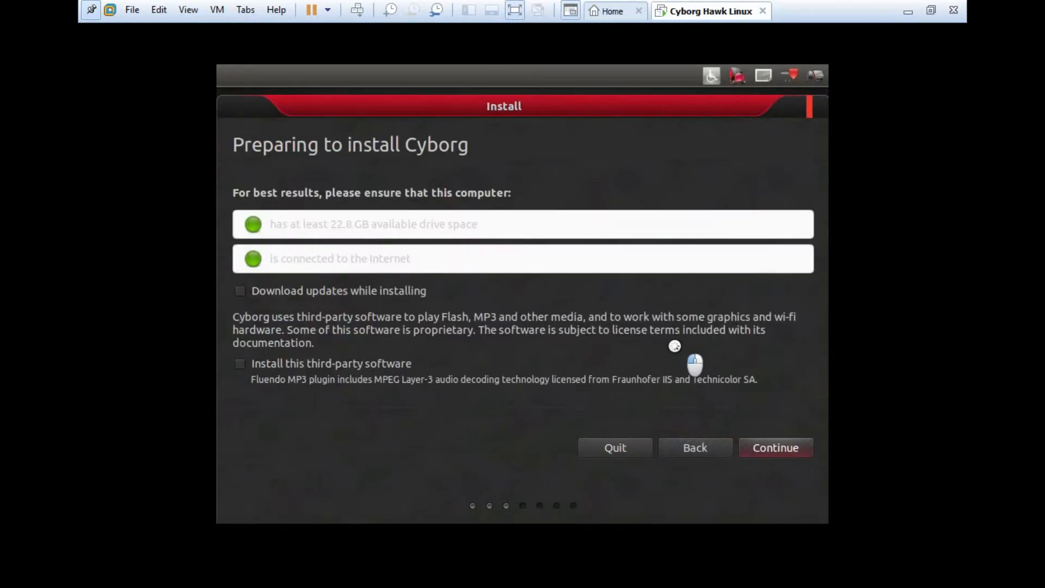
mouse_move(373, 259)
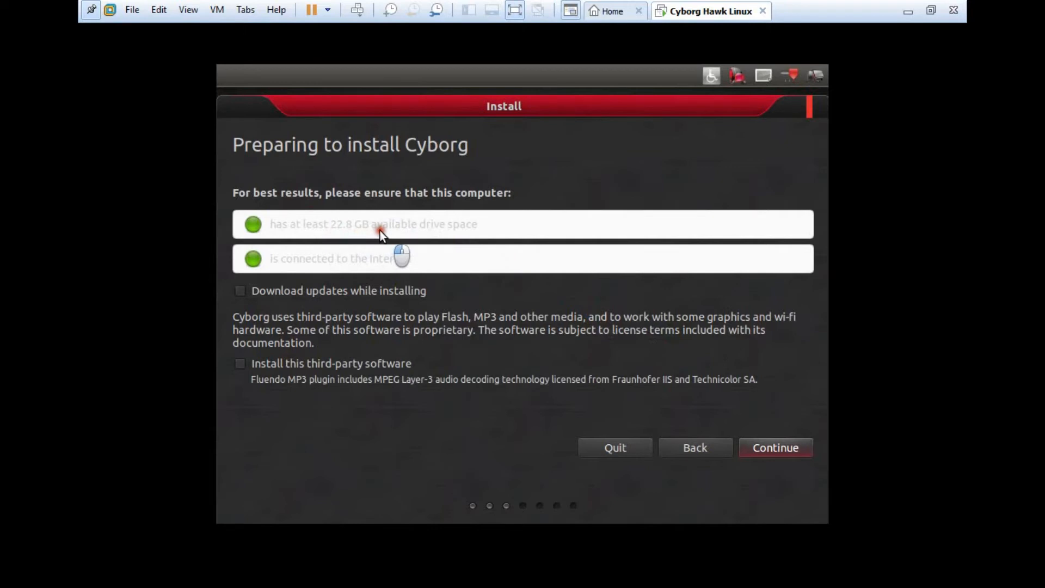
mouse_move(270, 296)
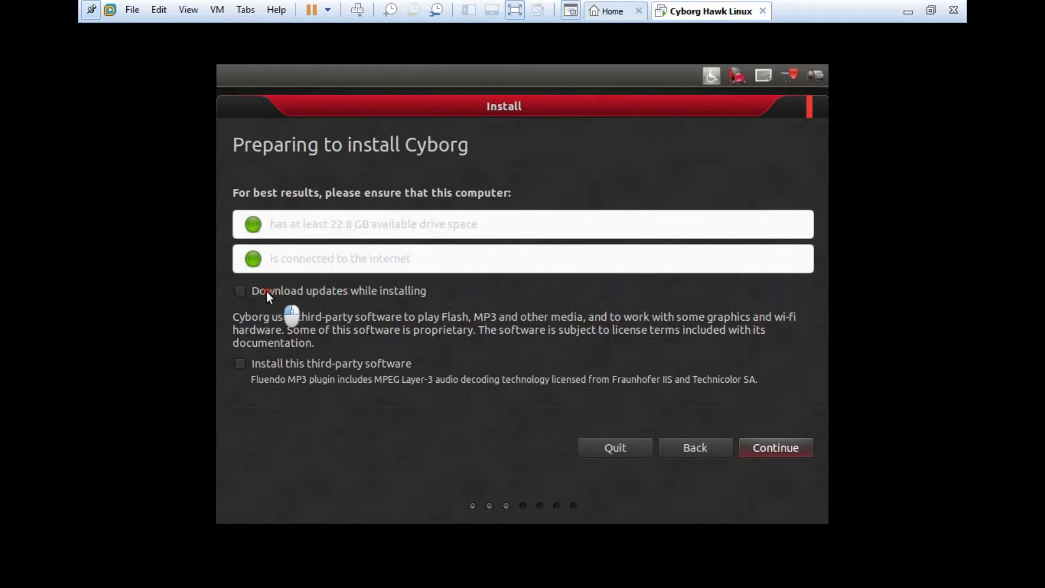
click(239, 291)
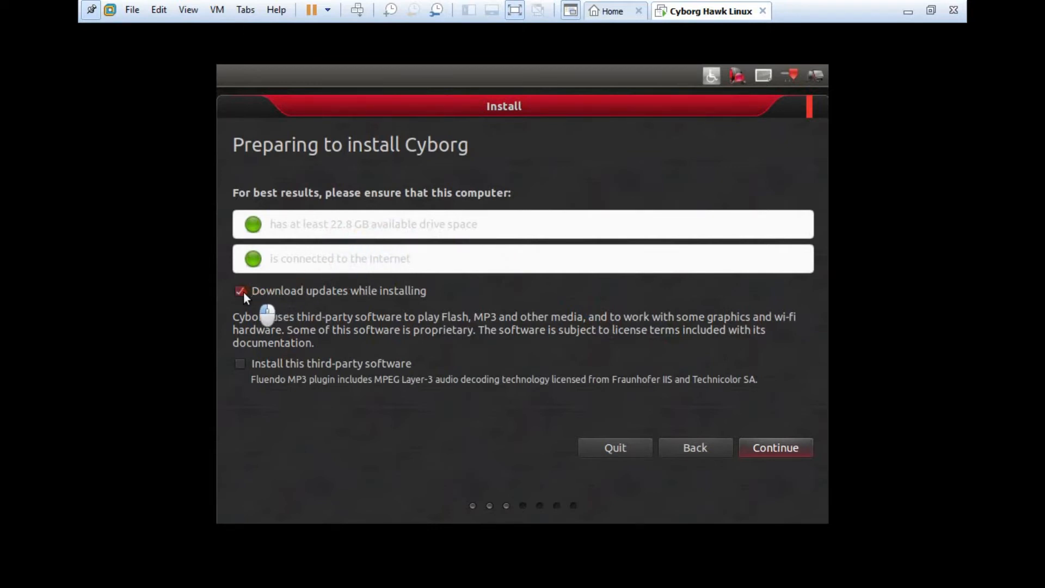
click(239, 364)
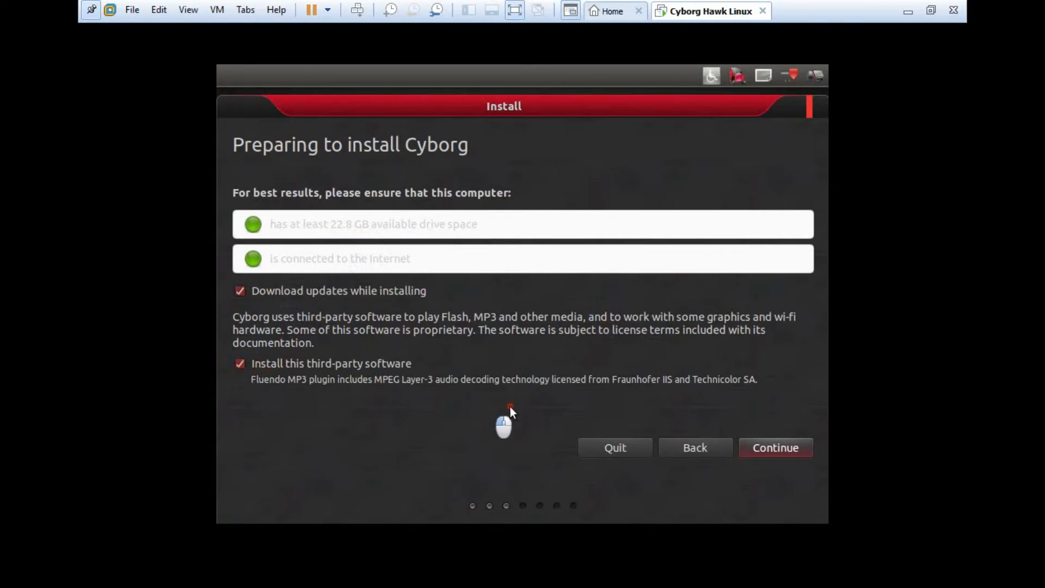
click(774, 448)
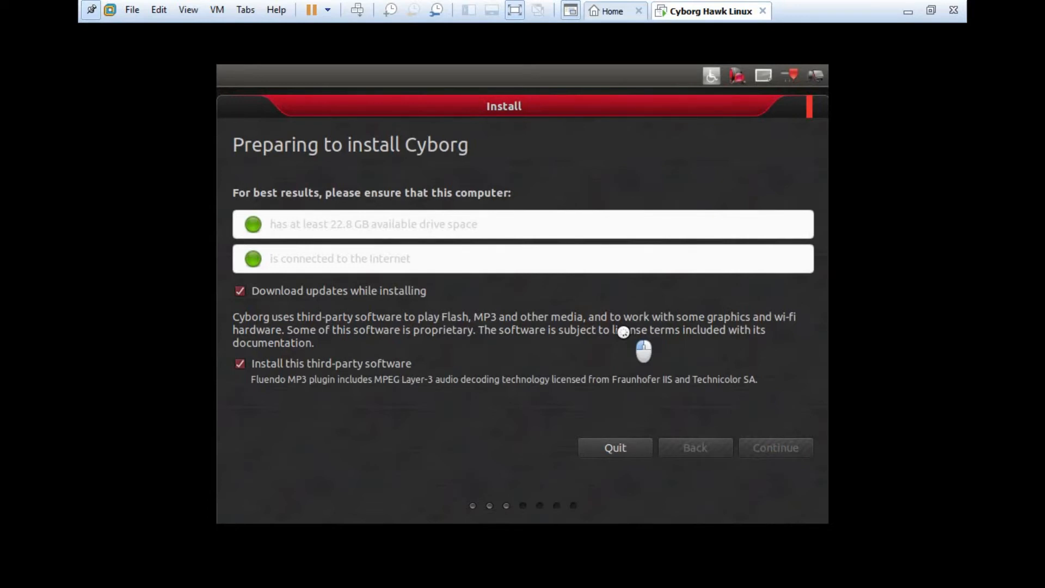
mouse_move(577, 377)
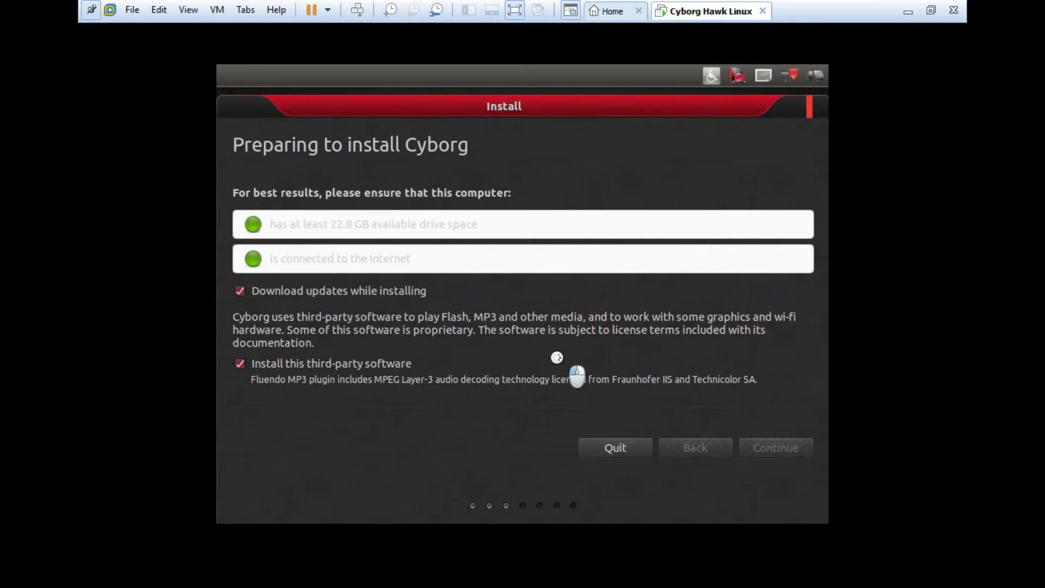
Step: Choose 'Erase disk and install Cyborg', confirm the disk changes, and reach 'Where are you?'
click(774, 448)
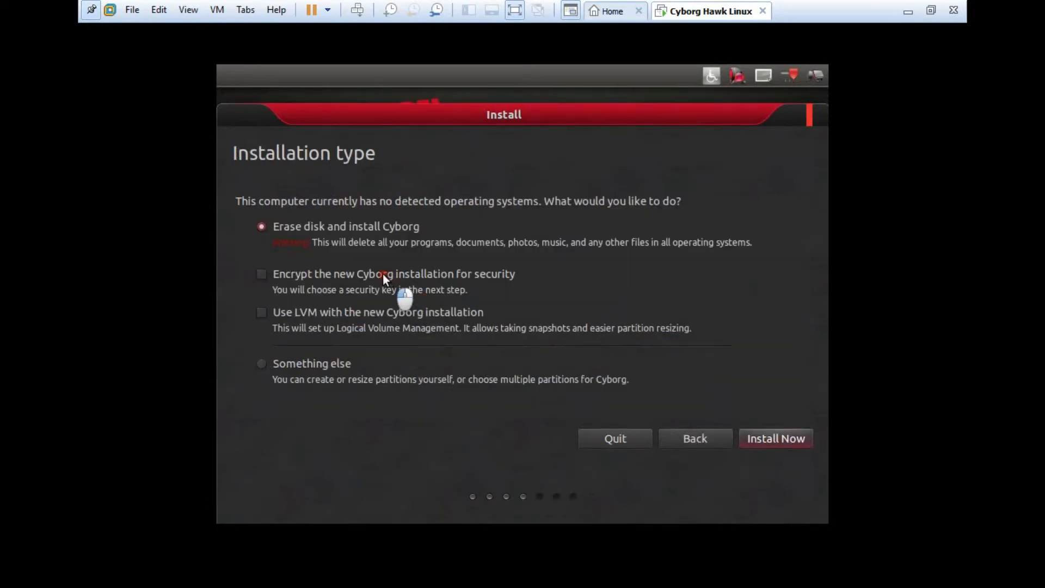
mouse_move(330, 254)
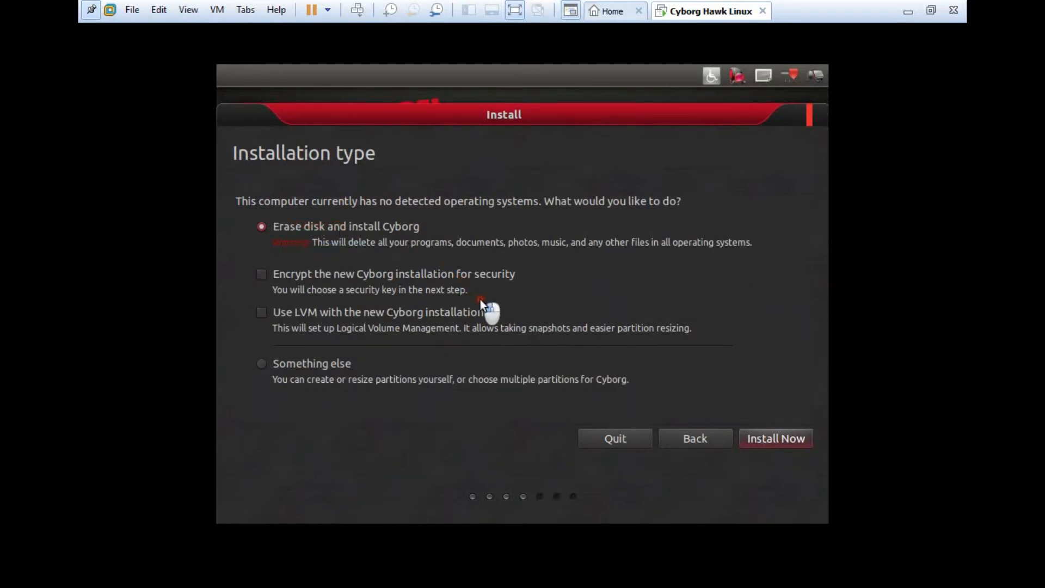
click(776, 438)
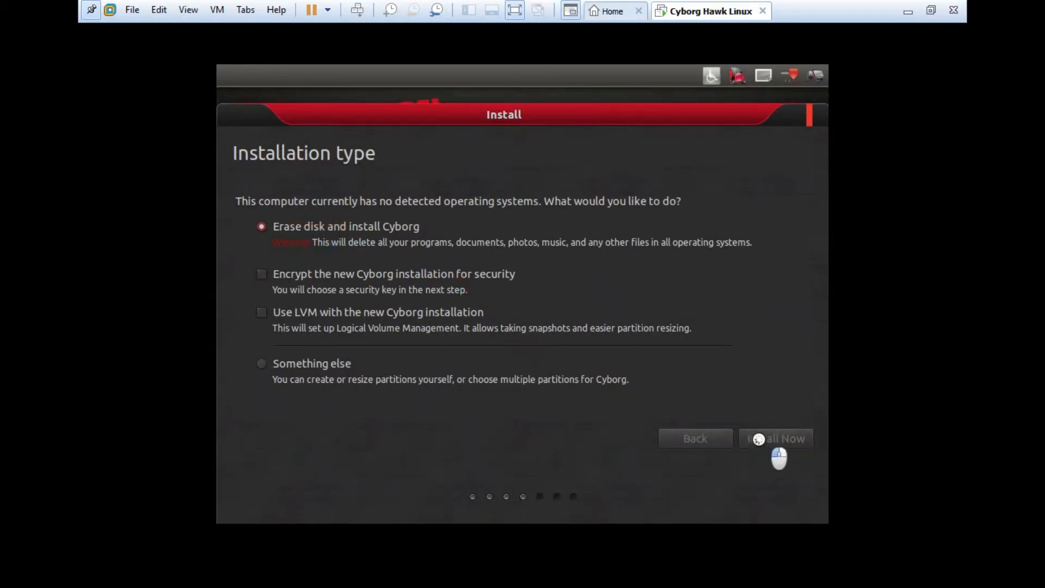
click(775, 439)
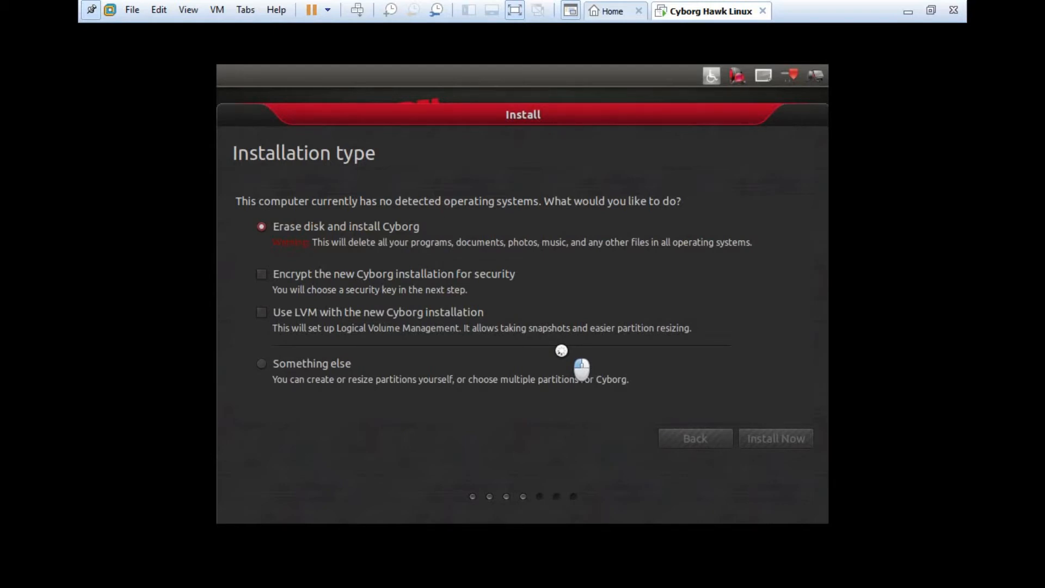
click(775, 438)
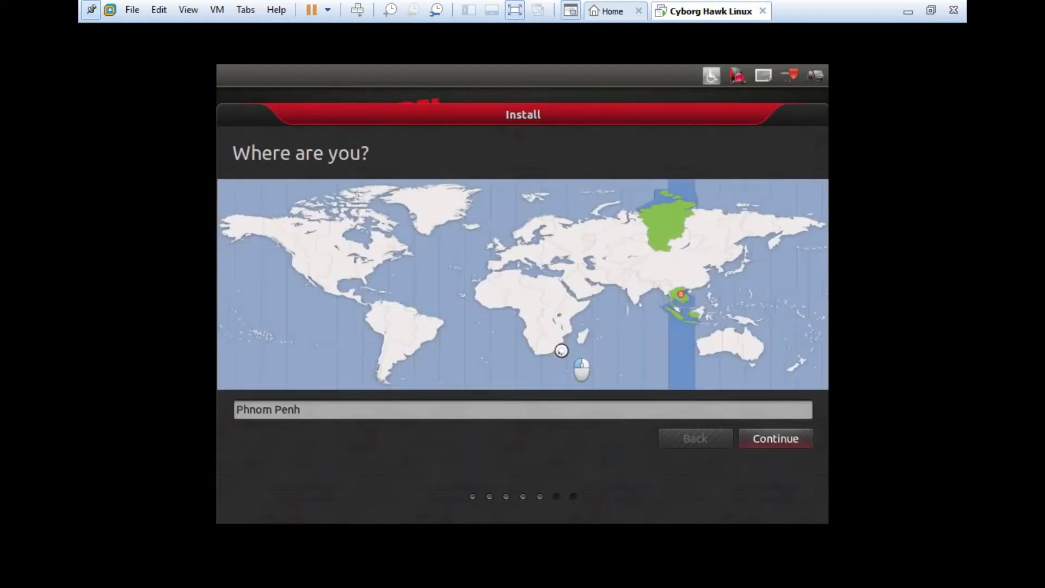
mouse_move(723, 453)
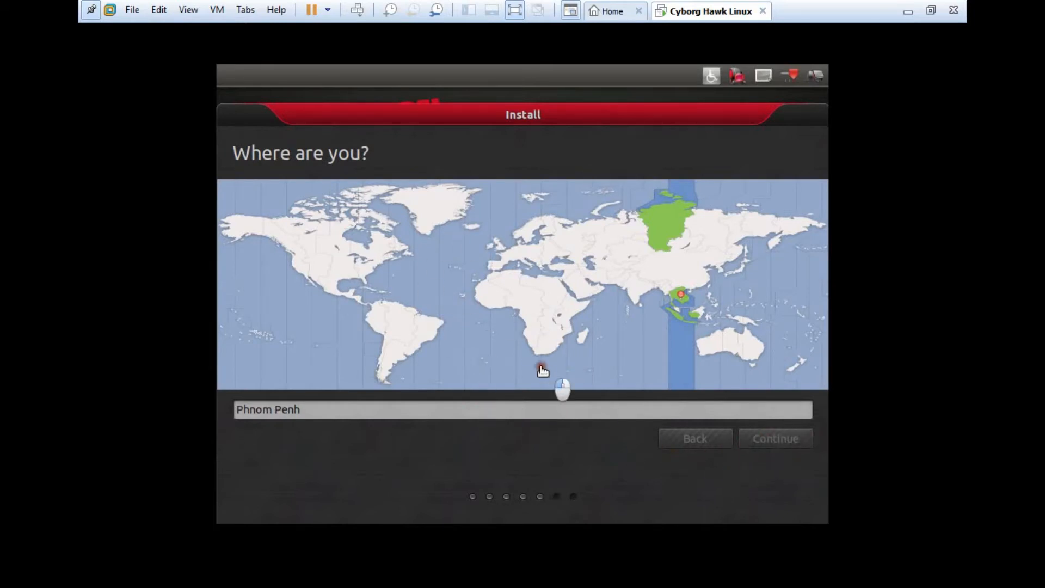
Step: Accept Phnom Penh as the location, then choose English (US) as the keyboard layout instead of Khmer
click(774, 437)
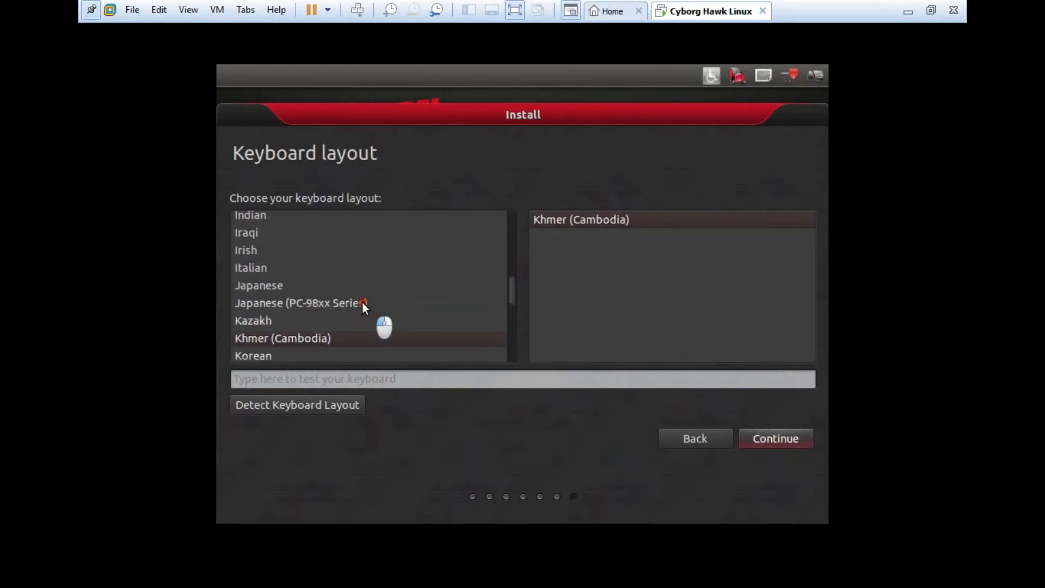
scroll(down, 3)
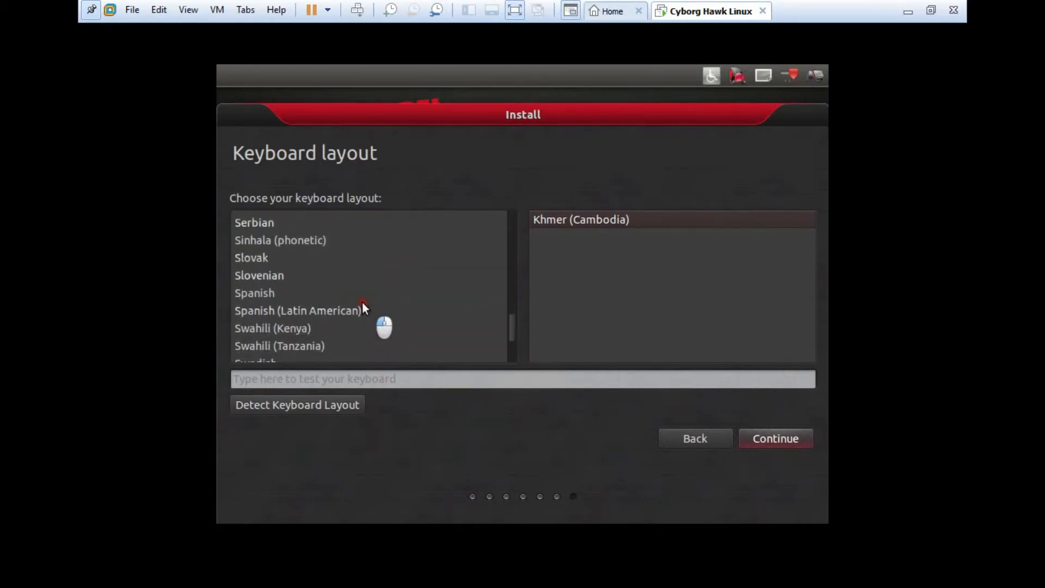
scroll(down, 3)
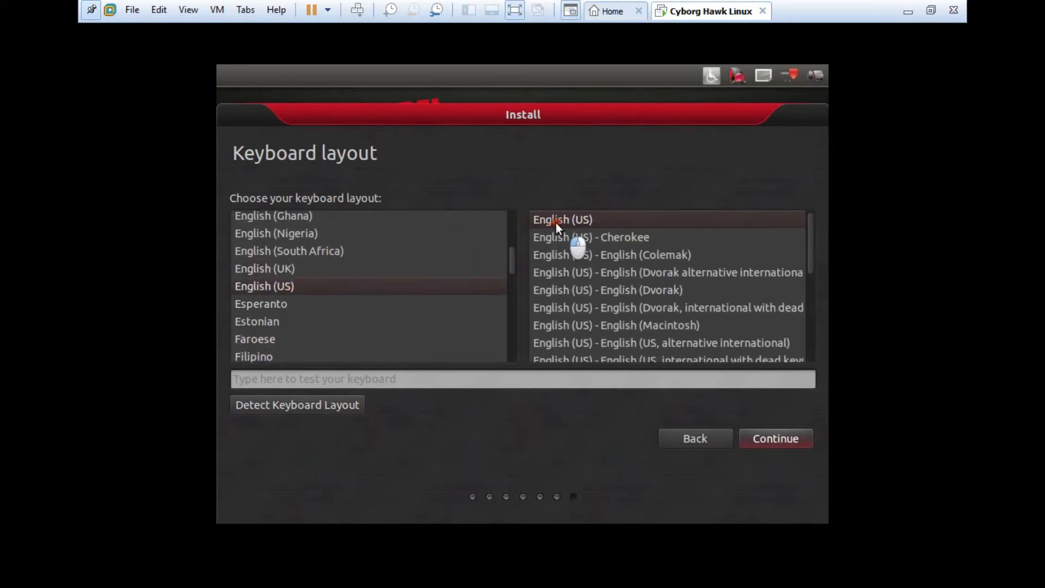
click(774, 438)
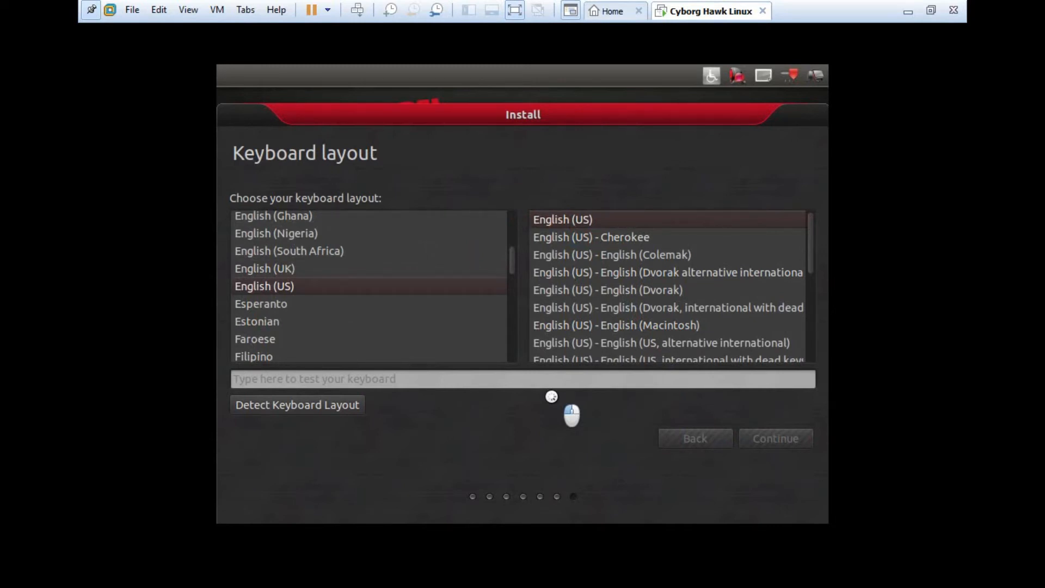
Step: Start the installation with the English (US) layout and expand the Copying files details log
click(774, 437)
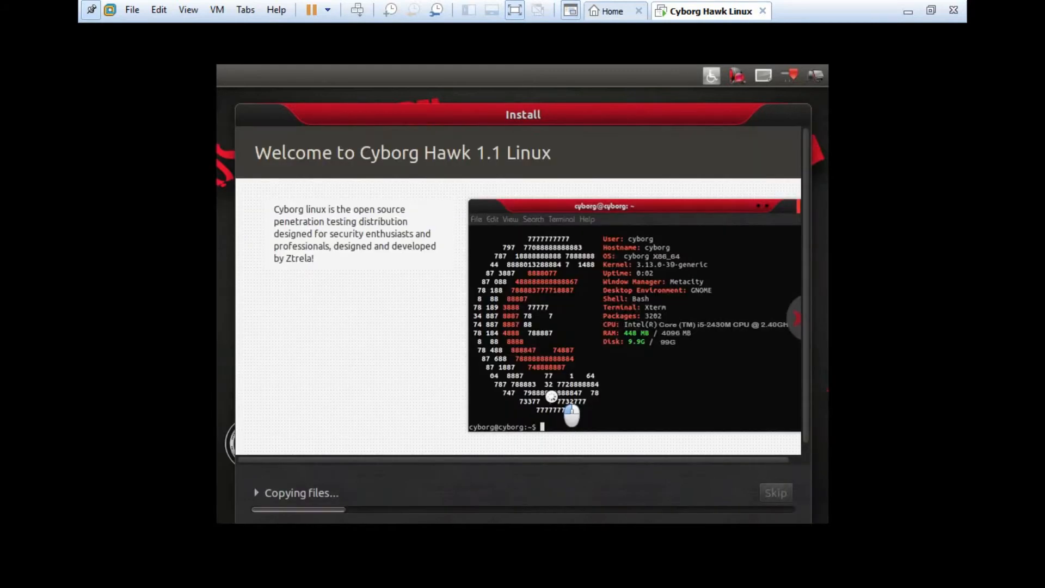
click(256, 475)
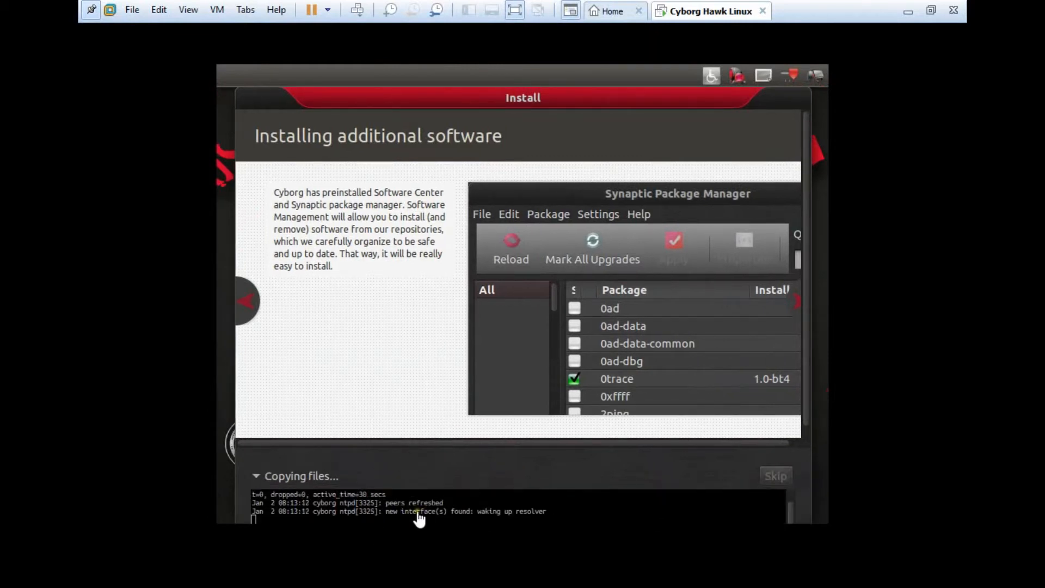
mouse_move(452, 525)
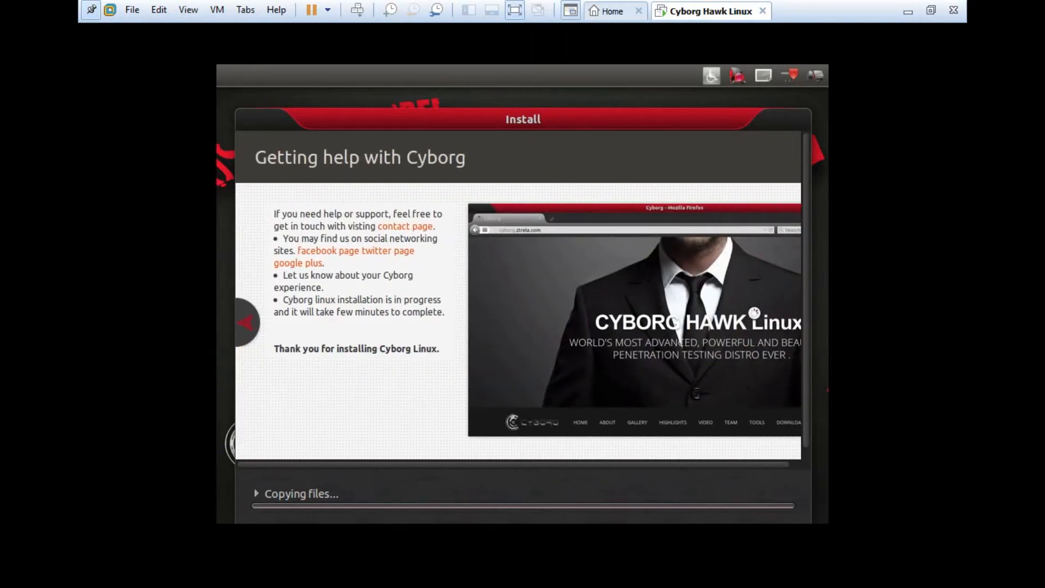
mouse_move(773, 325)
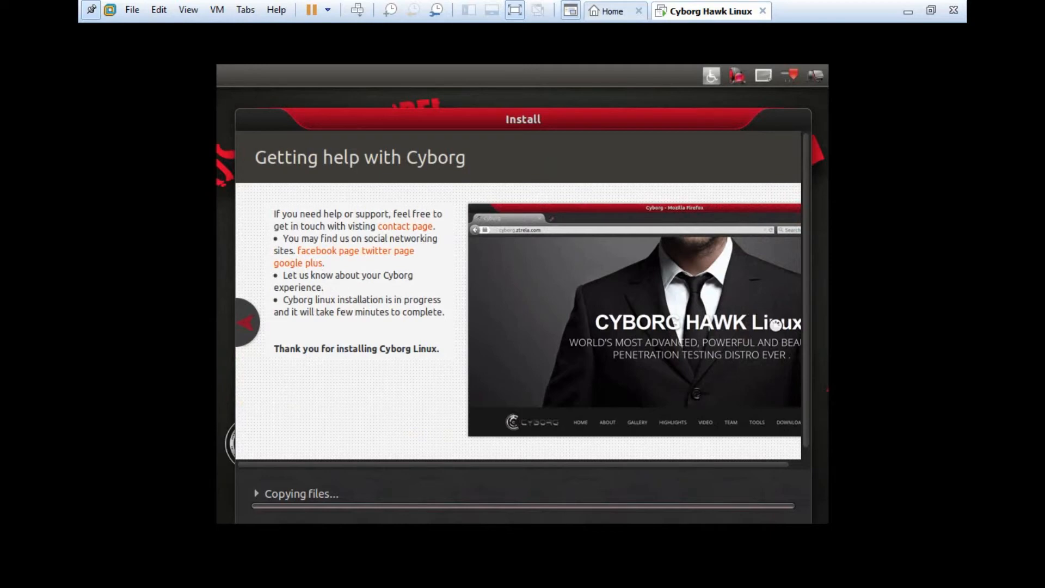
Step: Go back to the previous installer slideshow page while files copy
click(244, 325)
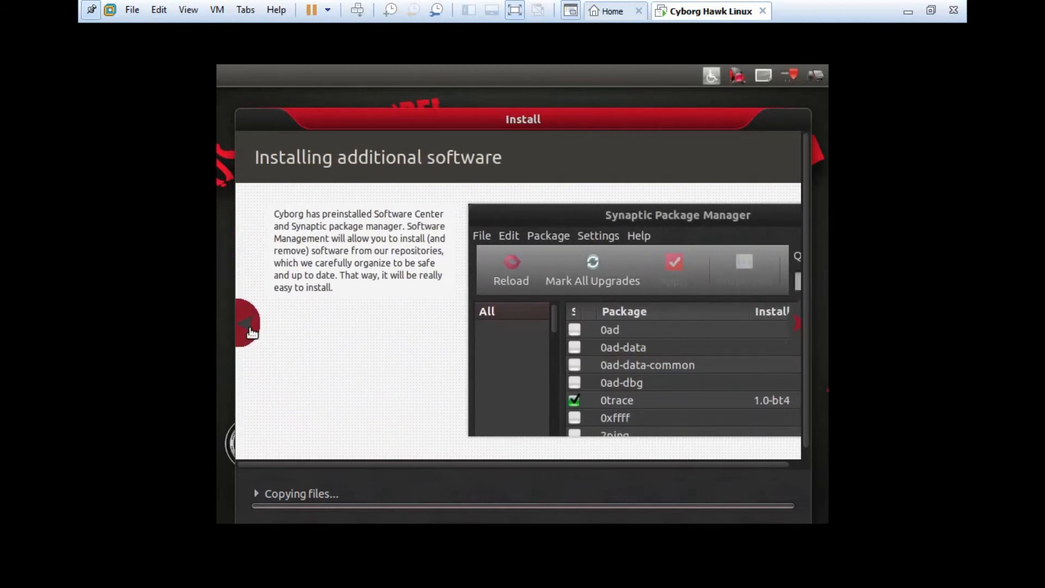
mouse_move(246, 390)
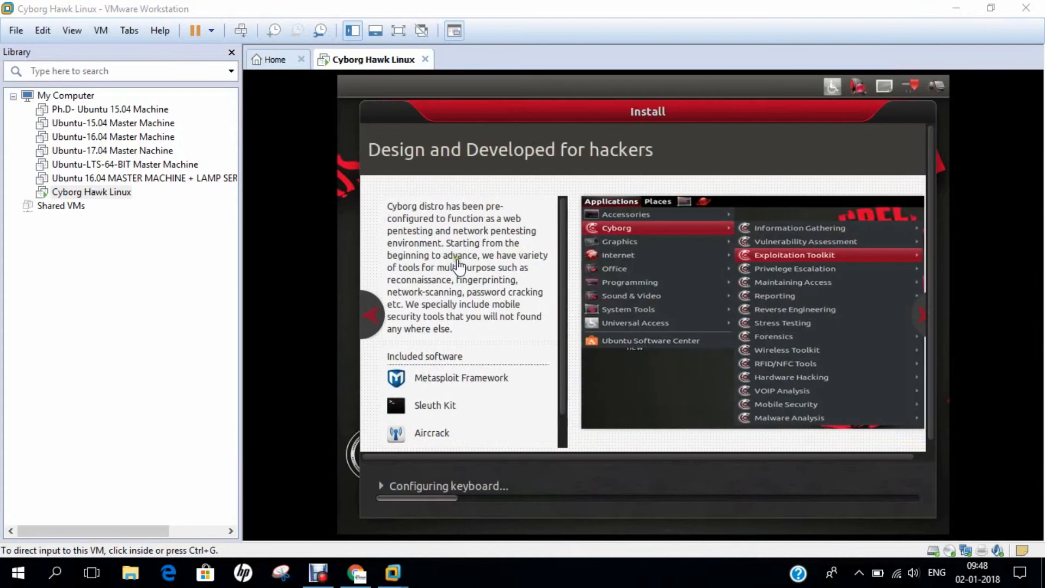
Step: Switch the Cyborg Hawk VM to Full Screen from the View menu while installation continues
click(72, 30)
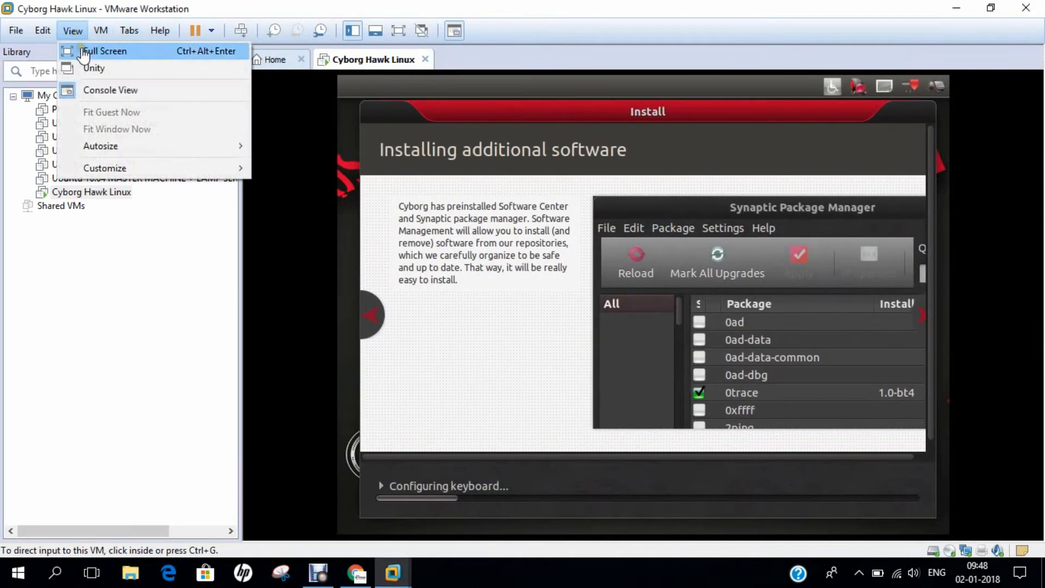
click(104, 52)
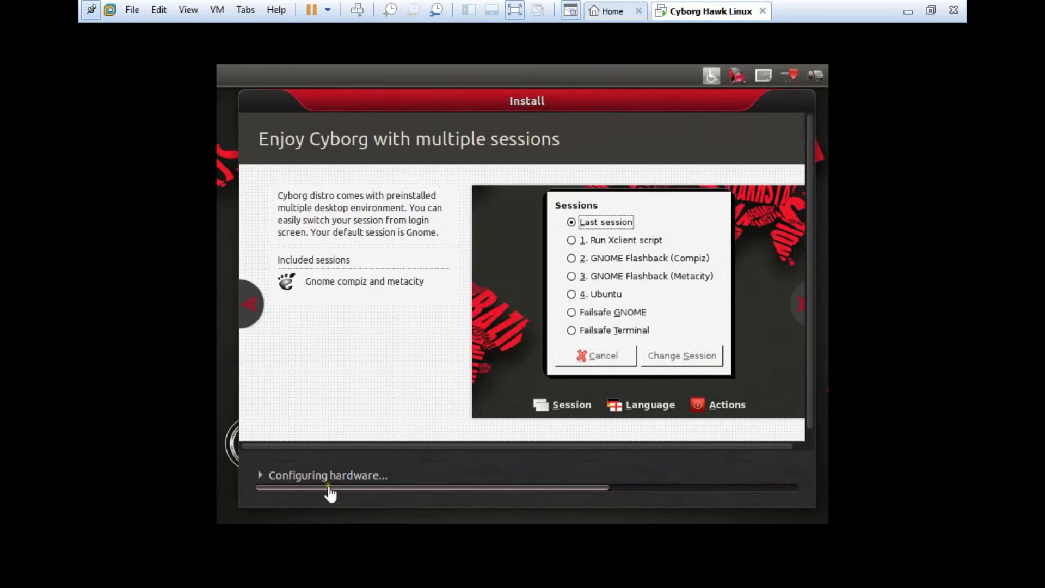
Step: Toggle the installer's copying-files details while packages download toward completion
click(260, 476)
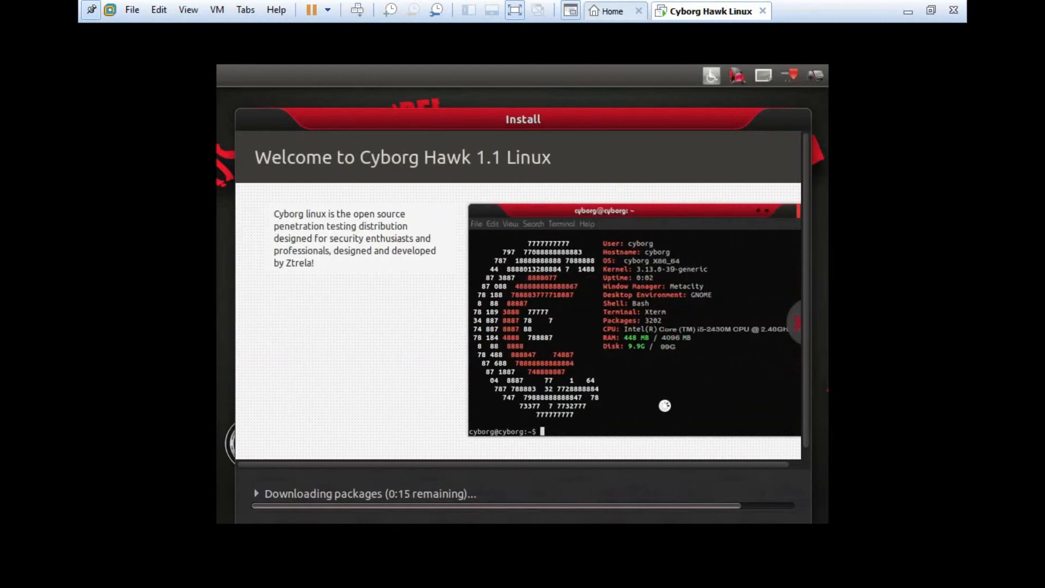
mouse_move(622, 476)
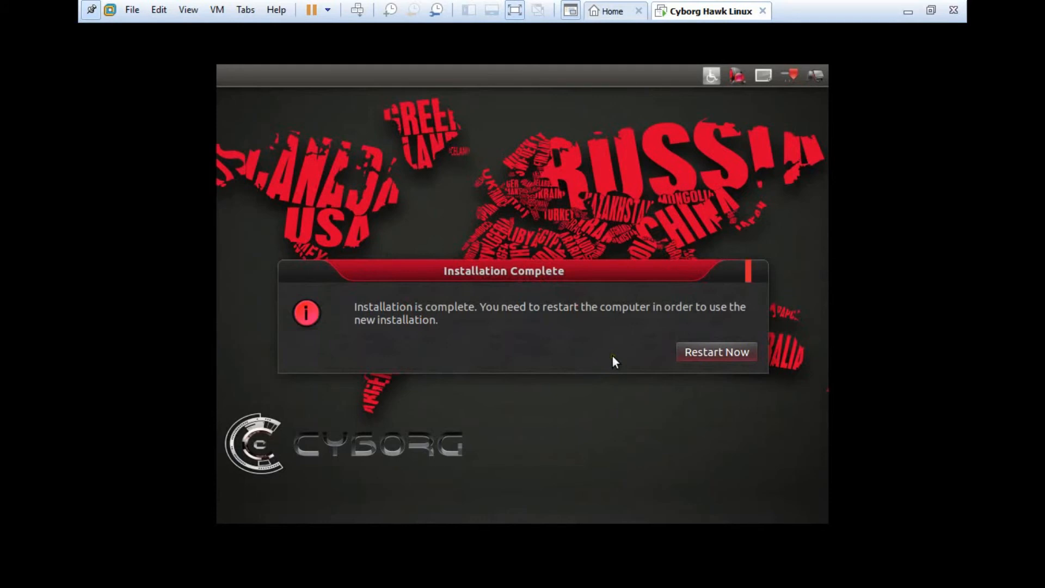
mouse_move(664, 325)
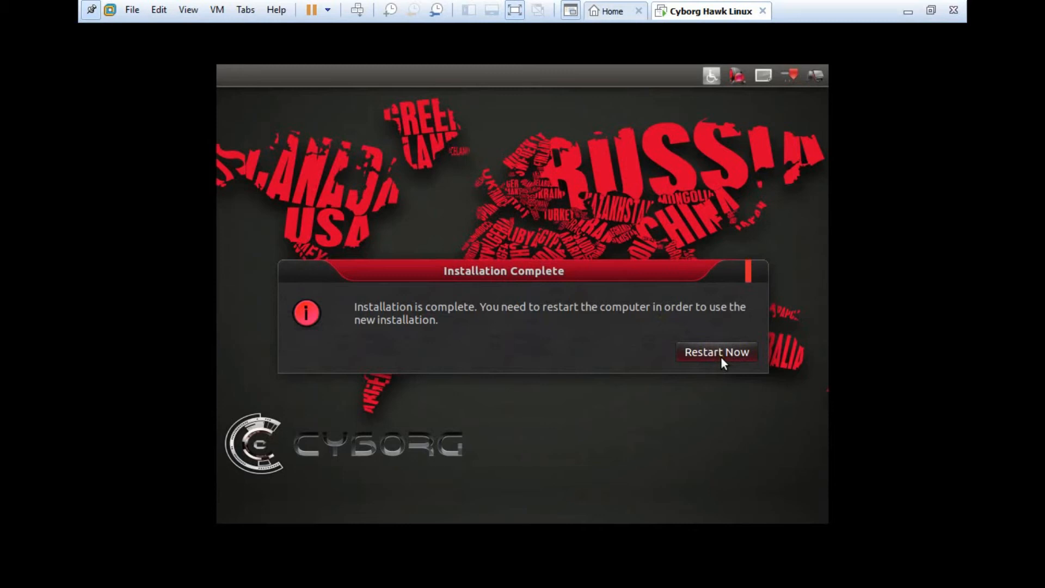
Step: Choose Restart Now at the installation-complete prompt to reboot the guest
click(717, 351)
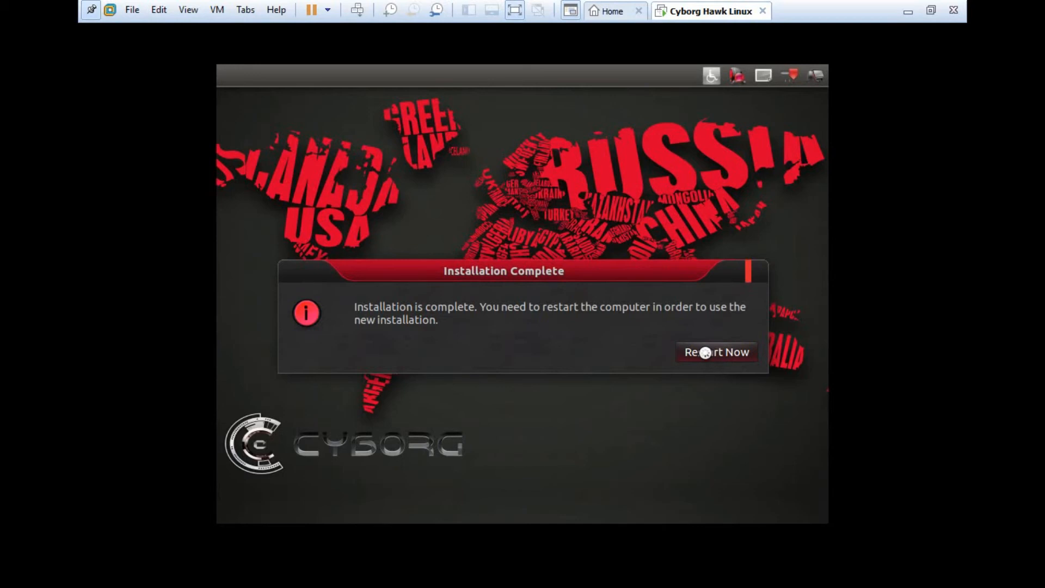
mouse_move(690, 315)
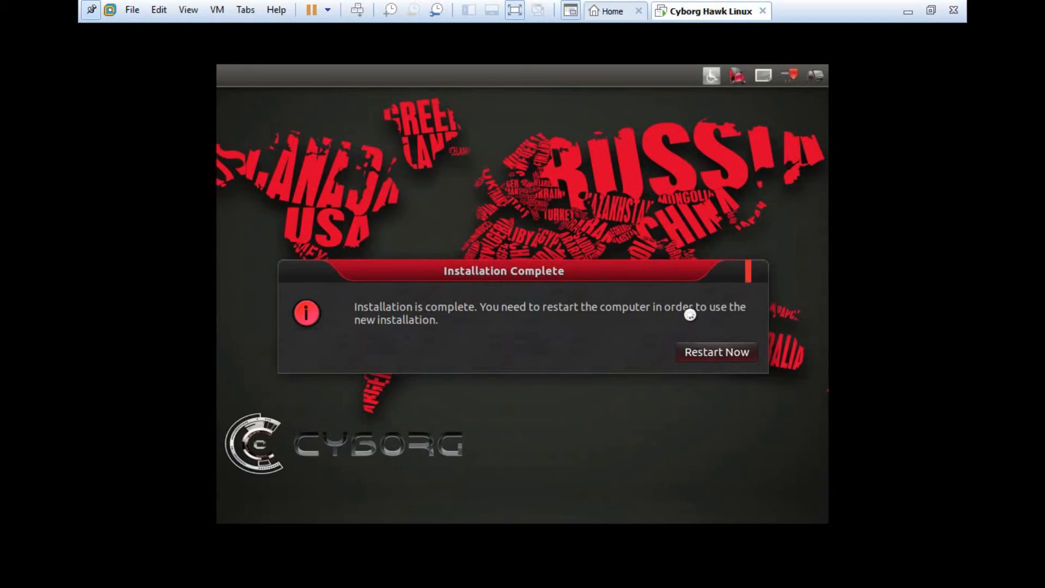
mouse_move(731, 229)
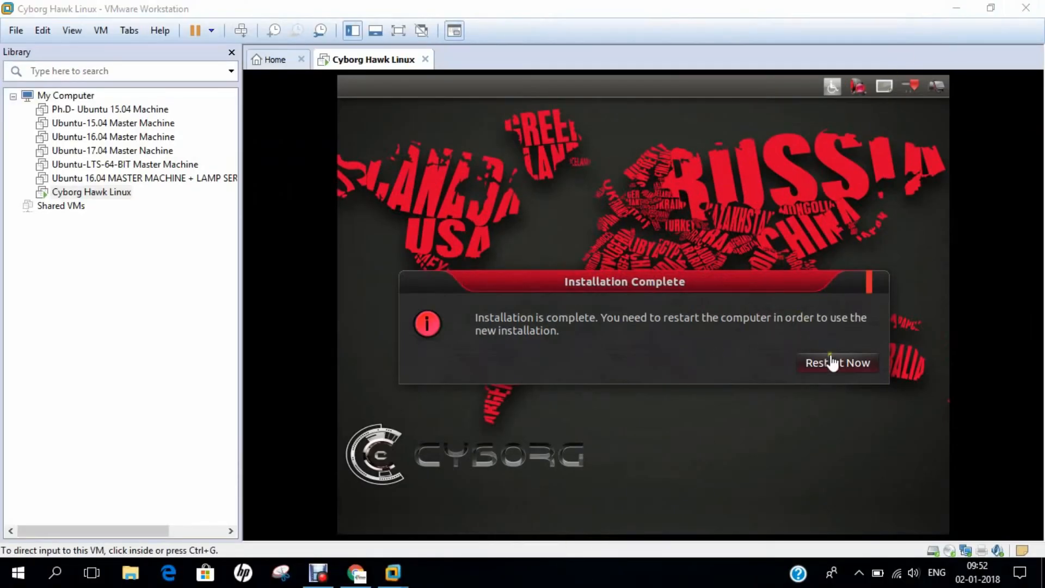
click(837, 361)
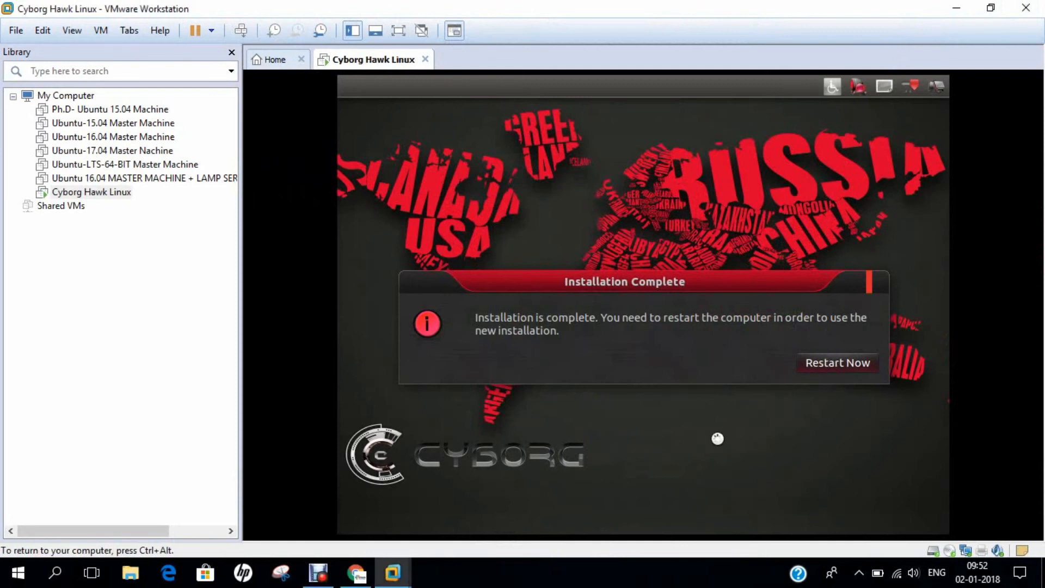
mouse_move(547, 577)
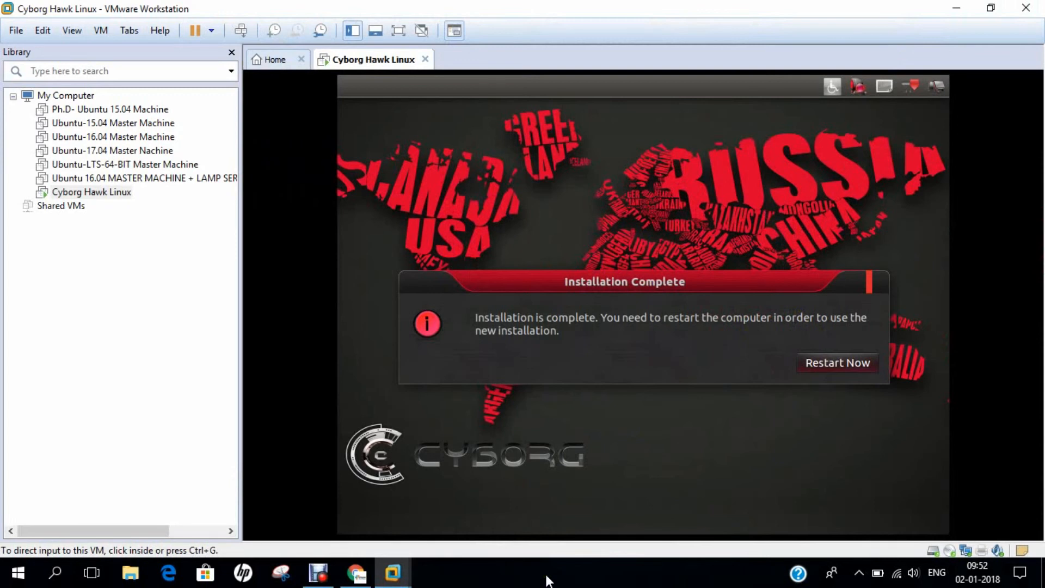
Step: Confirm the remove-installation-media prompt and return the rebooting VM to full screen
click(837, 363)
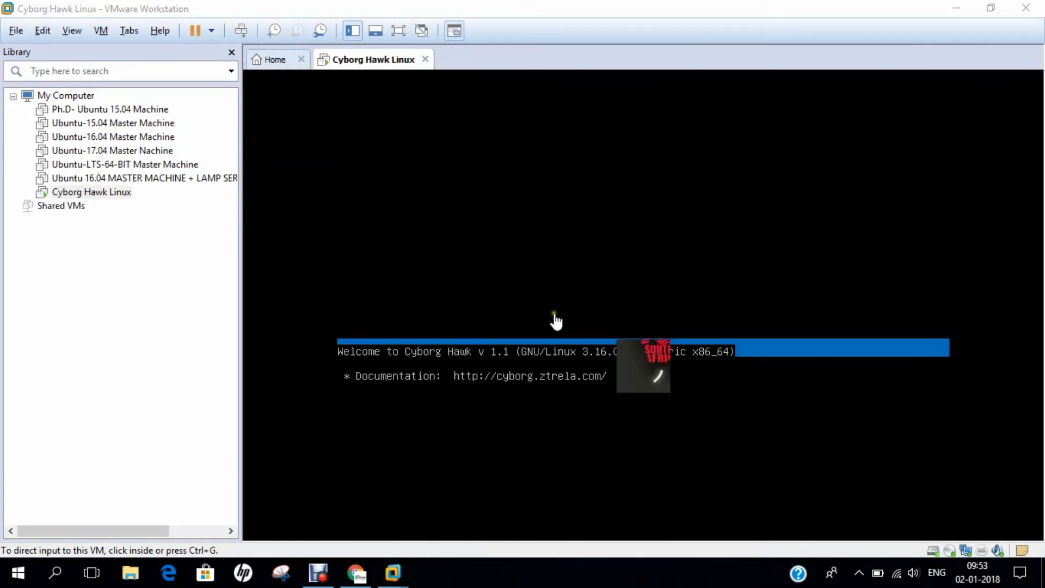
click(72, 31)
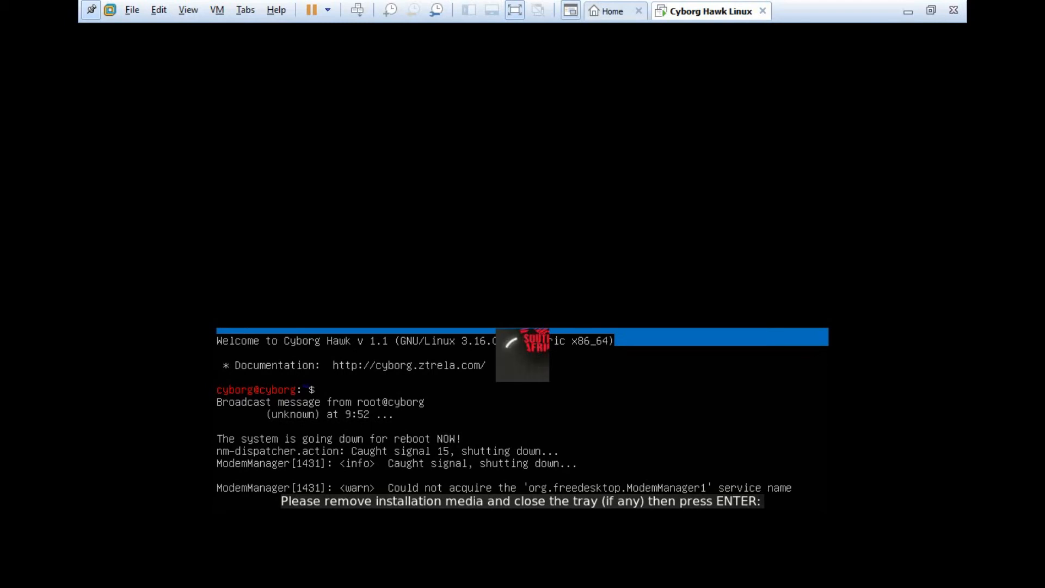
mouse_move(515, 10)
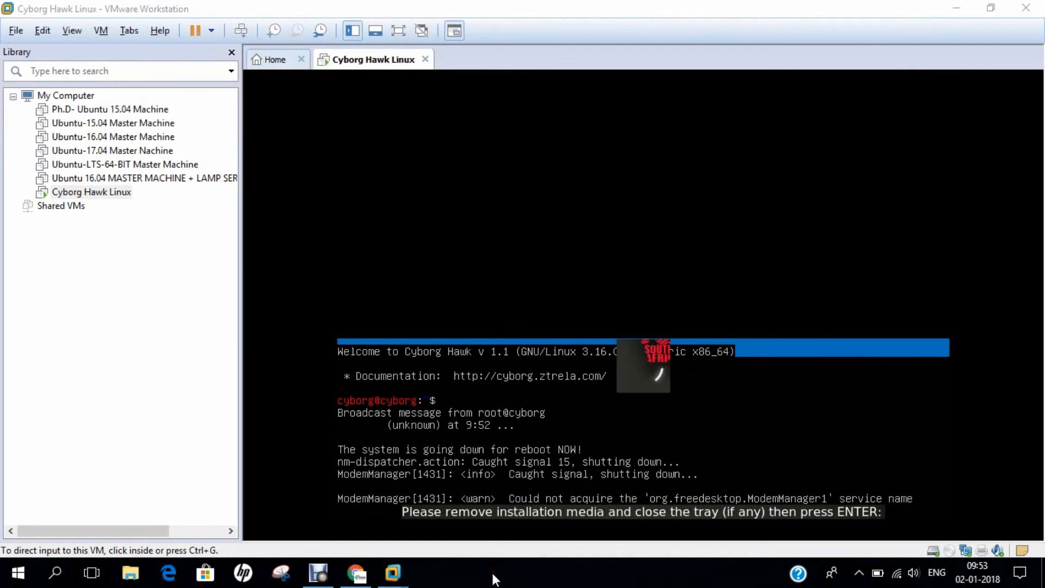
click(72, 31)
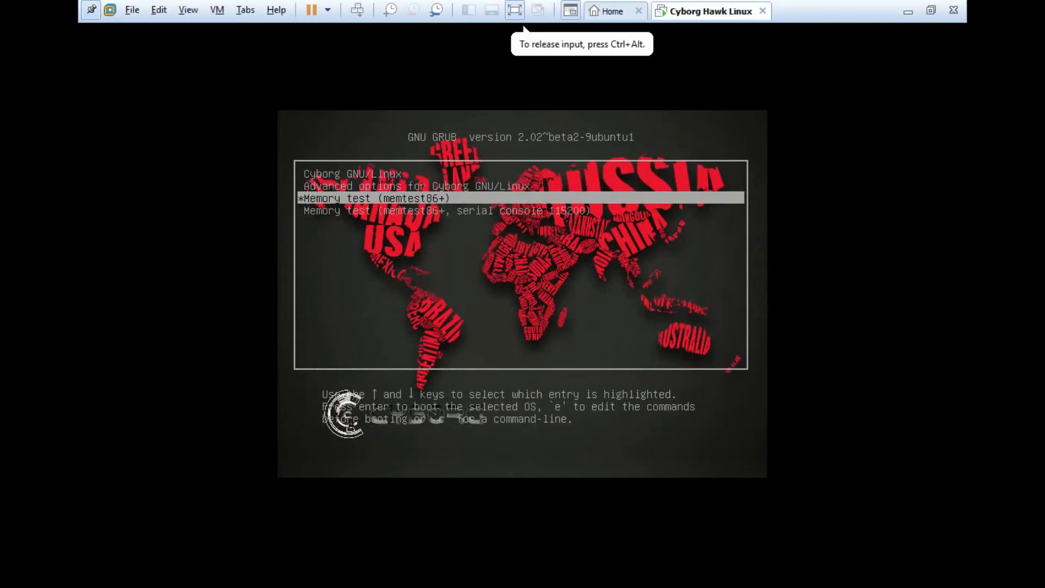
Step: Select Cyborg GNU/Linux in the GRUB menu to boot the installed system
key(Up)
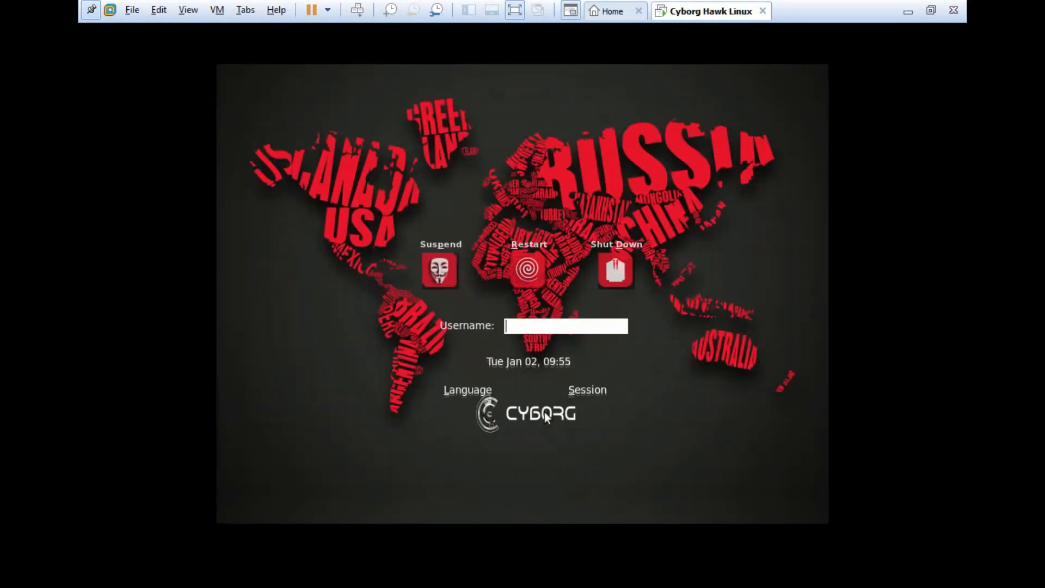
Step: Log in to Cyborg Hawk as the cyborg user with its password
text(cyb)
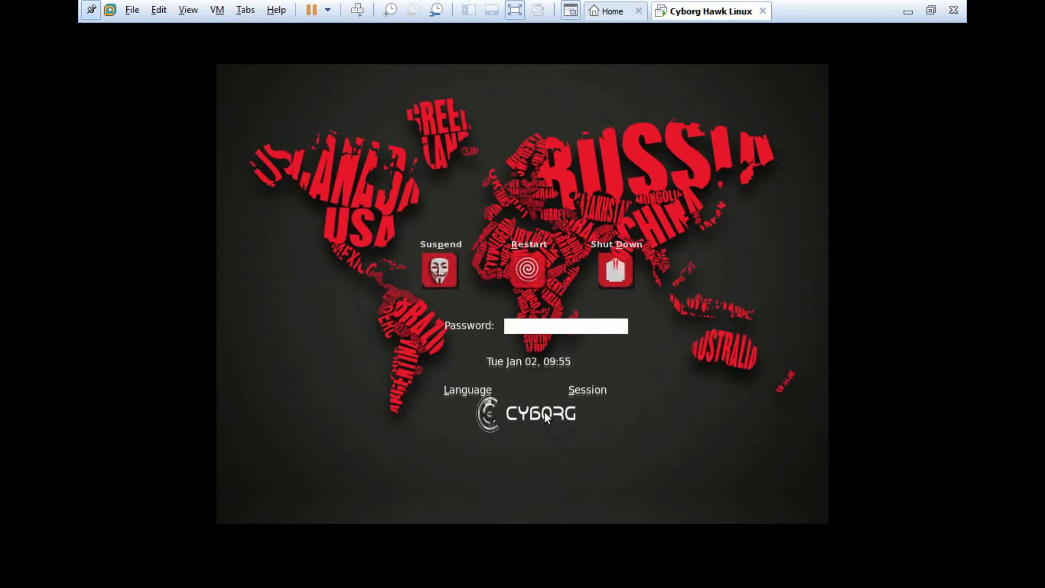
text(*)
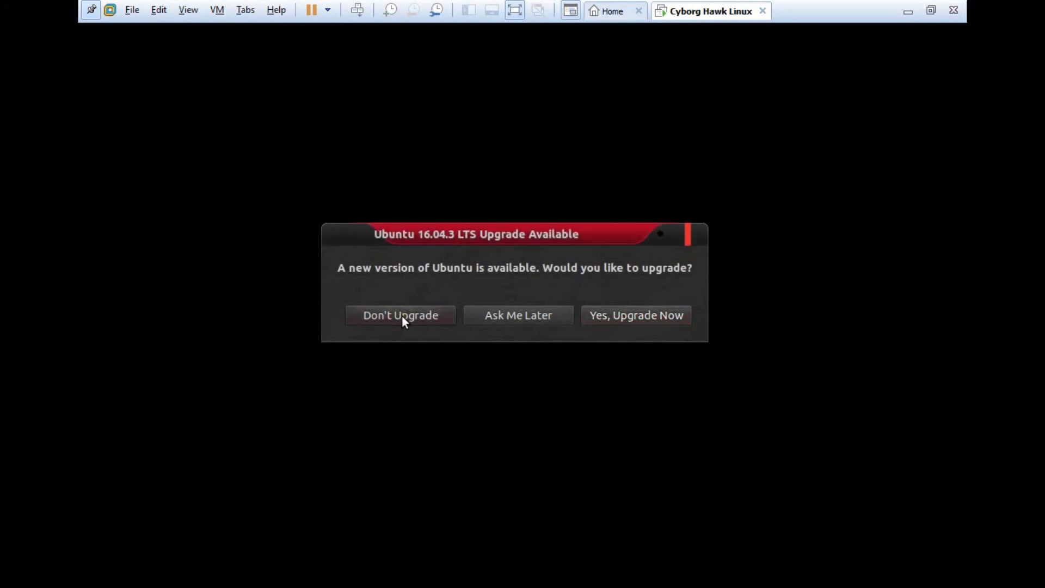
Step: Decline the Ubuntu 16.04.3 LTS upgrade with Don't Upgrade to reach the desktop
click(400, 314)
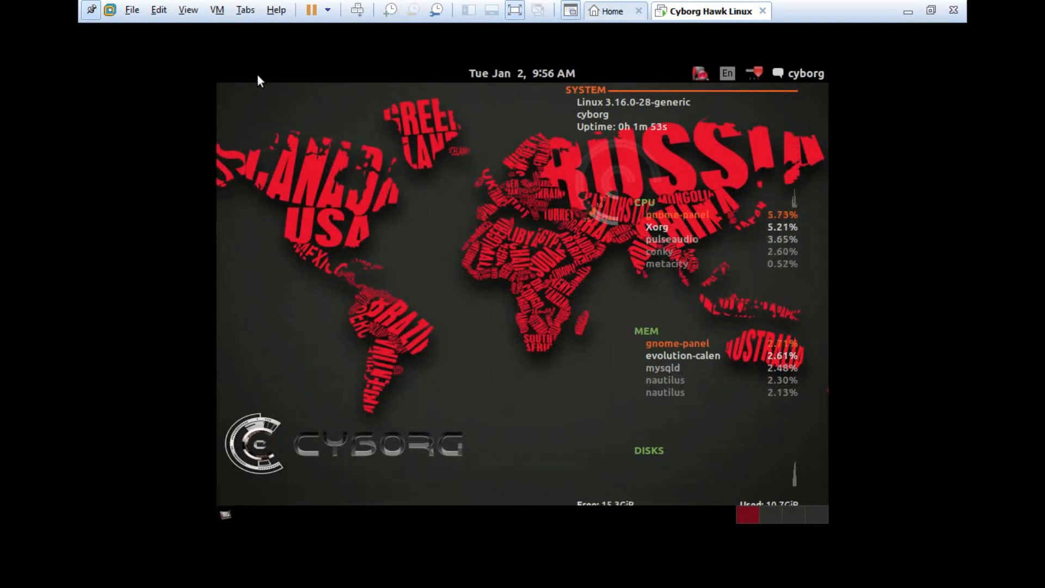
Step: Bring up the Applications menu listing the Cyborg tool categories
click(254, 73)
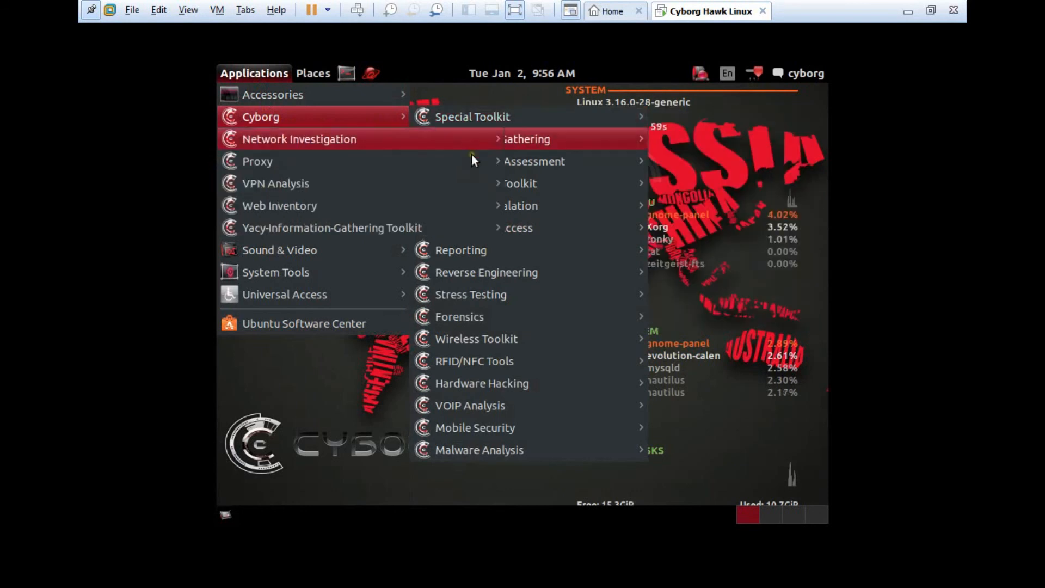
mouse_move(500, 161)
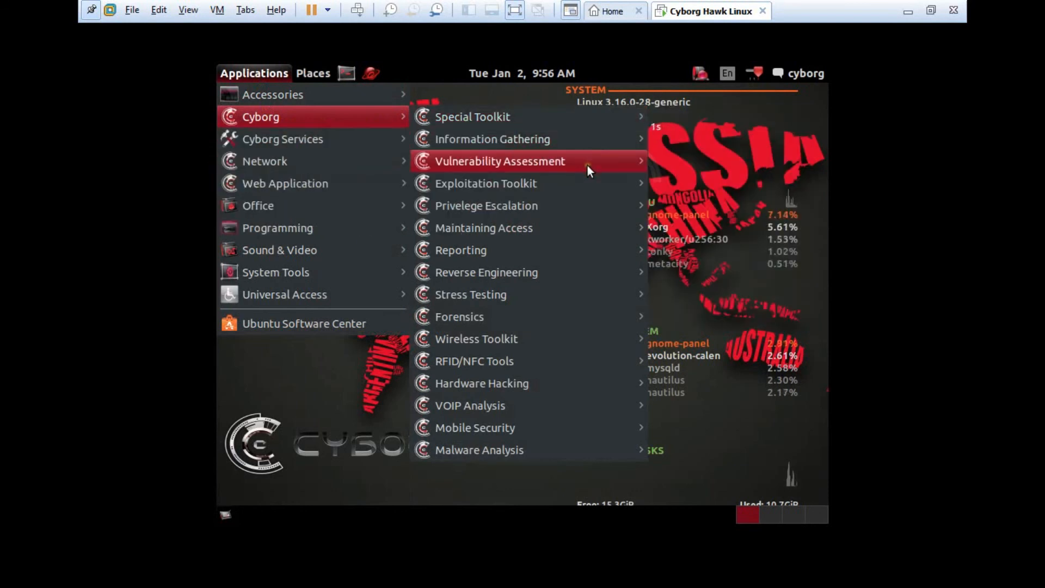
mouse_move(575, 206)
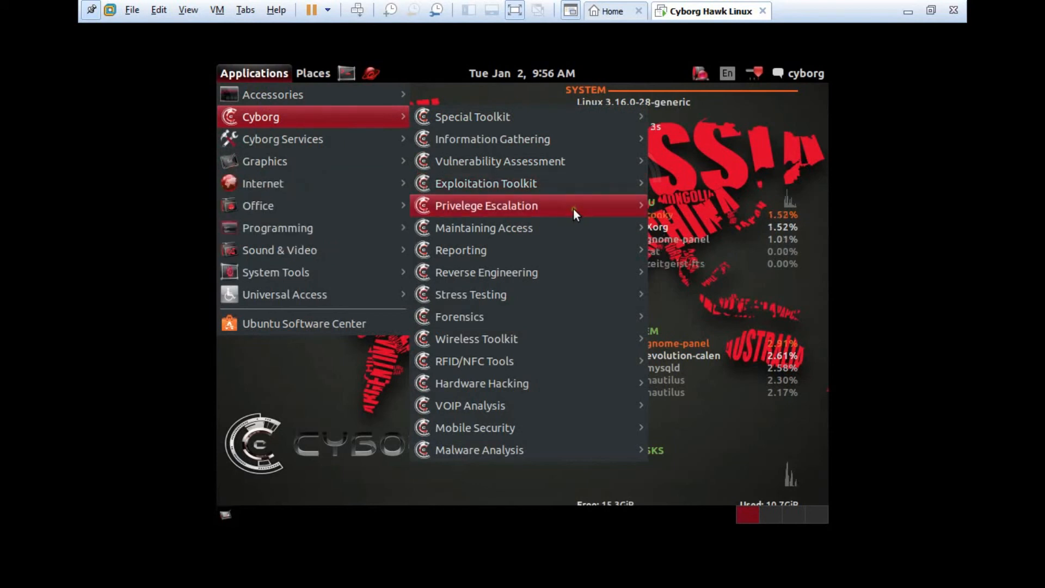
mouse_move(566, 250)
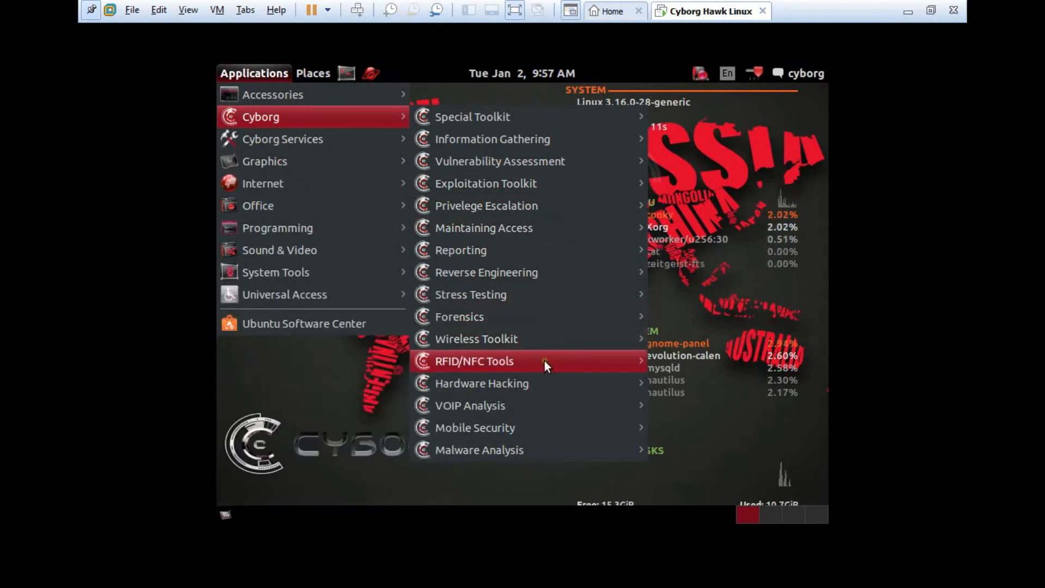
mouse_move(542, 405)
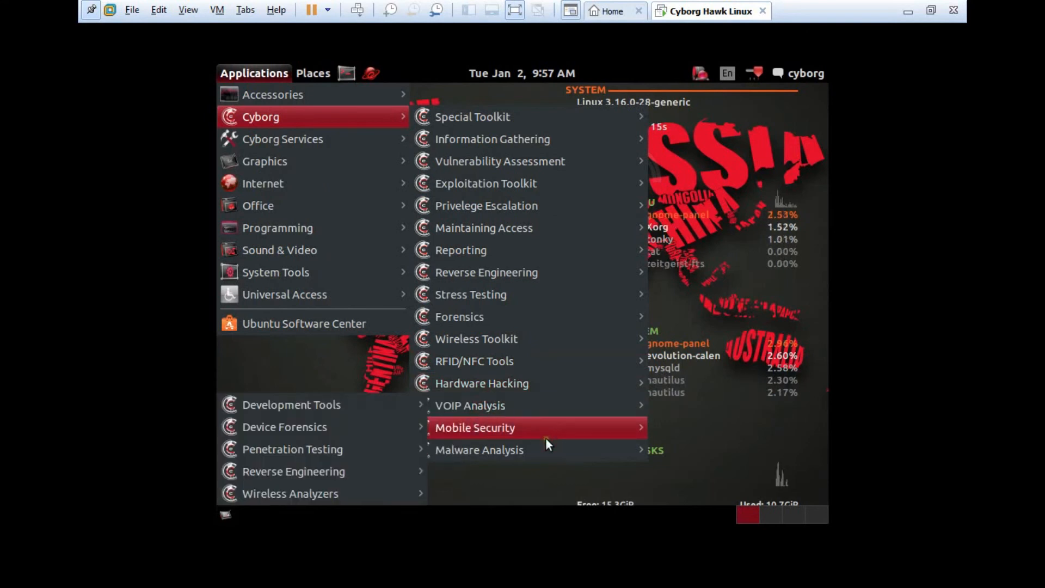
mouse_move(479, 449)
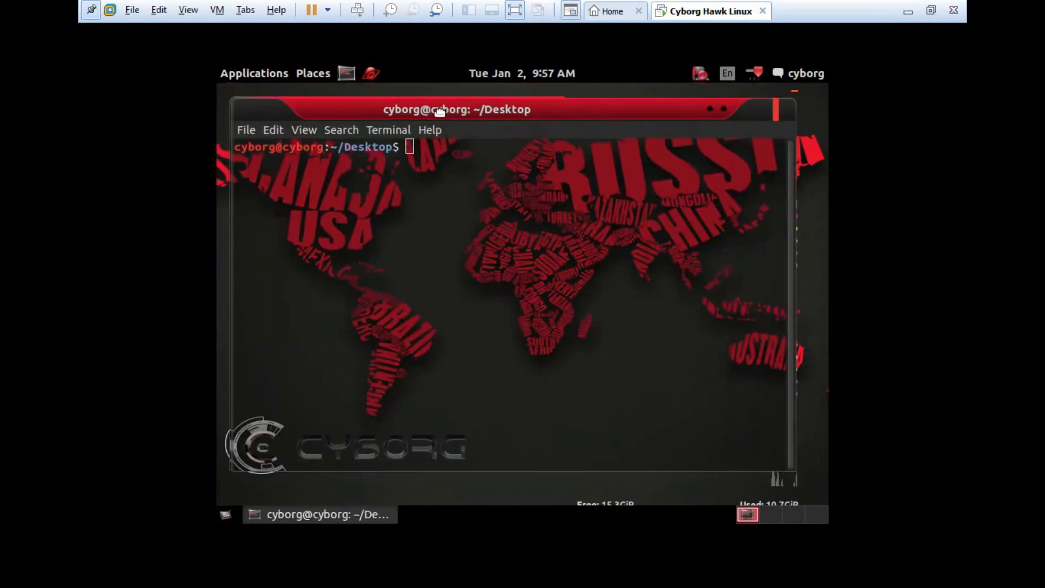
Step: Run 'sudo passwd' in the guest terminal to set the root password
click(390, 130)
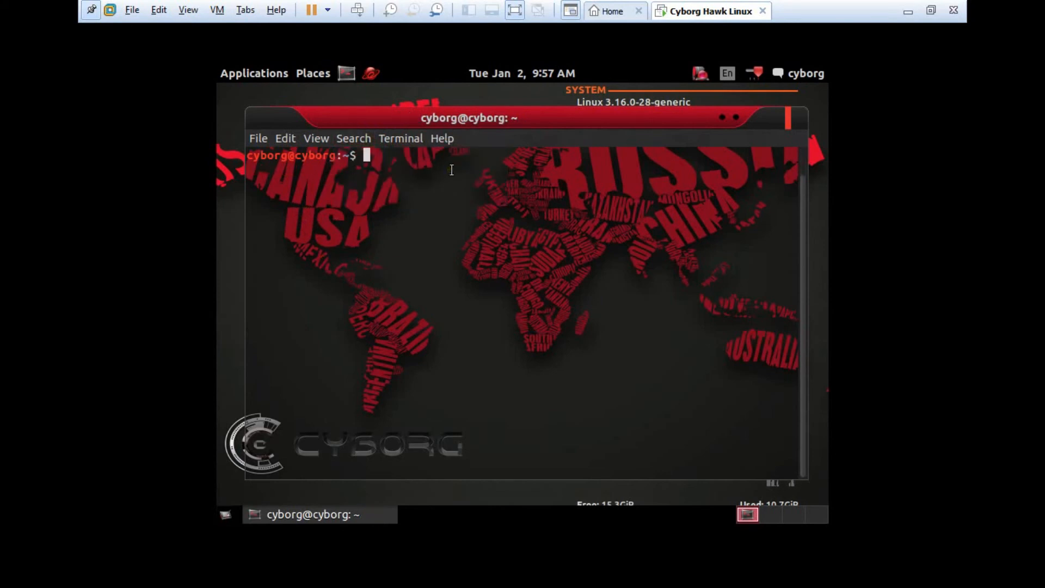
text(whoami)
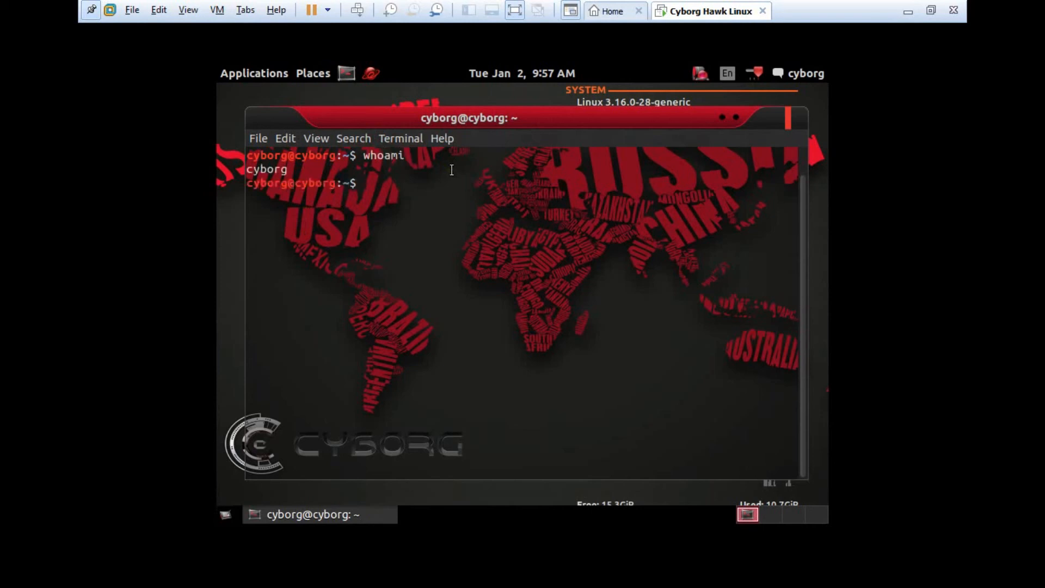
text(su -)
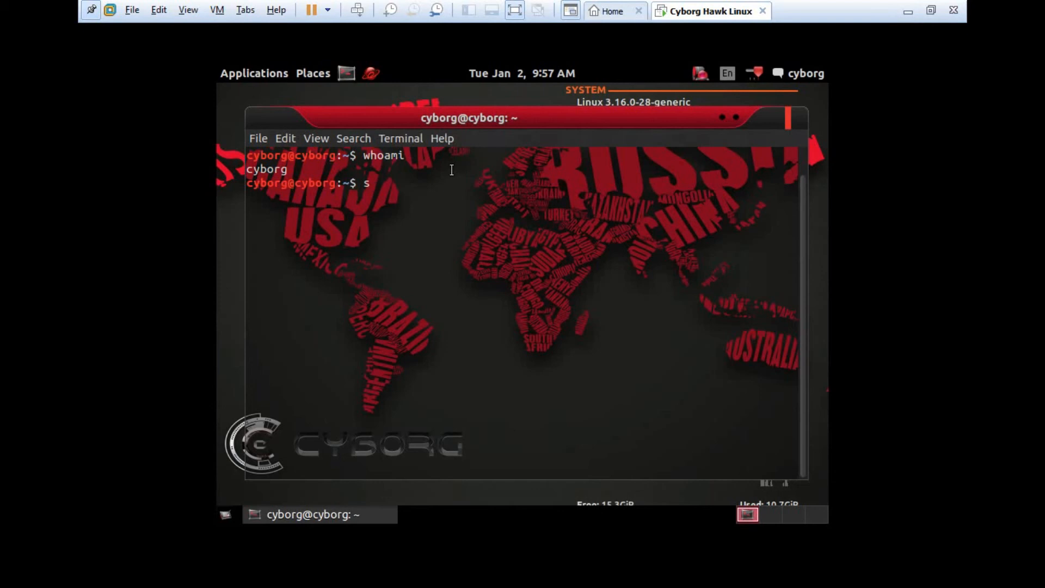
text(udo passwd)
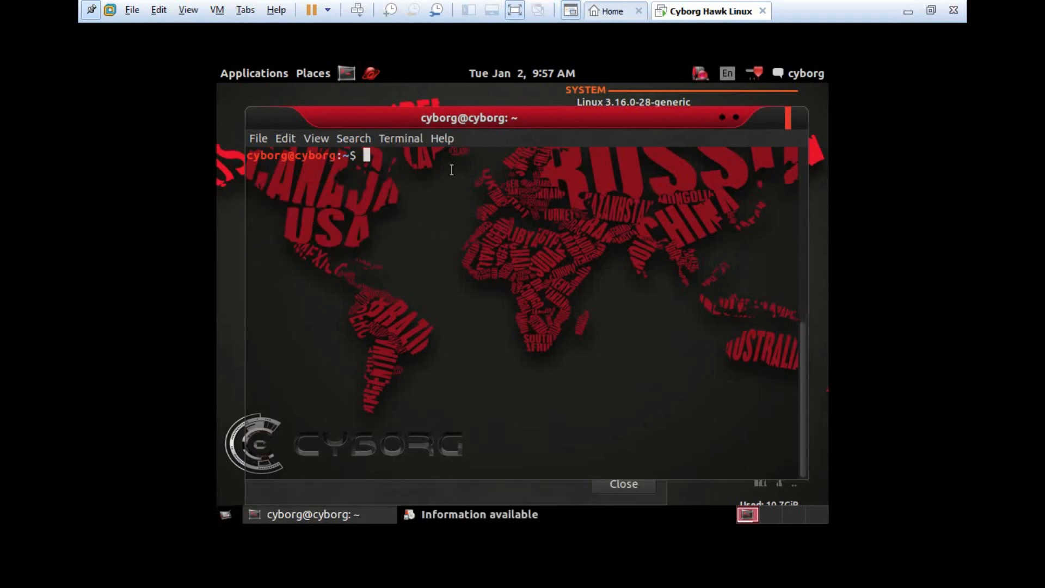
Step: Become root with 'su -' and confirm with 'whoami'
text(su -)
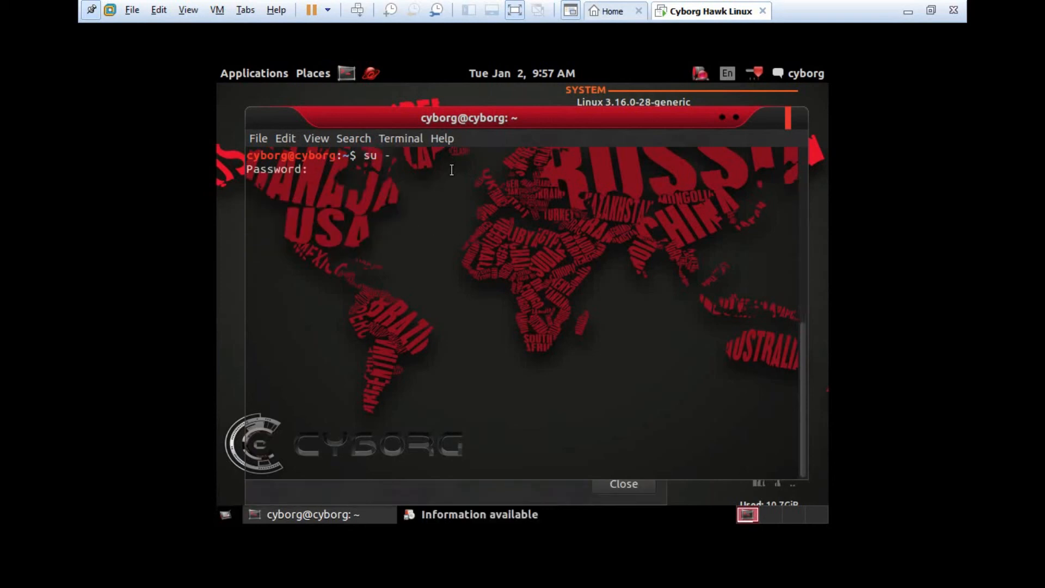
key(Return)
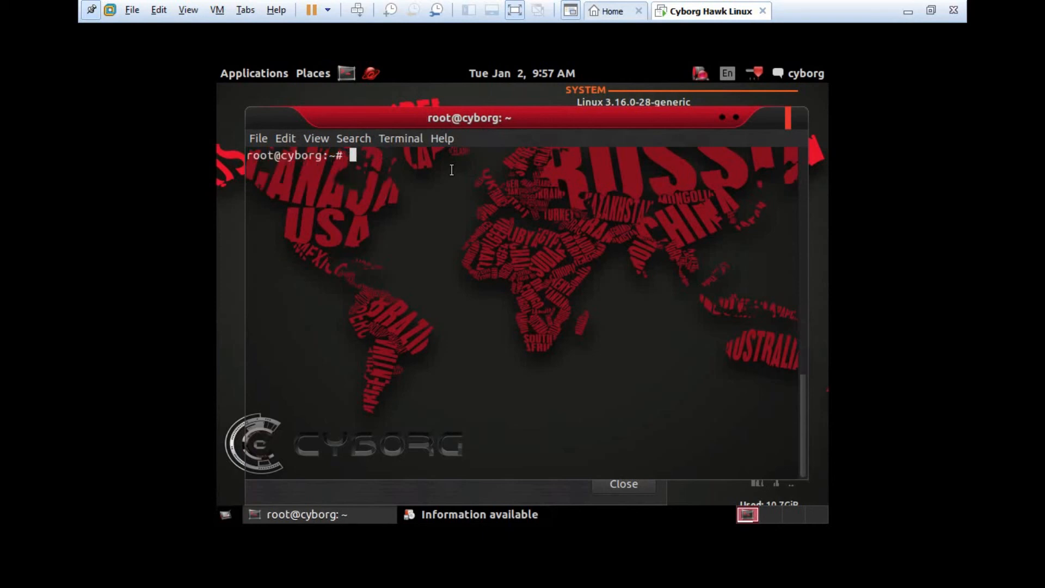
text(whoami)
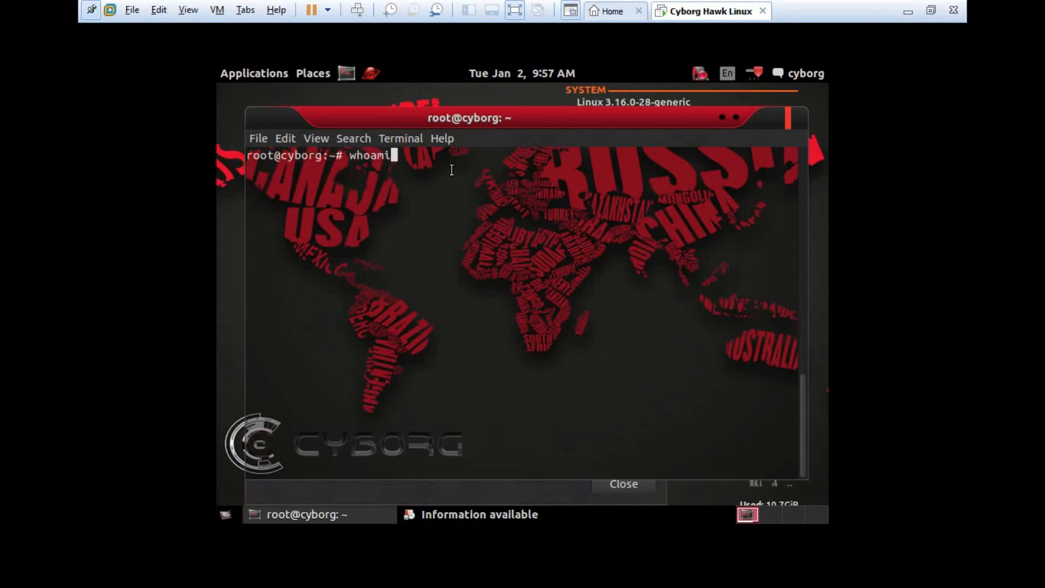
Step: Show hostname details with 'hostnamectl' and the release info from /etc/lsb-release
text(hostnamect)
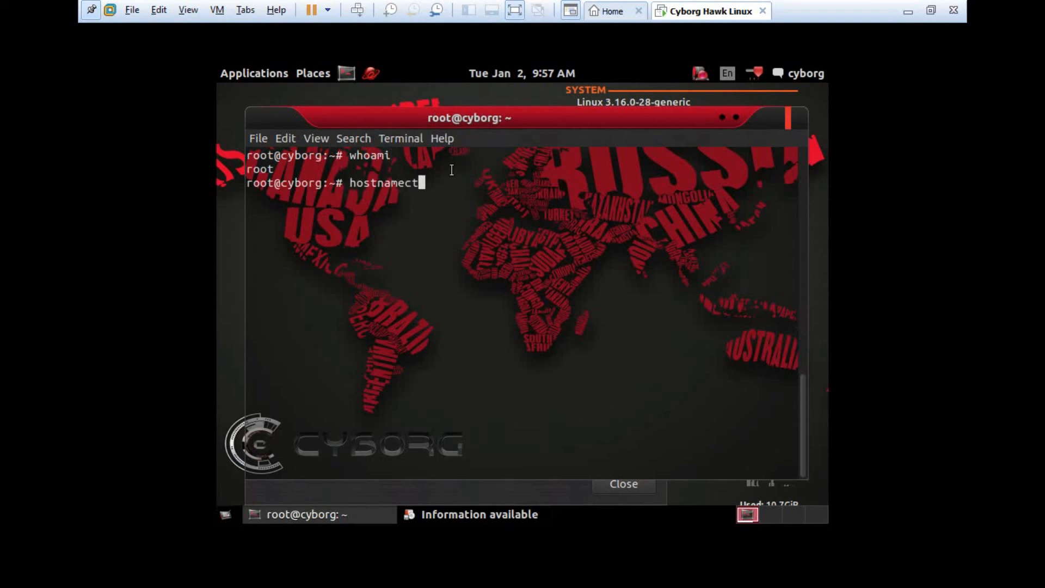
key(Return)
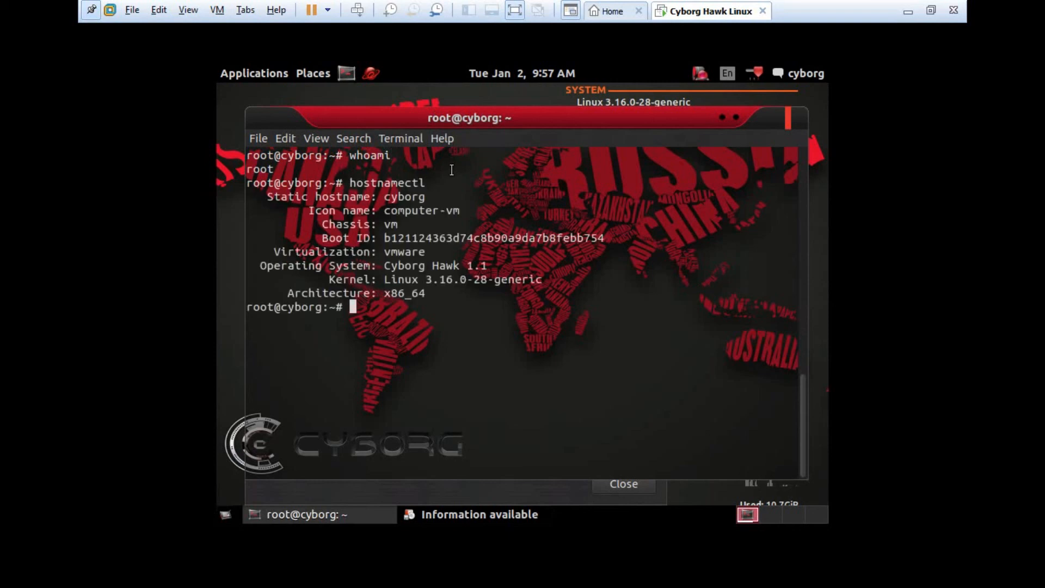
text(cat /et)
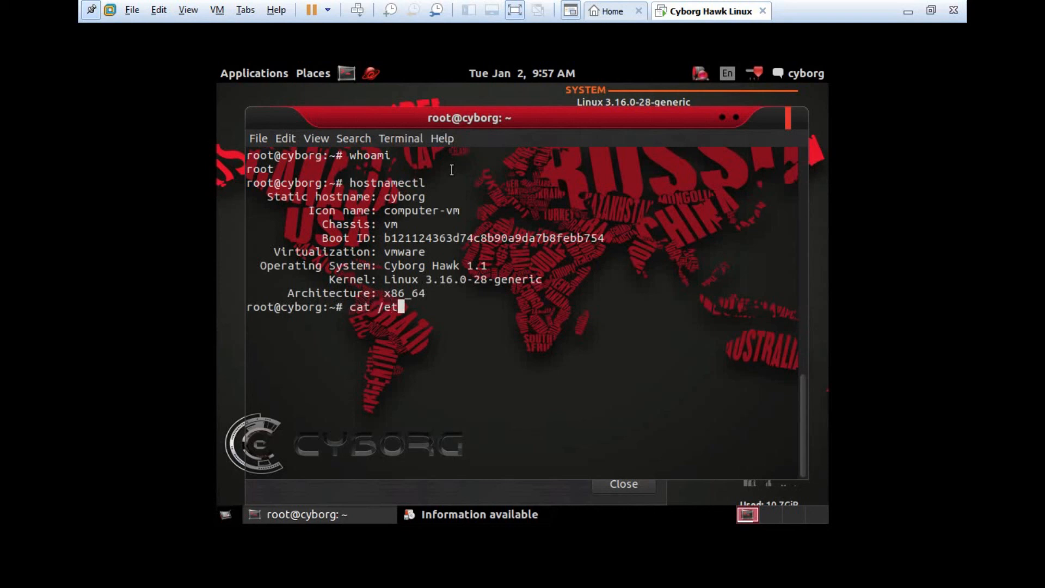
text(c/)
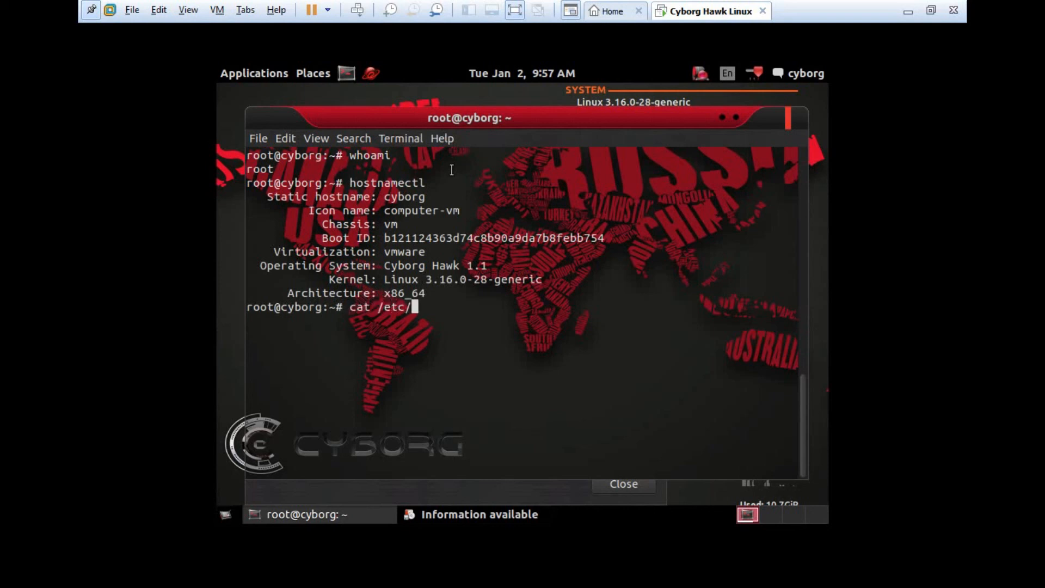
text(lsb-release)
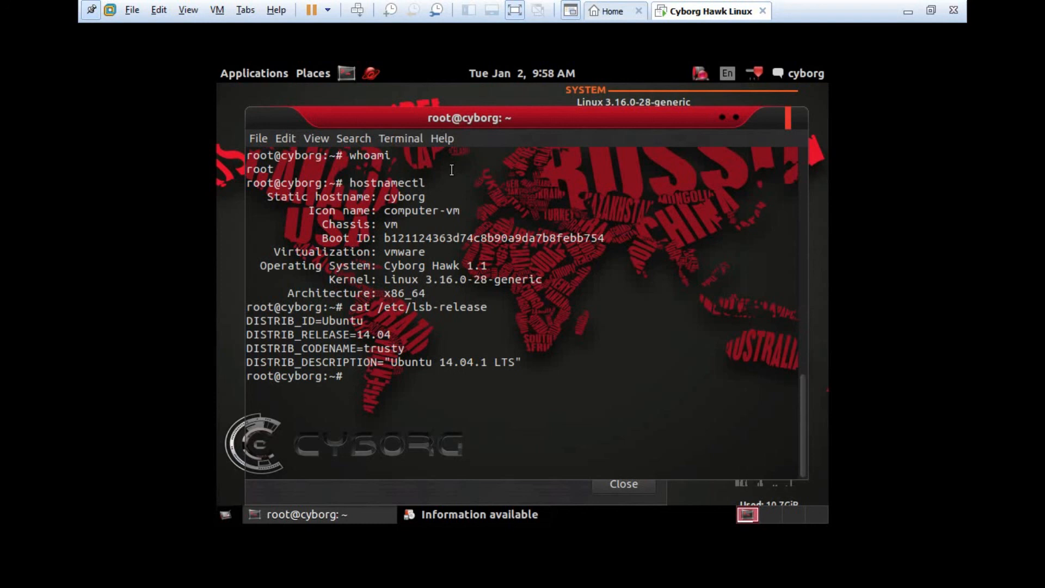
Step: Refresh the package lists with 'apt-get update' as root
text(apt-get)
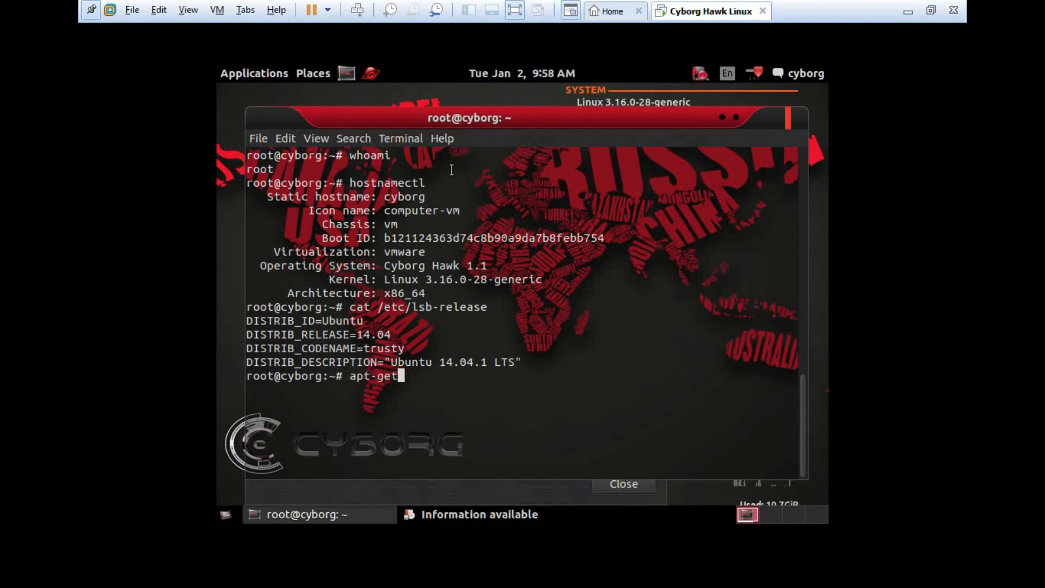
text(update)
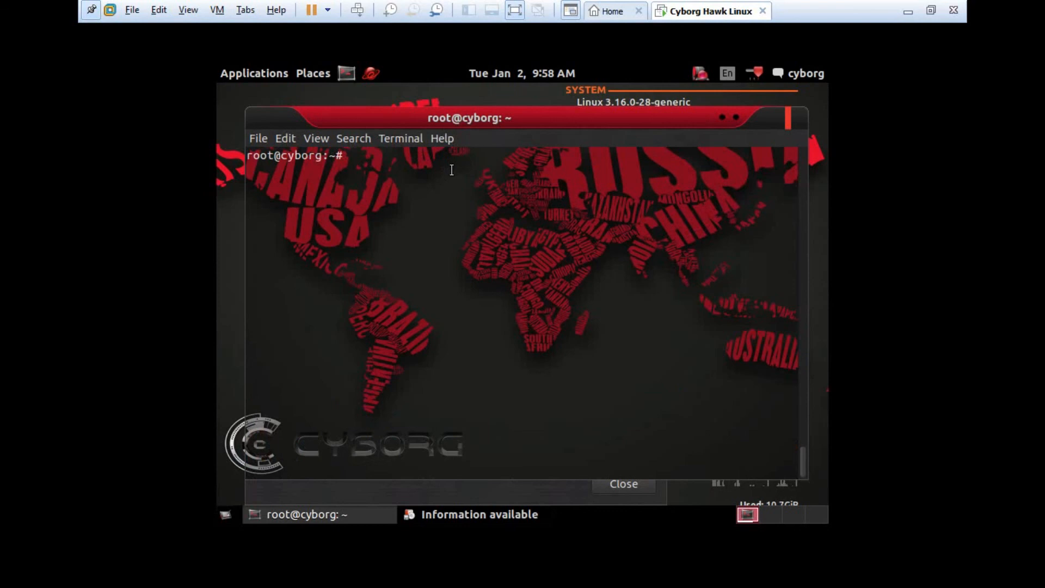
Step: Install open-vm-tools with 'apt-get install open-vm-tools', answering 'y' to continue
text(apt)
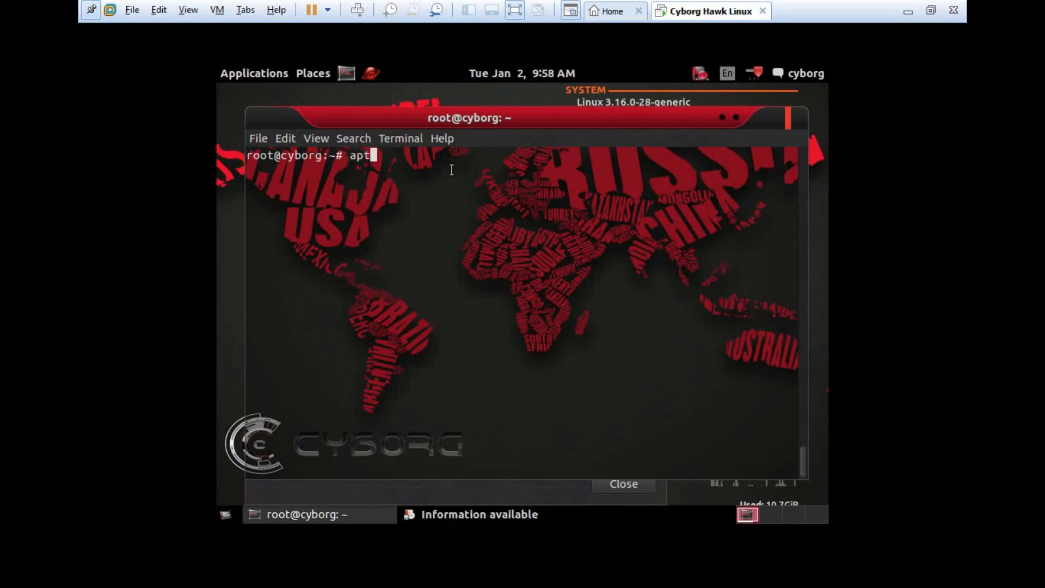
text(-get i)
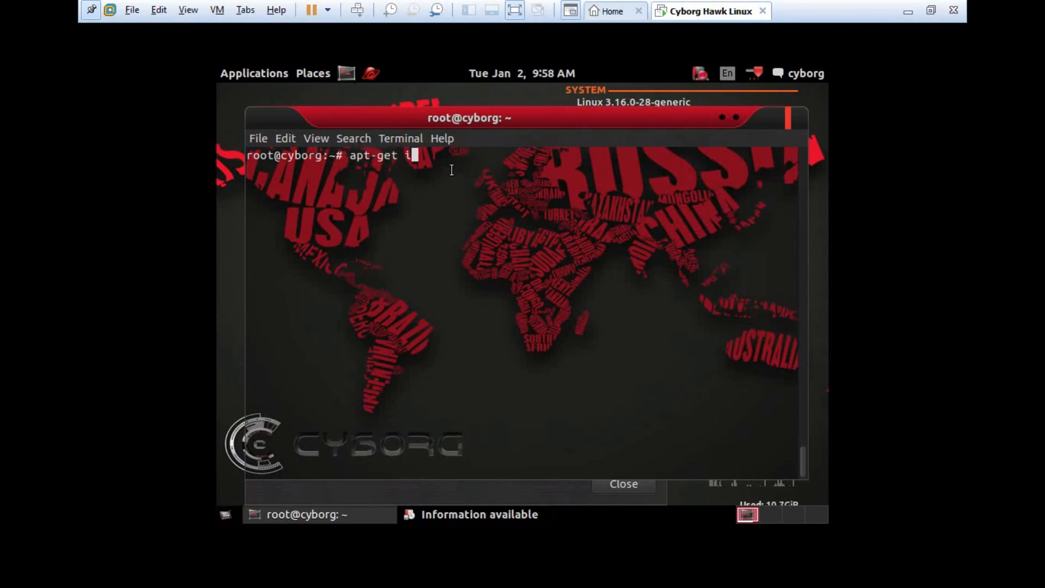
text(nstall open)
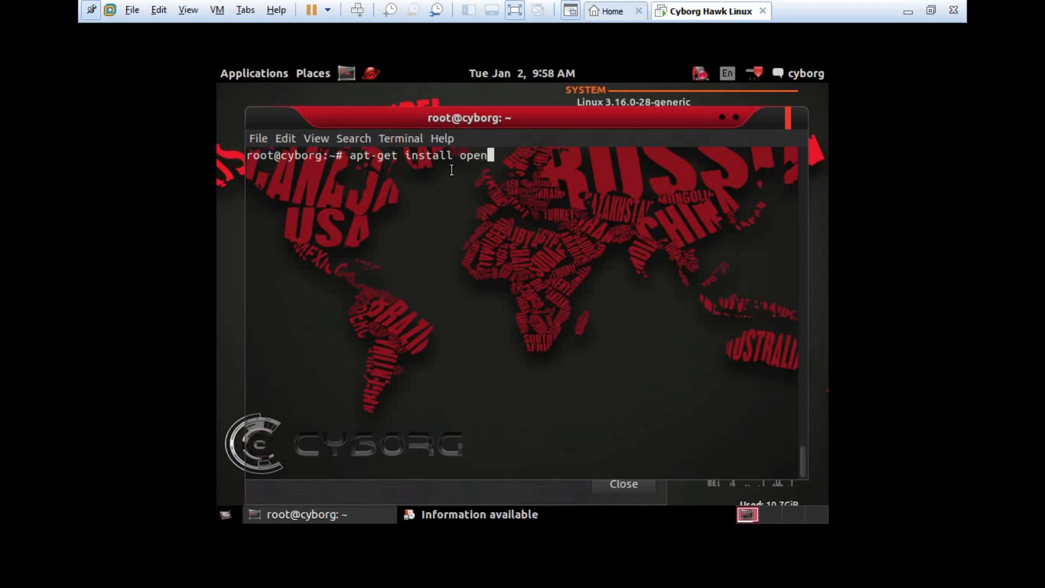
text(-vm-tools-desktop)
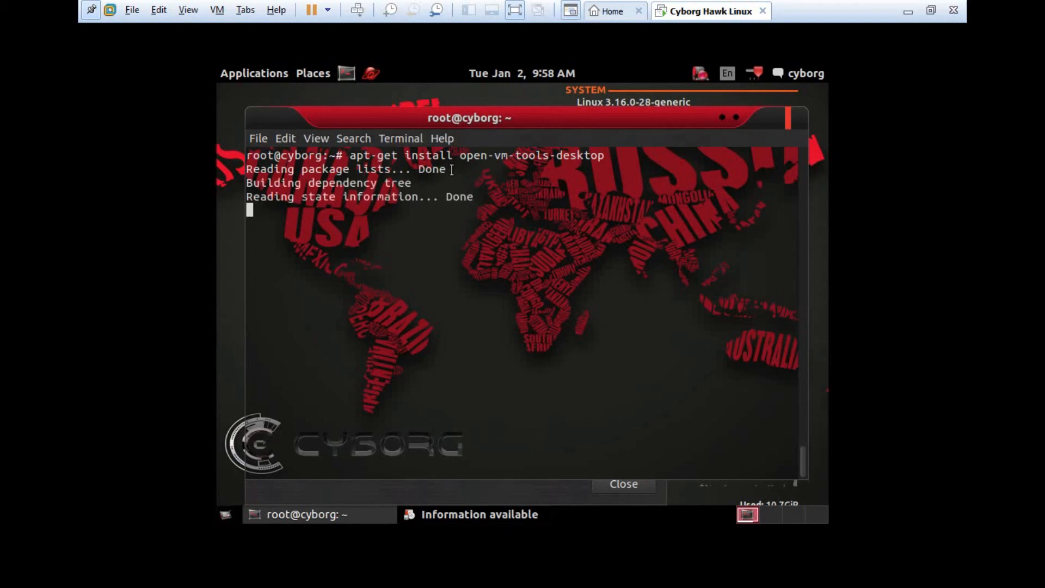
text(y)
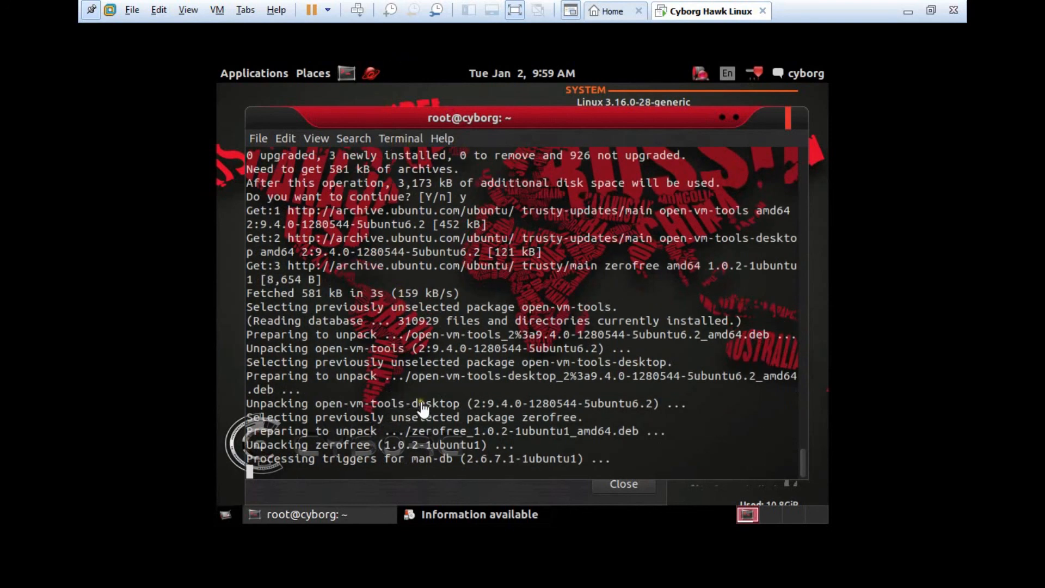
click(254, 73)
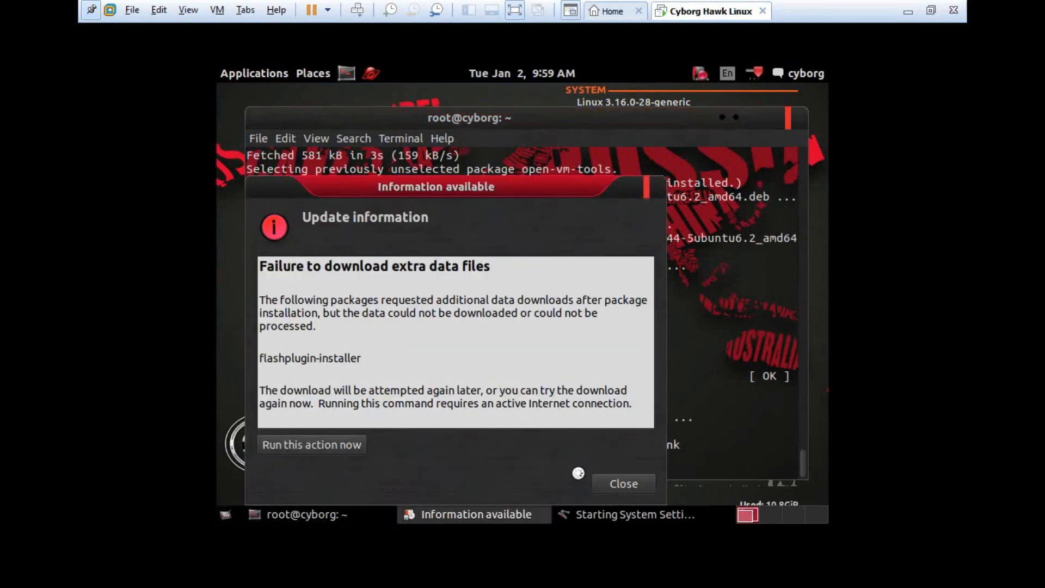
Step: Close the flashplugin update-failure notice over System Settings
click(622, 484)
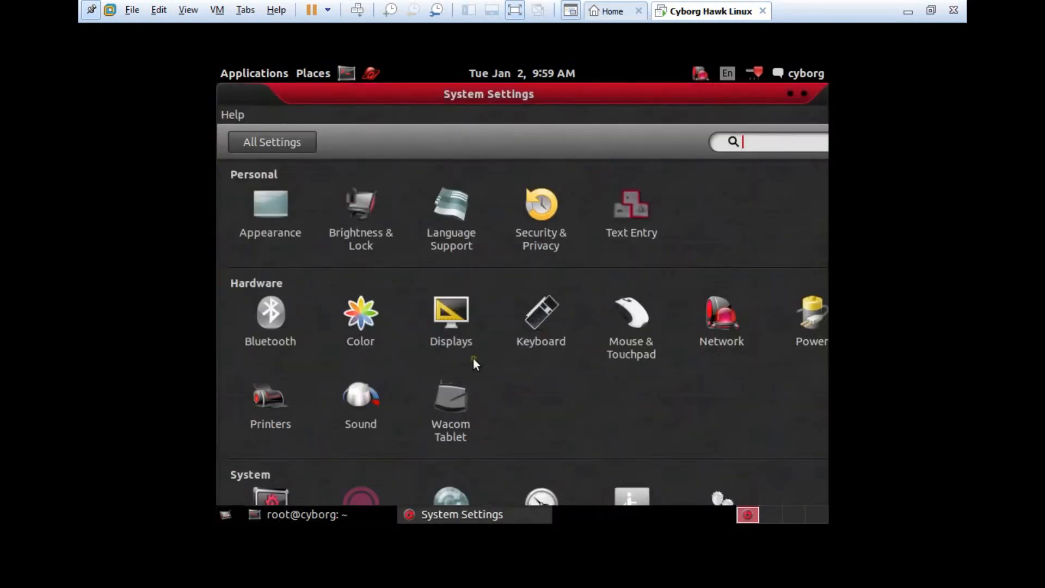
Step: Set Displays resolution to 1360 x 768 (16:9), keep it, and exit full screen
click(451, 312)
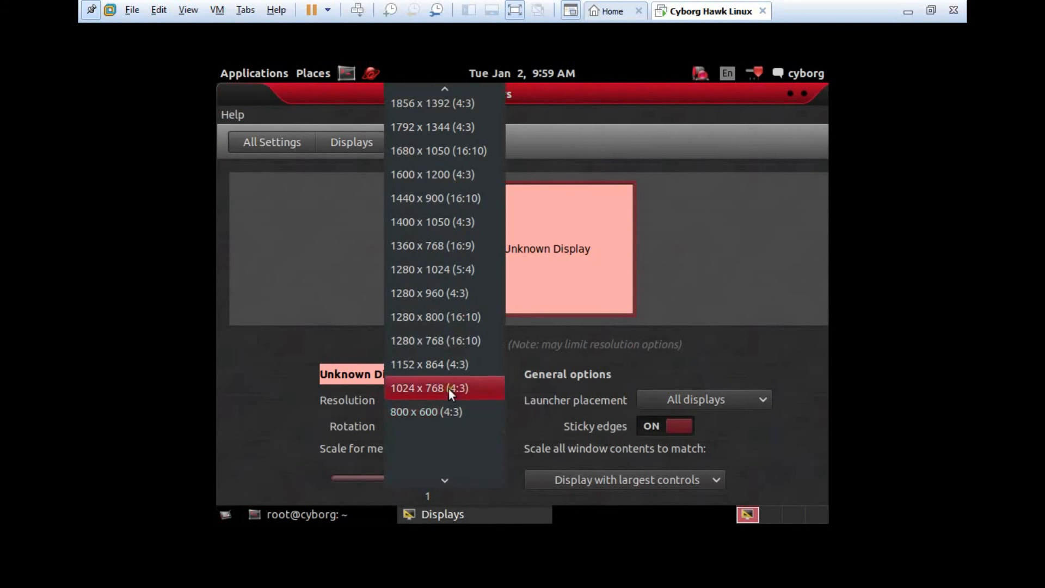
click(432, 245)
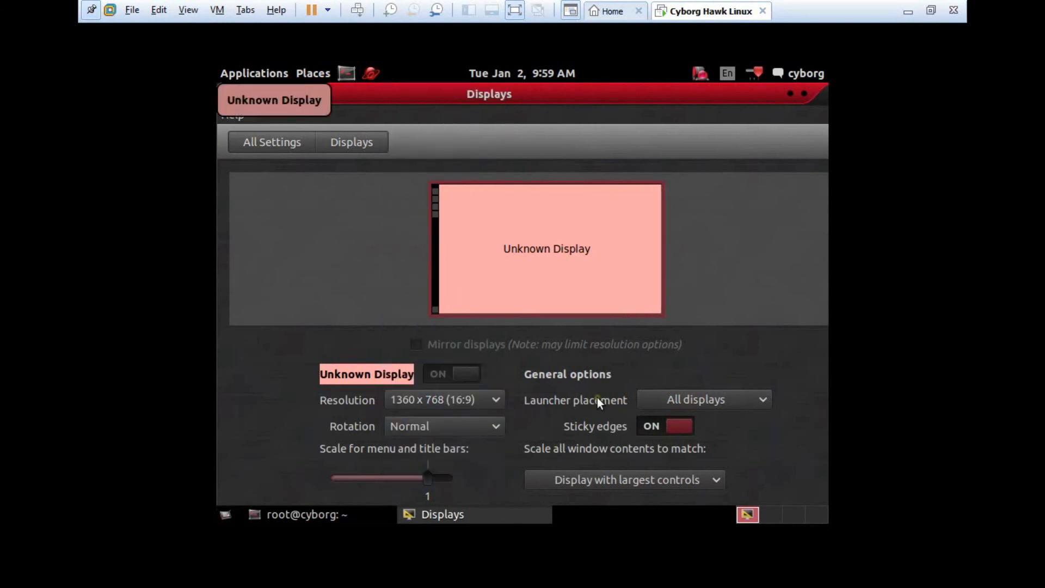
mouse_move(592, 399)
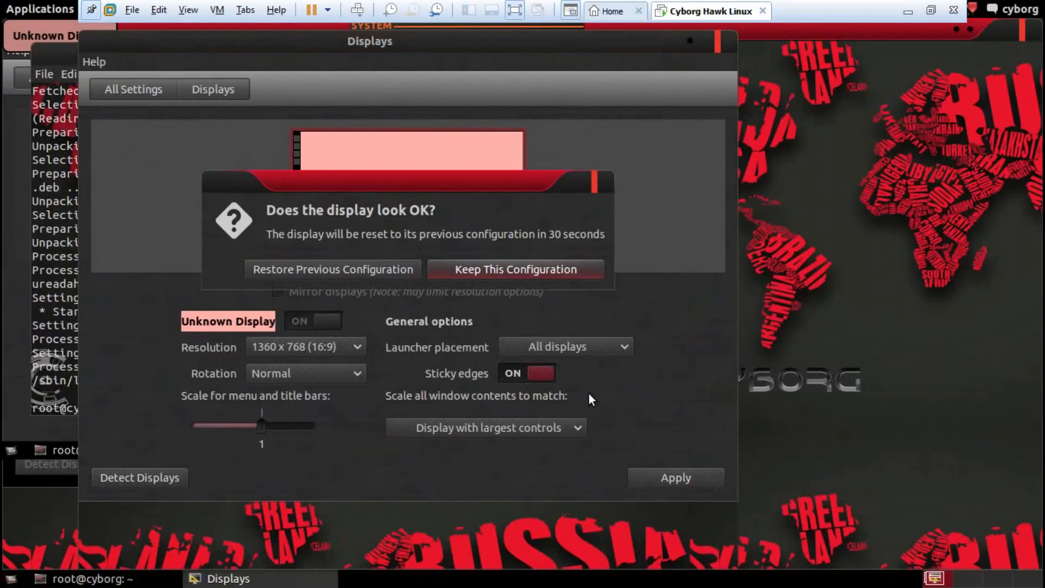
click(515, 269)
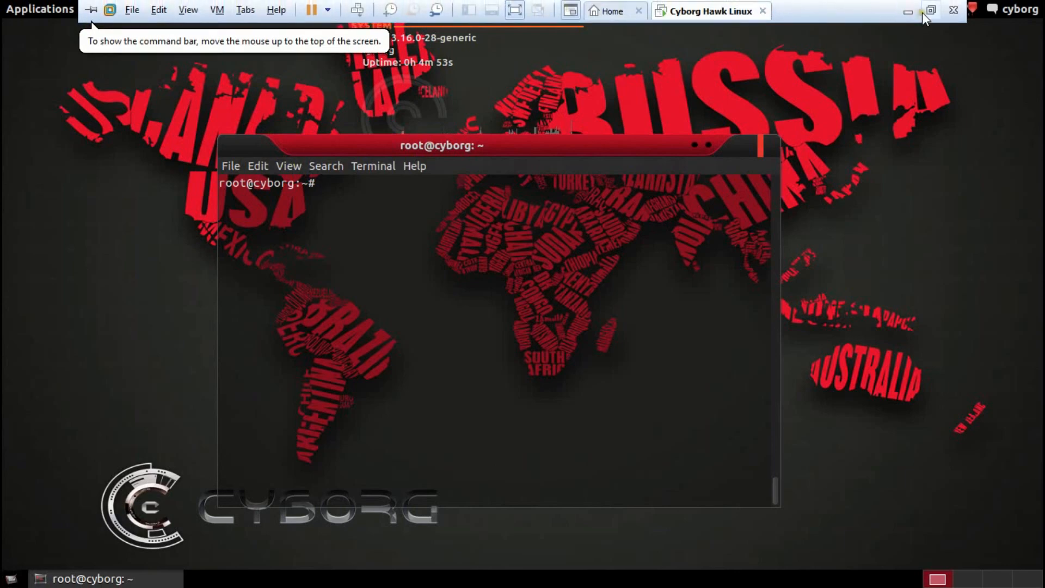
click(931, 11)
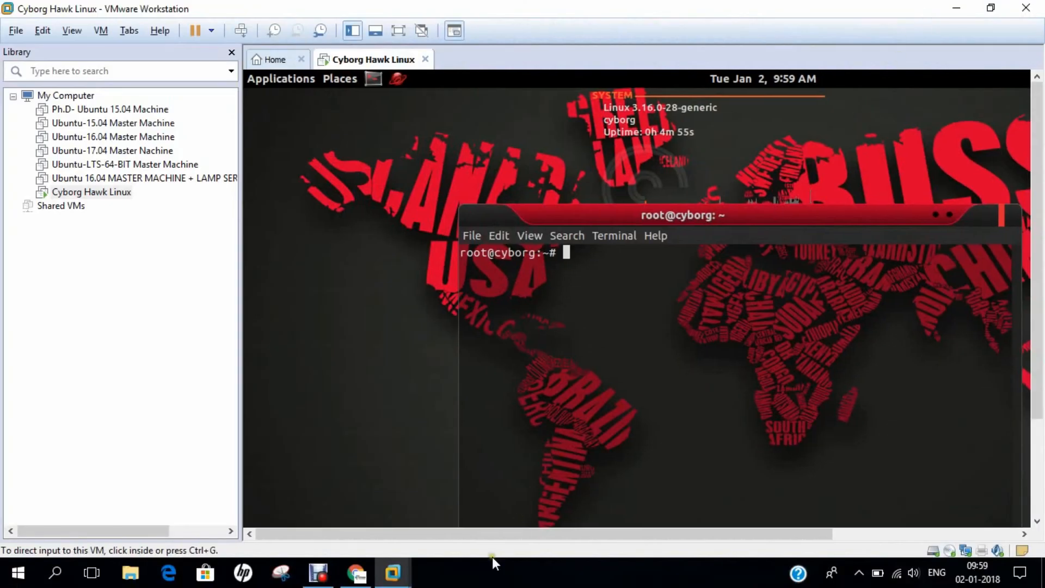